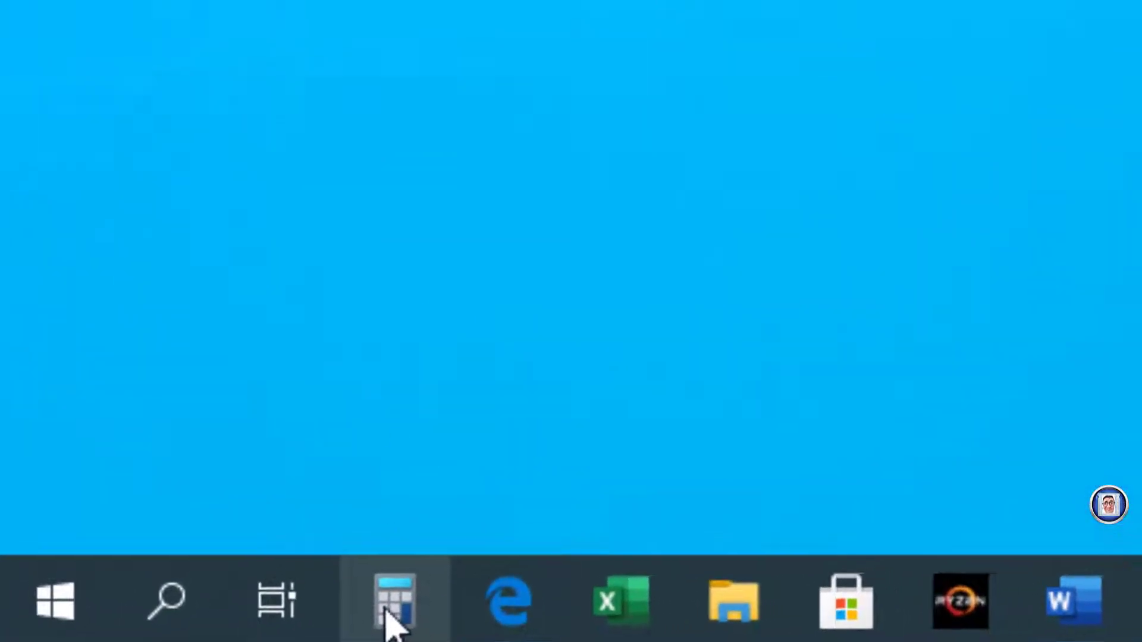
- Launch Calculator, widen it to view History and Memory panes, then close it
click(390, 601)
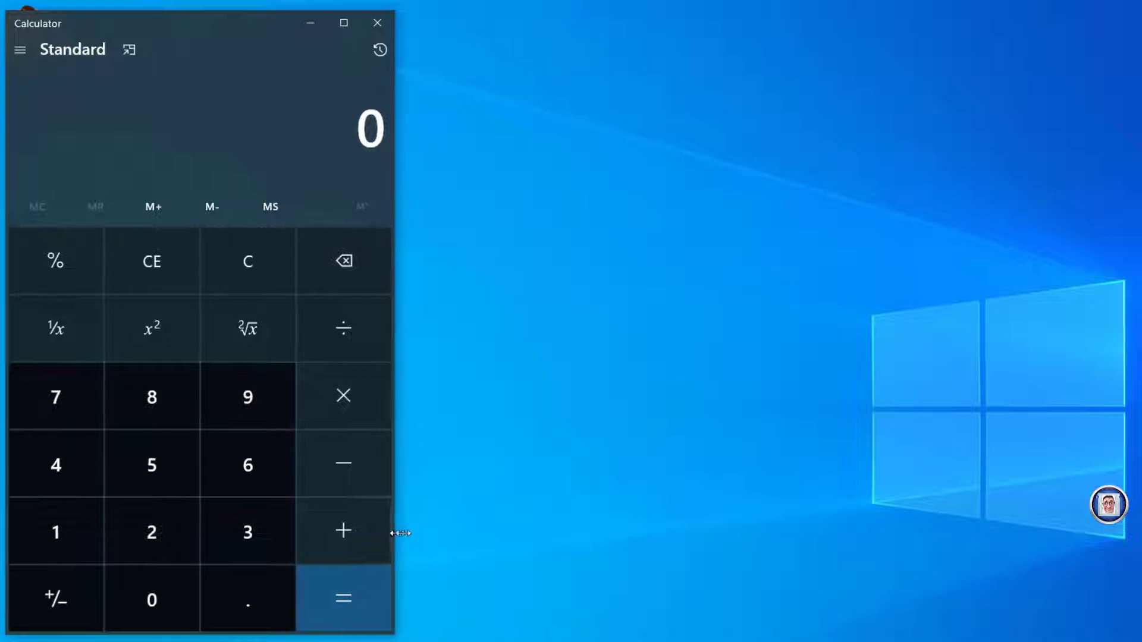
drag(399, 533, 548, 533)
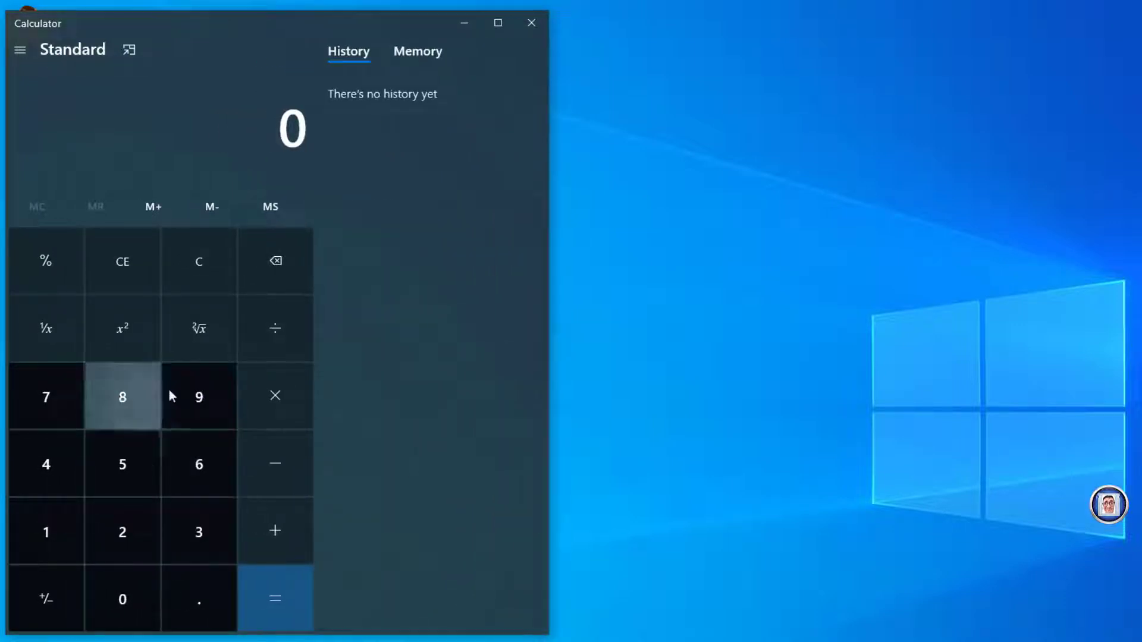
mouse_move(382, 95)
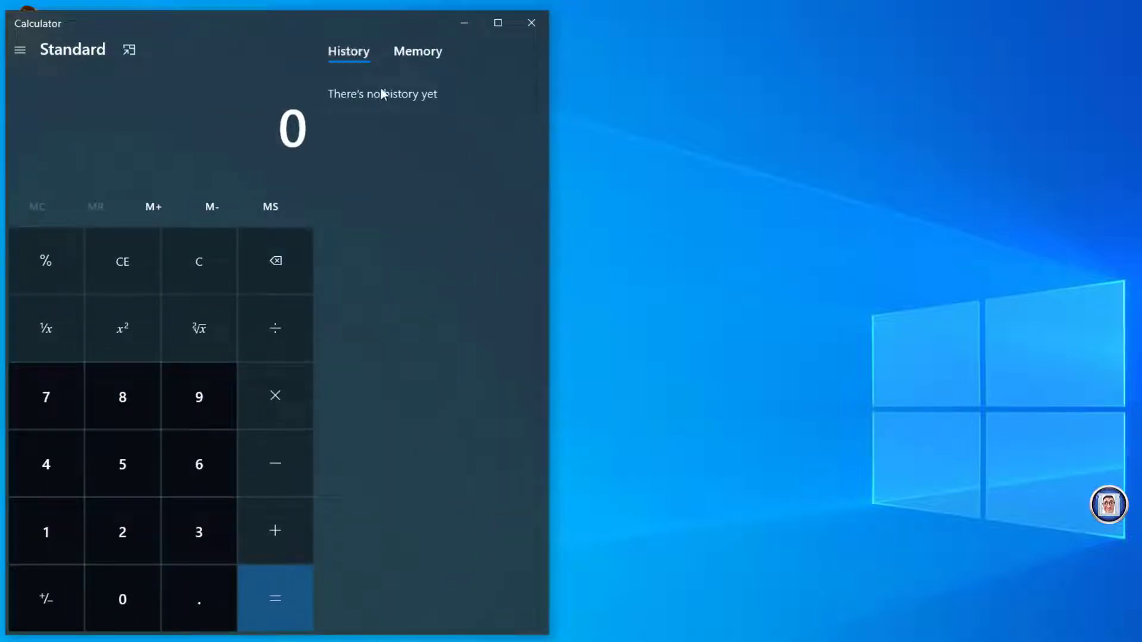
mouse_move(376, 101)
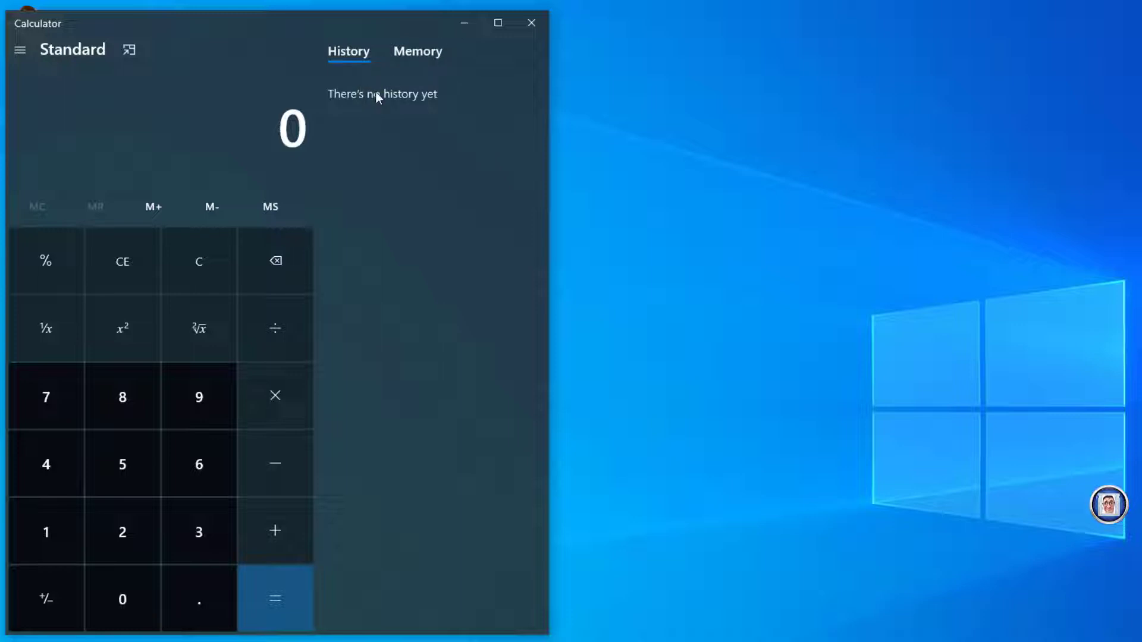
click(418, 51)
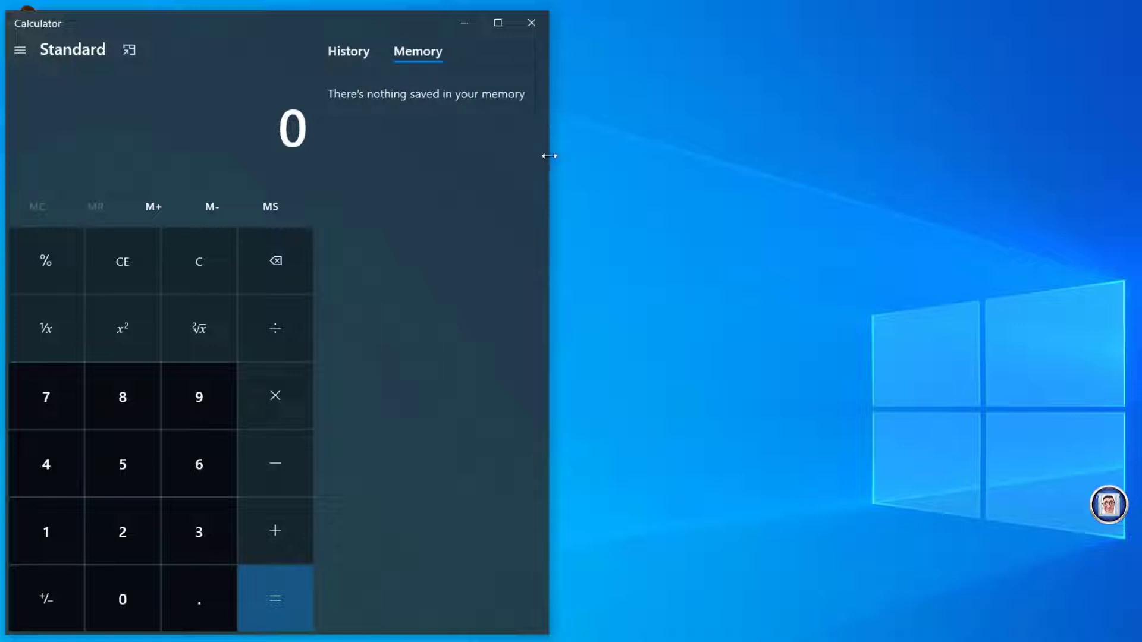
drag(549, 154, 364, 154)
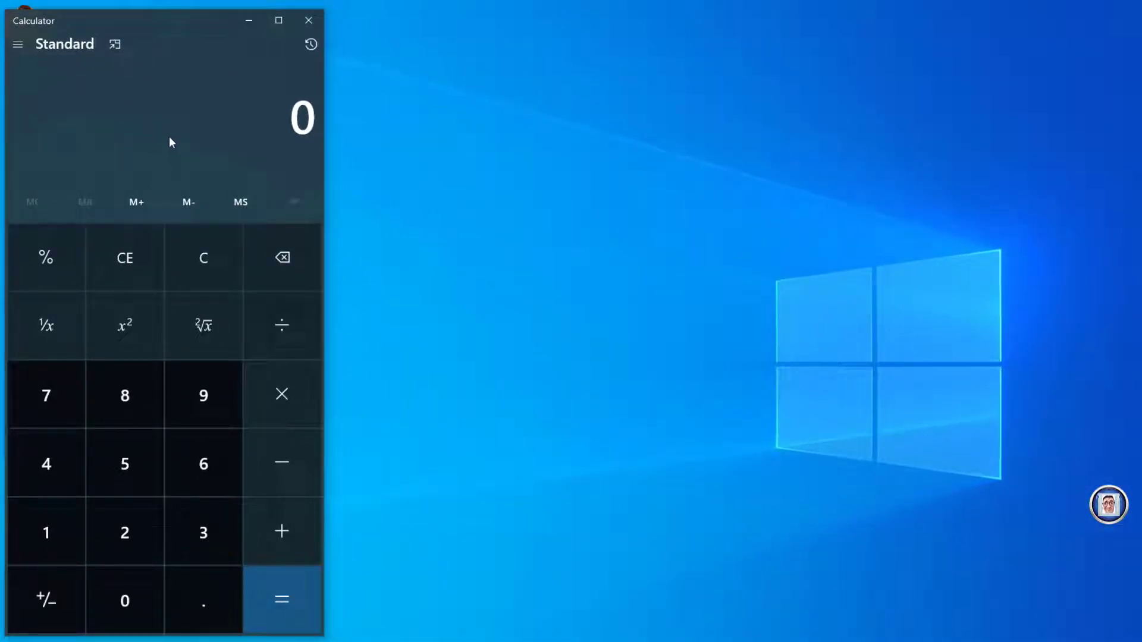
mouse_move(100, 99)
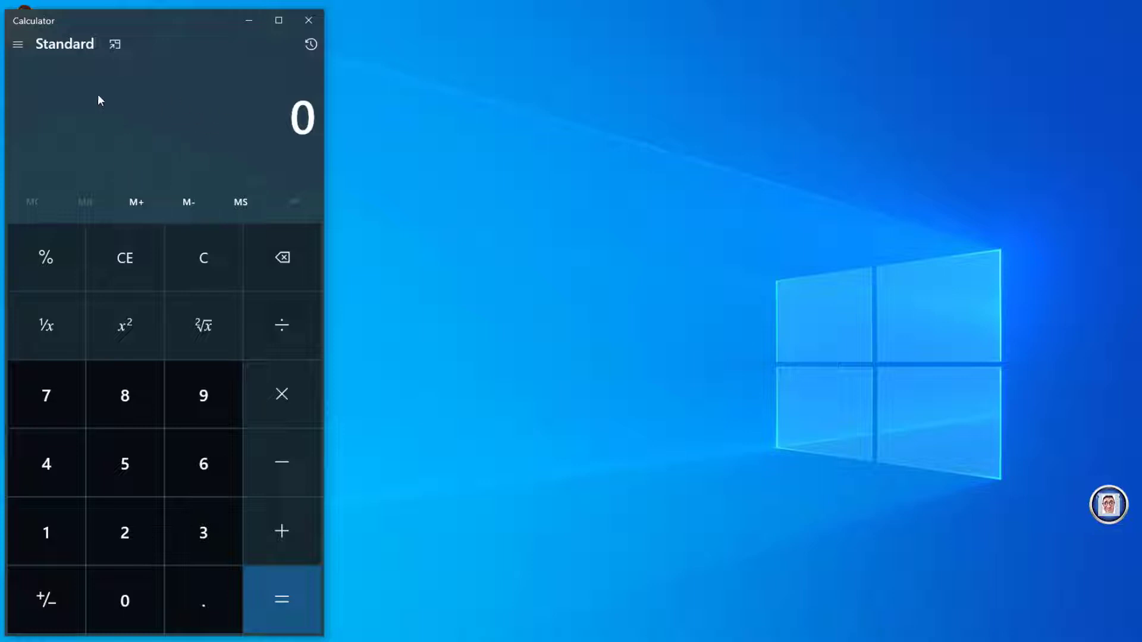
mouse_move(140, 149)
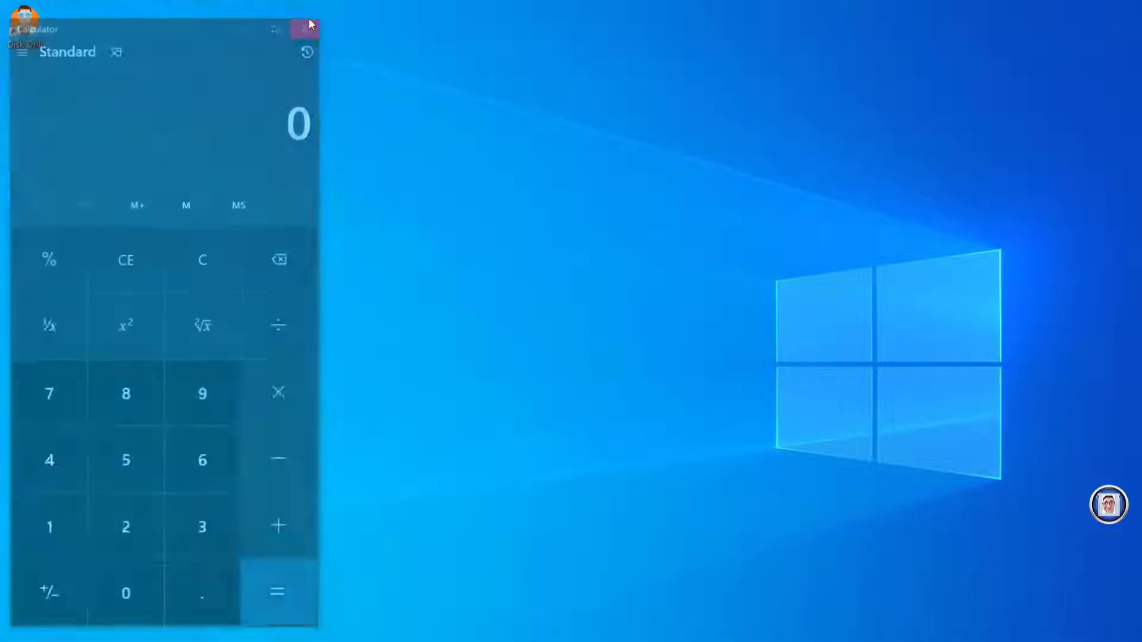
click(304, 26)
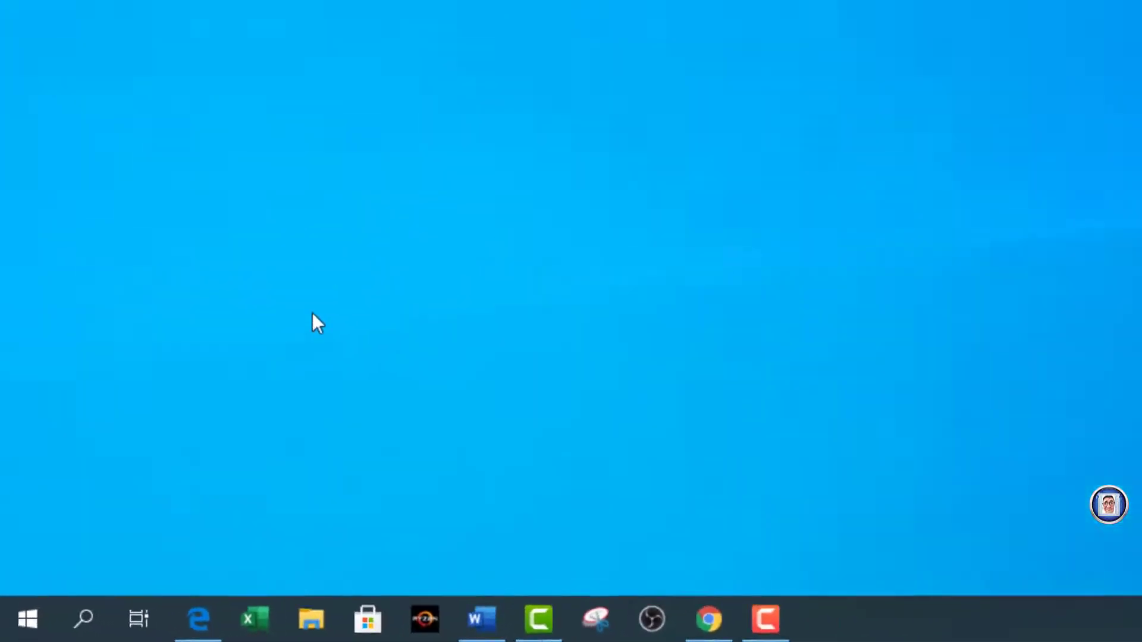
- Search Start for 'cal' and pin the Calculator result to the taskbar
text(c)
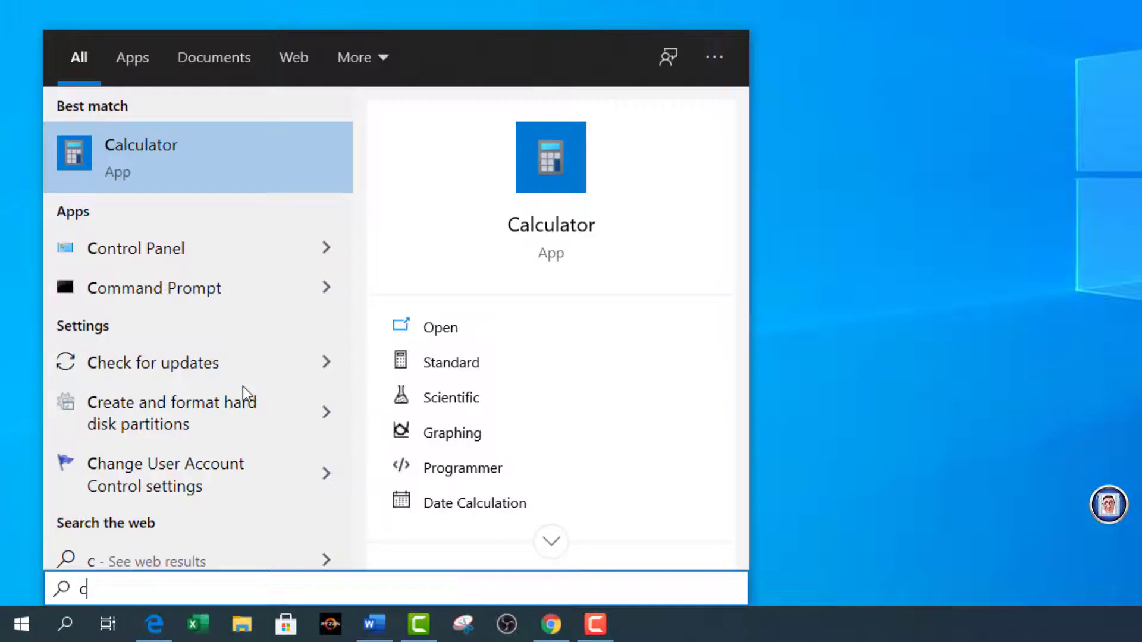
text(al)
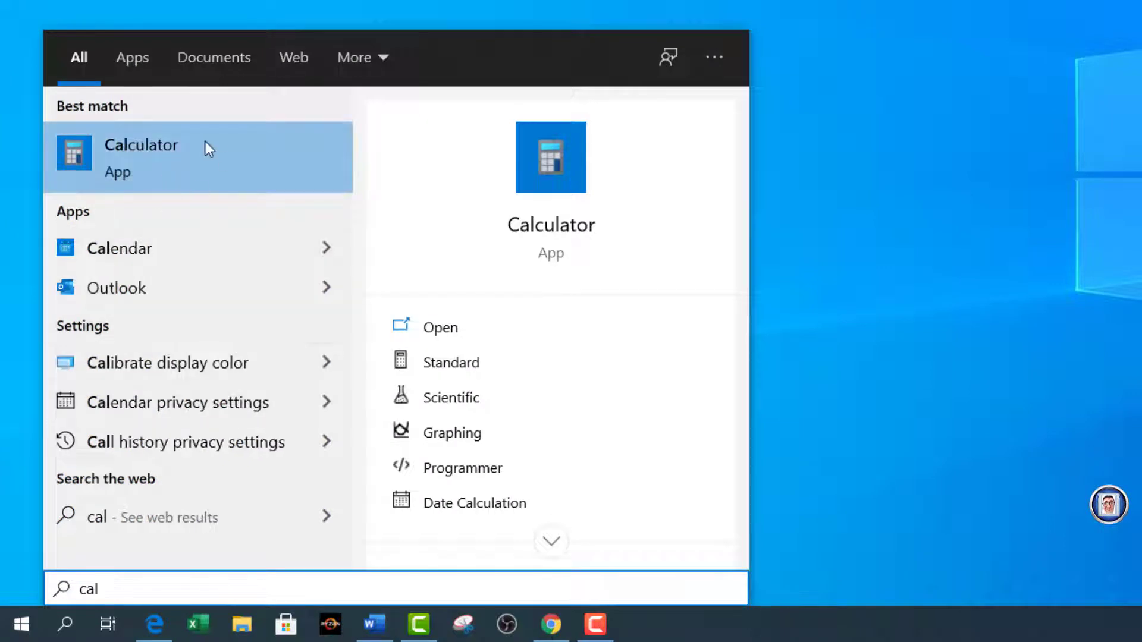
mouse_move(197, 165)
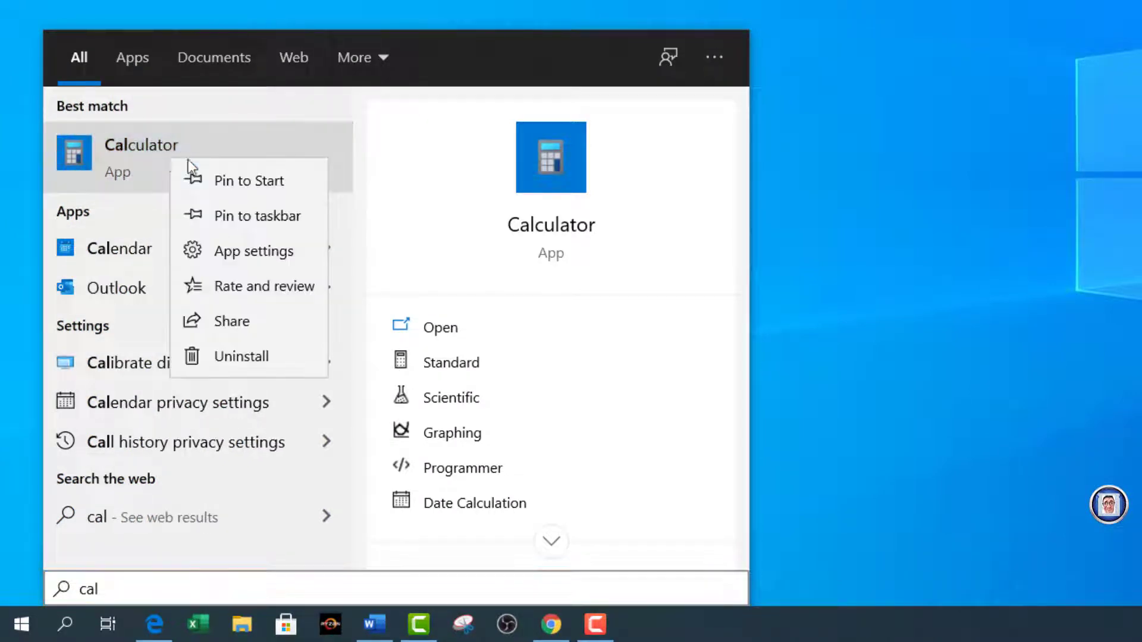
click(257, 215)
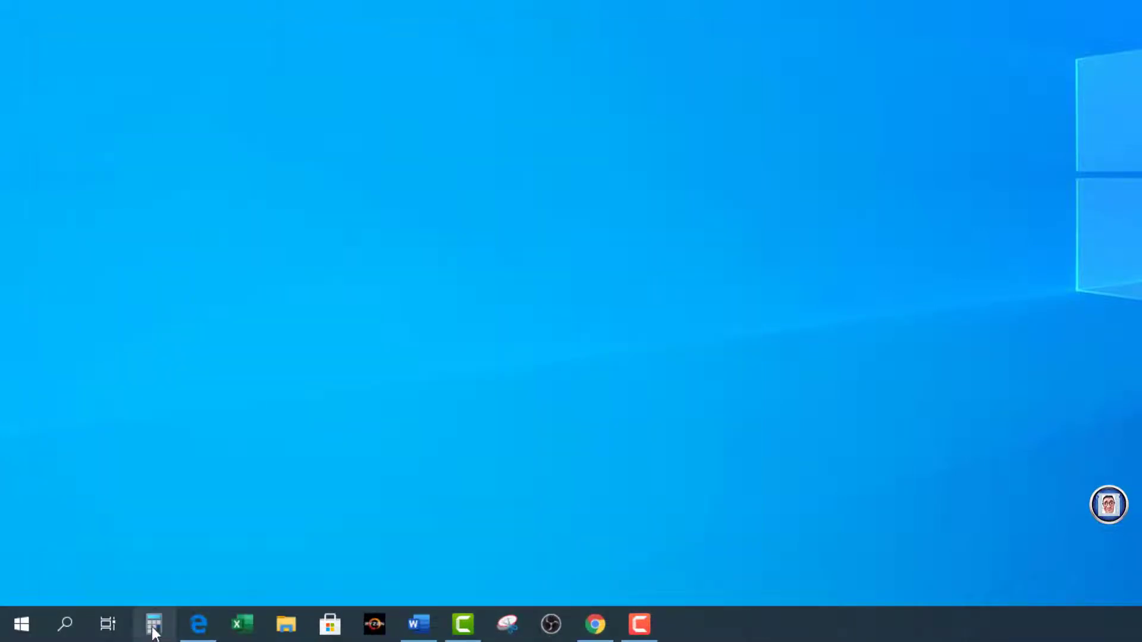
mouse_move(196, 623)
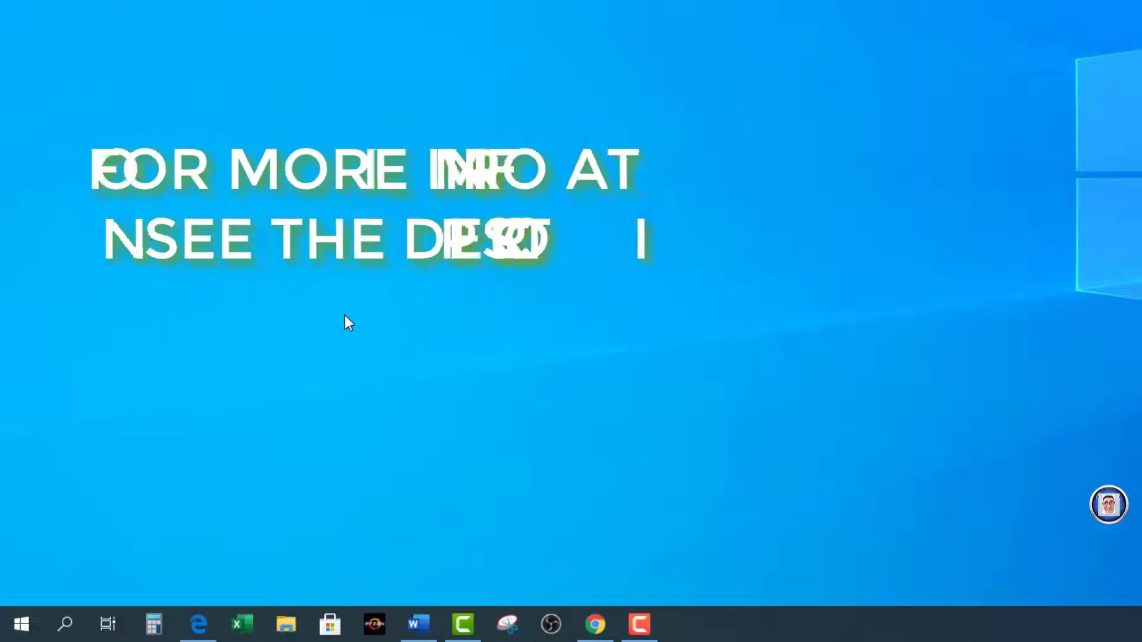
mouse_move(198, 564)
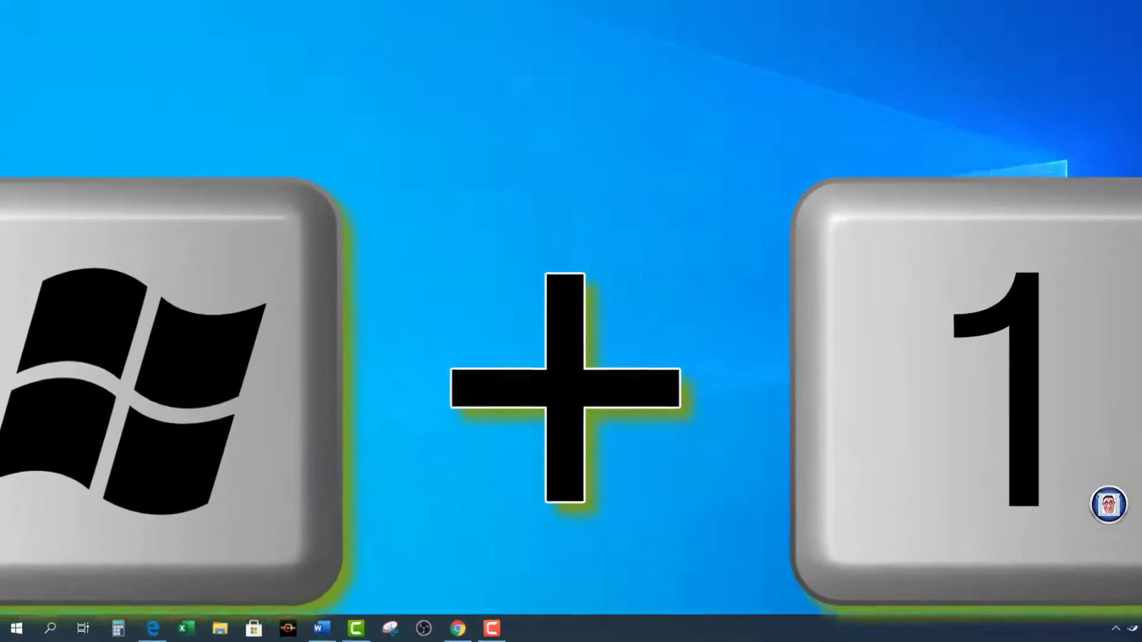
- Launch Calculator from its first taskbar slot with Windows+1
key(win+1)
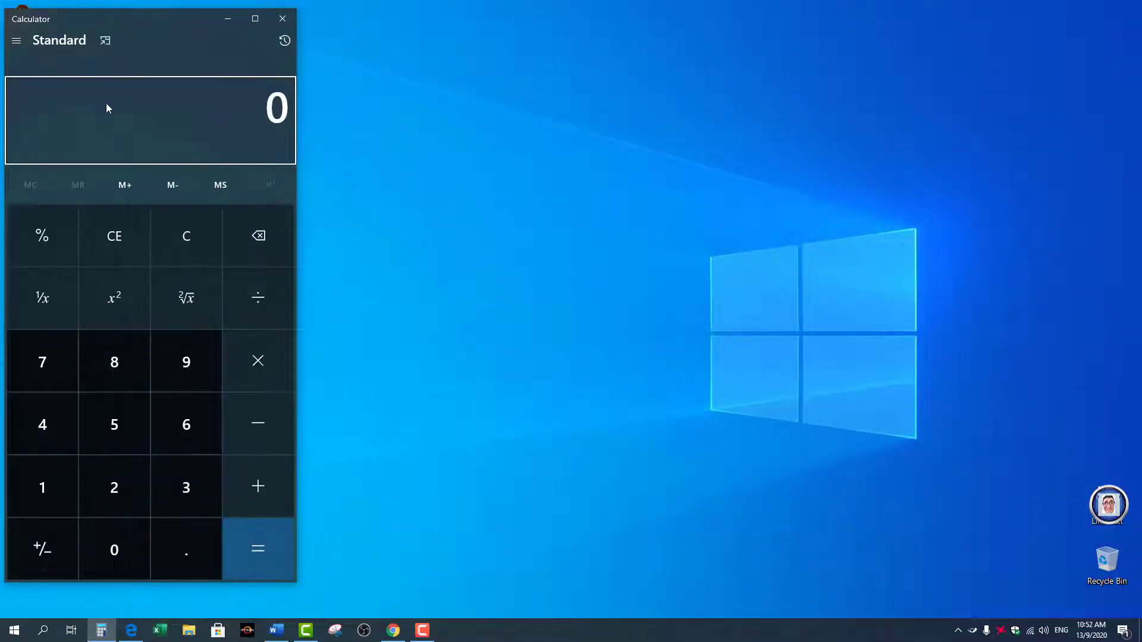
mouse_move(15, 40)
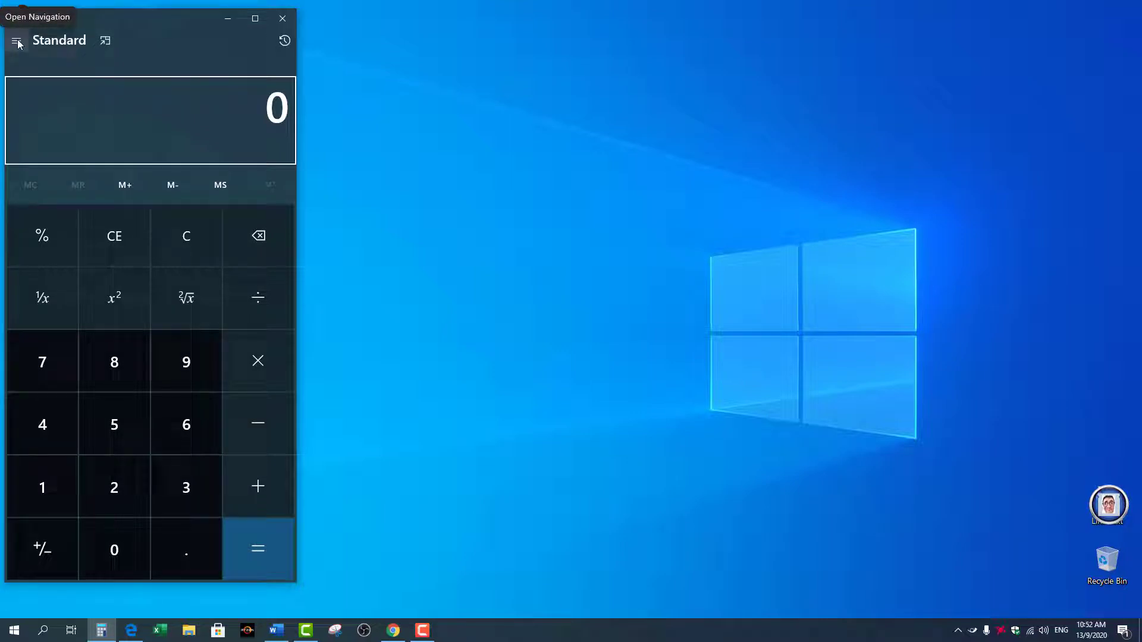
mouse_move(148, 158)
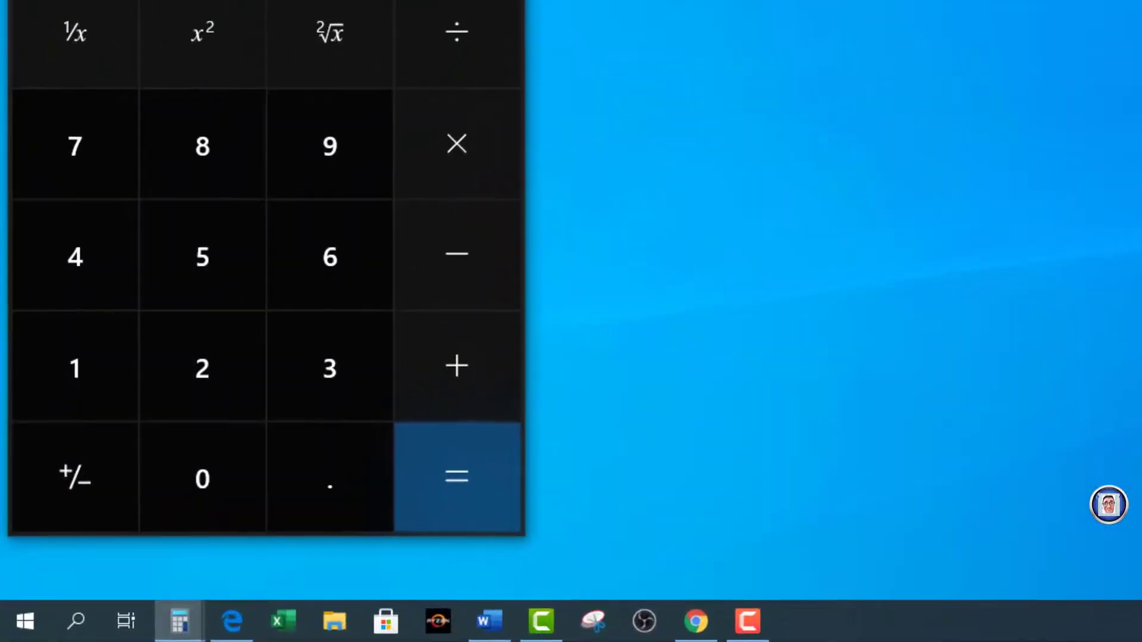
mouse_move(176, 622)
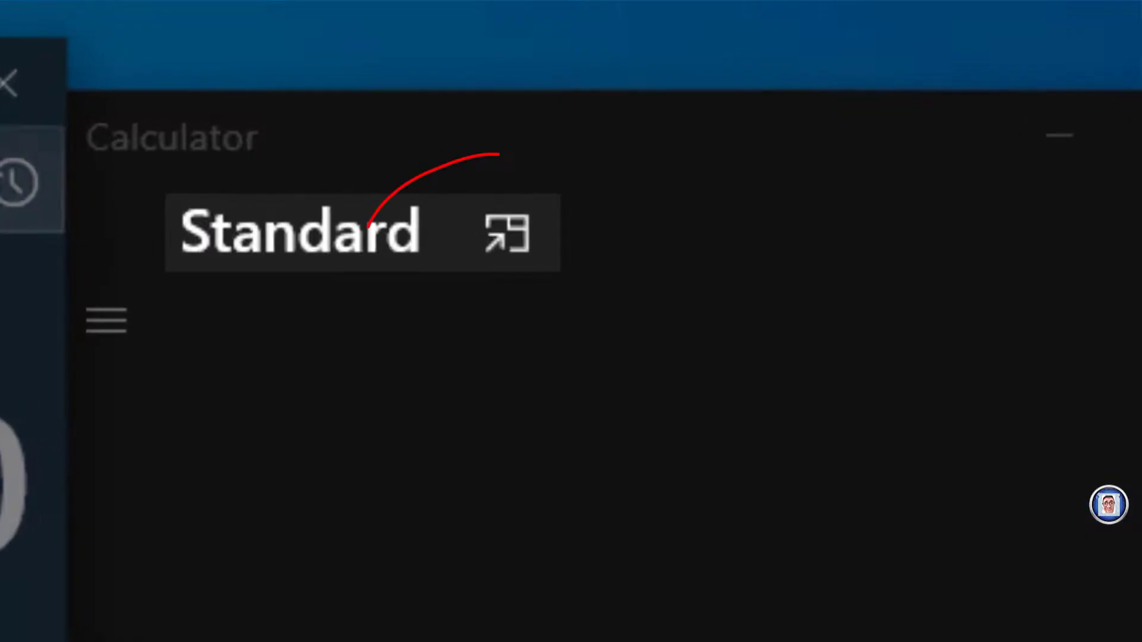
click(504, 243)
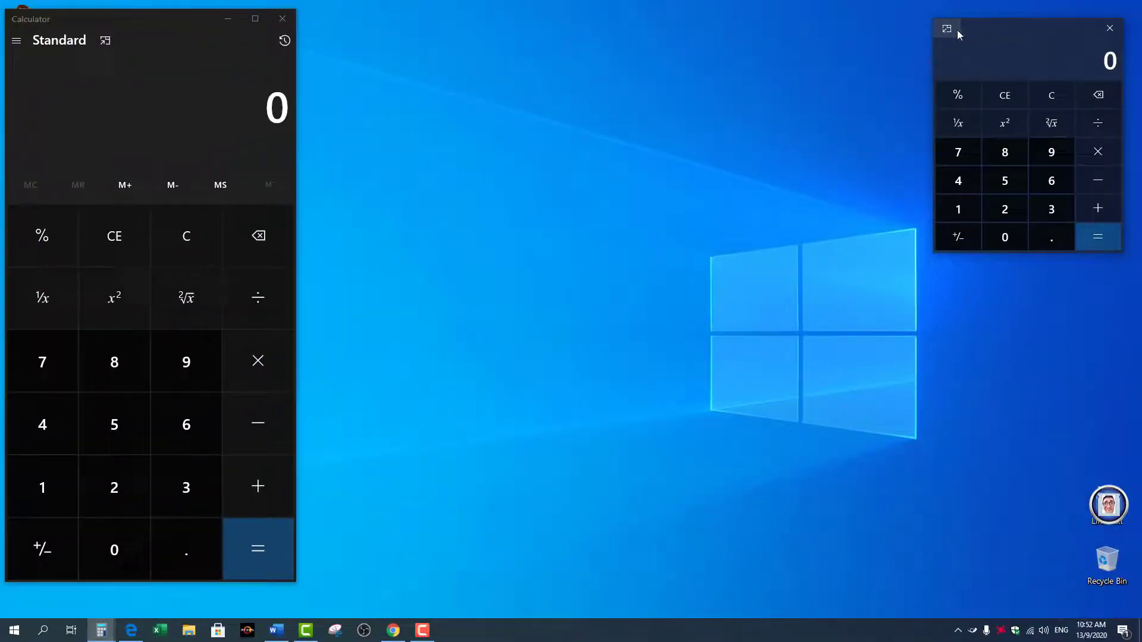
mouse_move(963, 36)
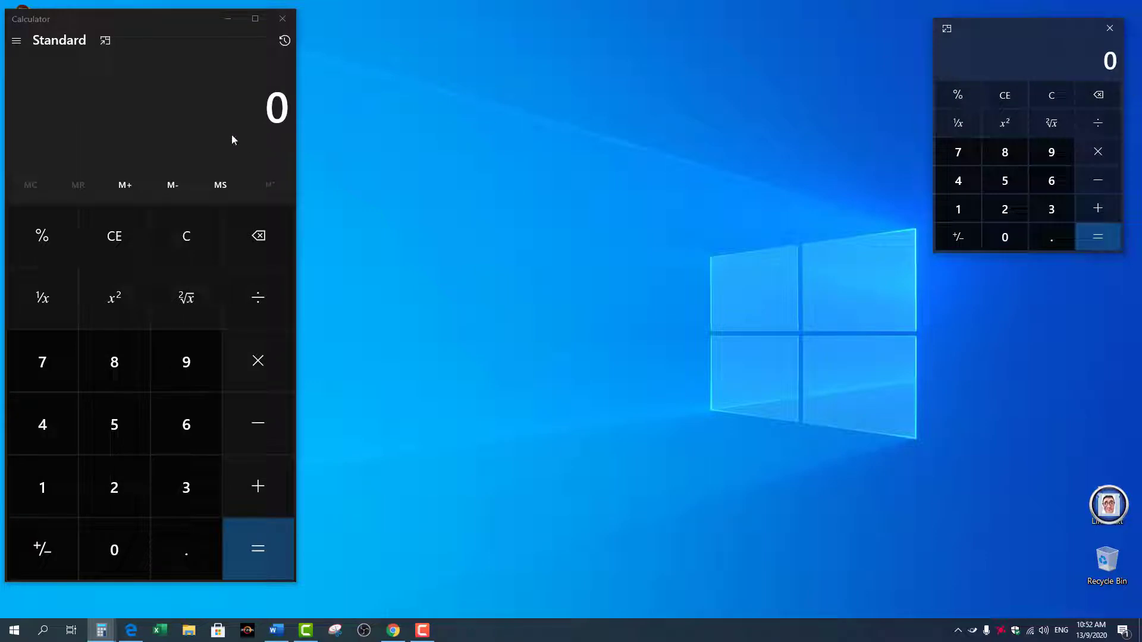
mouse_move(1035, 44)
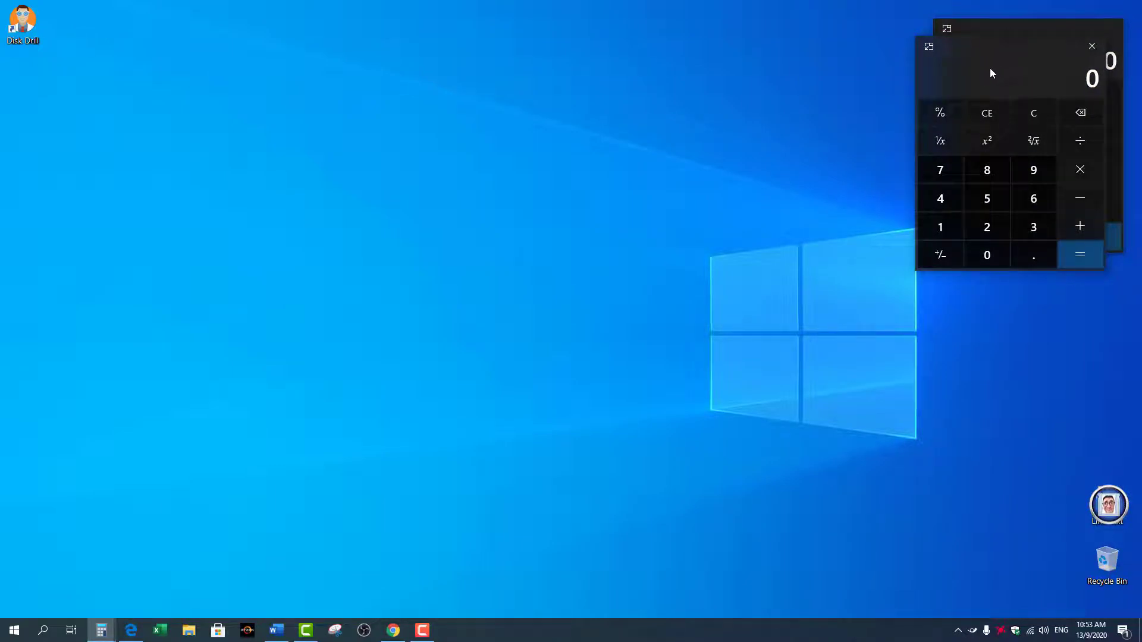
mouse_move(964, 63)
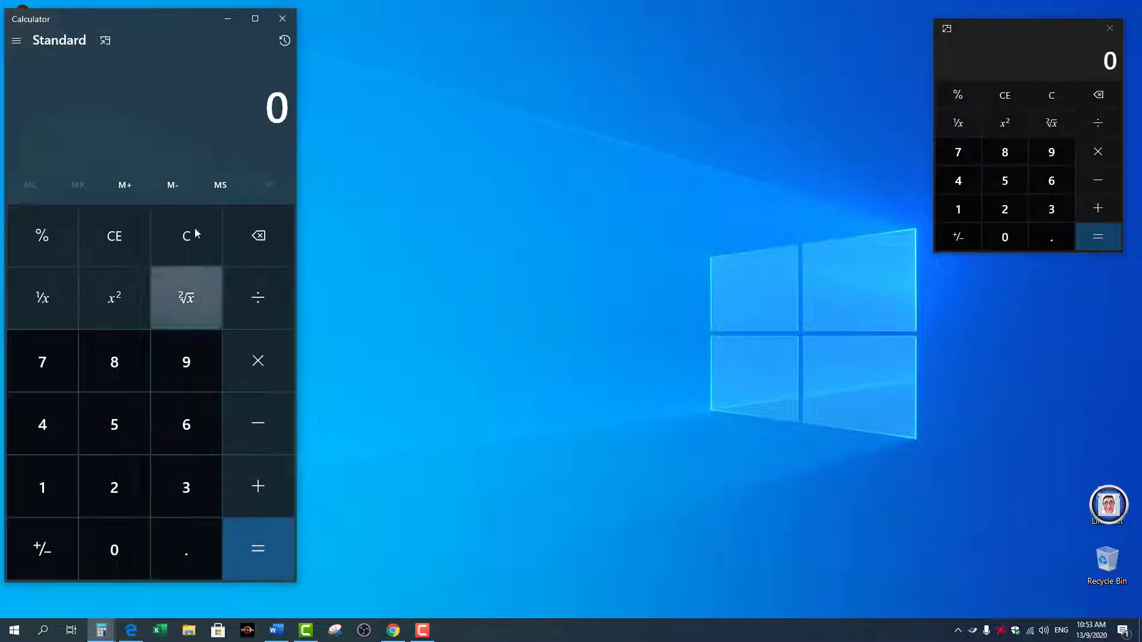
click(1109, 28)
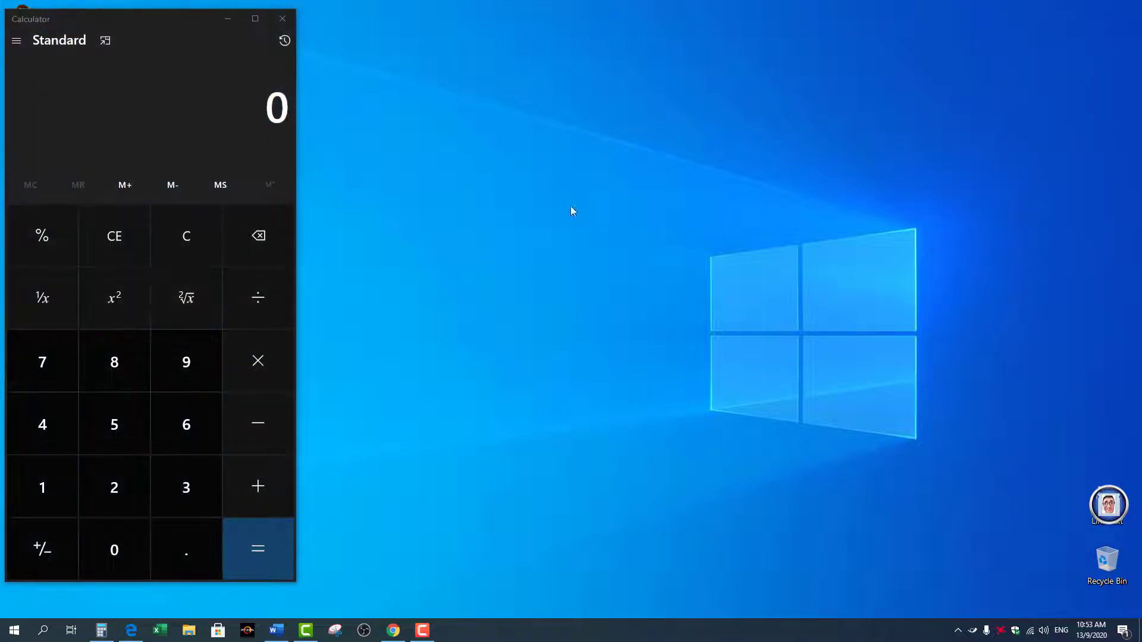
mouse_move(408, 307)
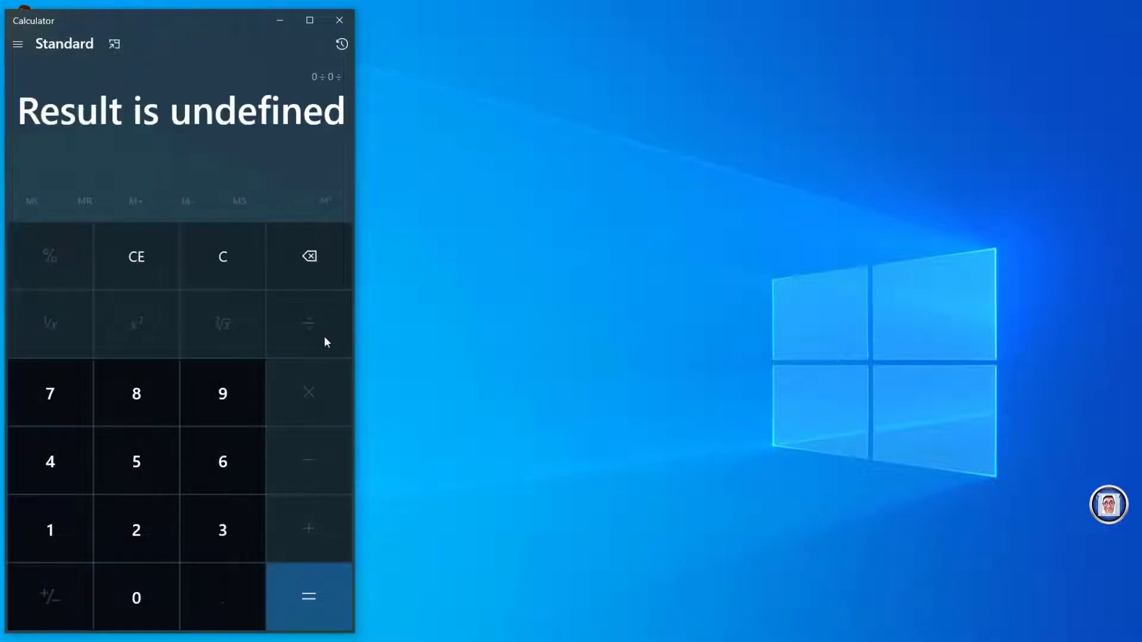
mouse_move(86, 140)
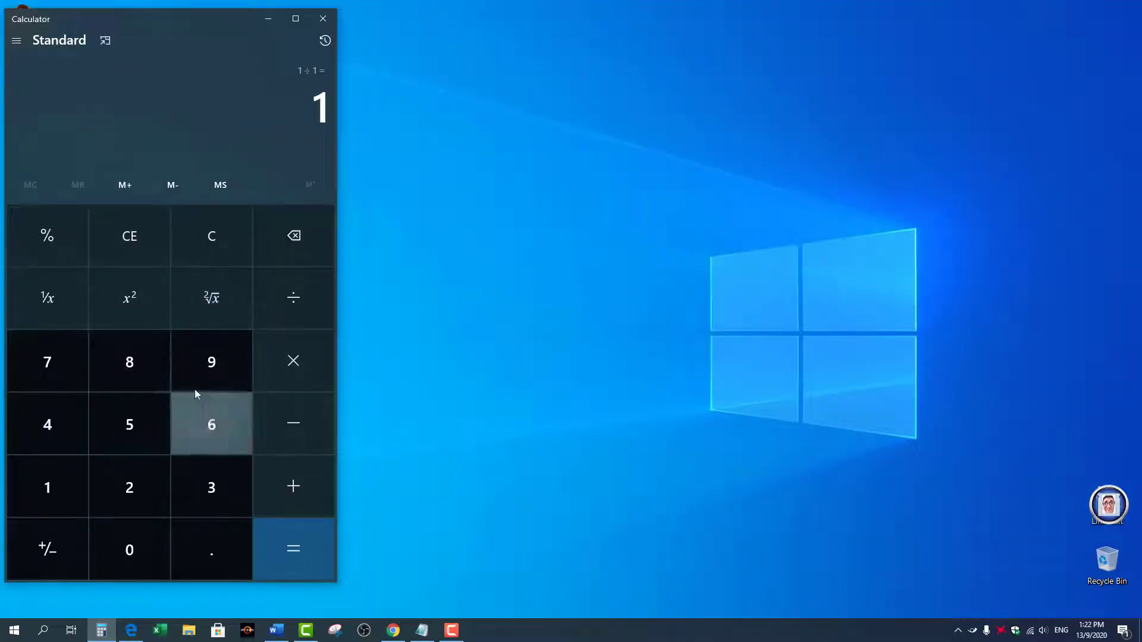
mouse_move(212, 423)
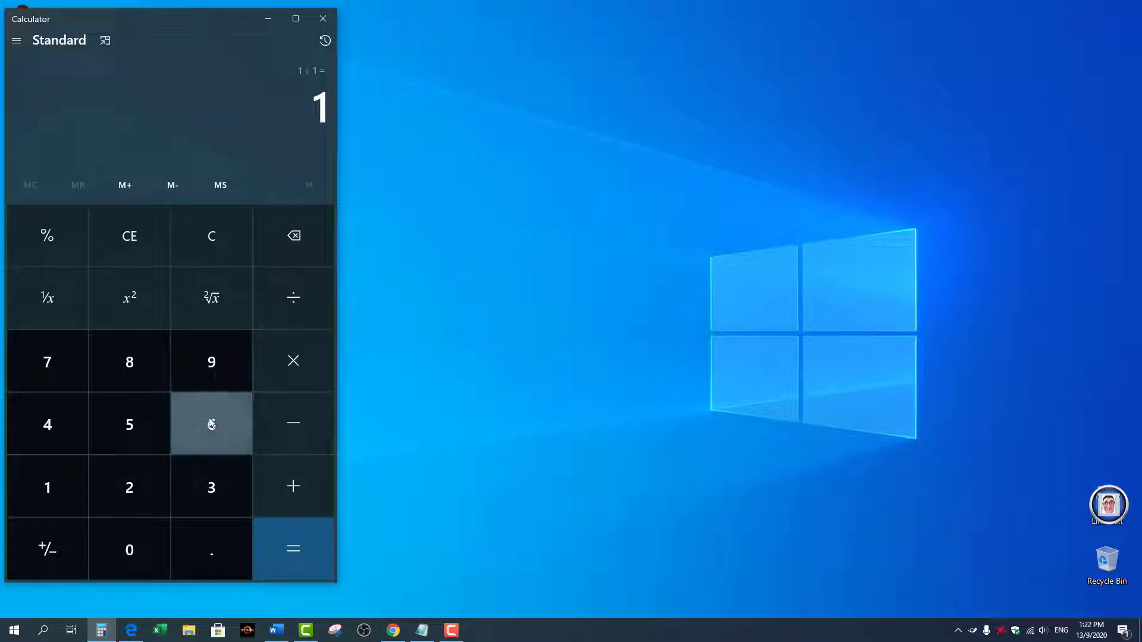
mouse_move(297, 164)
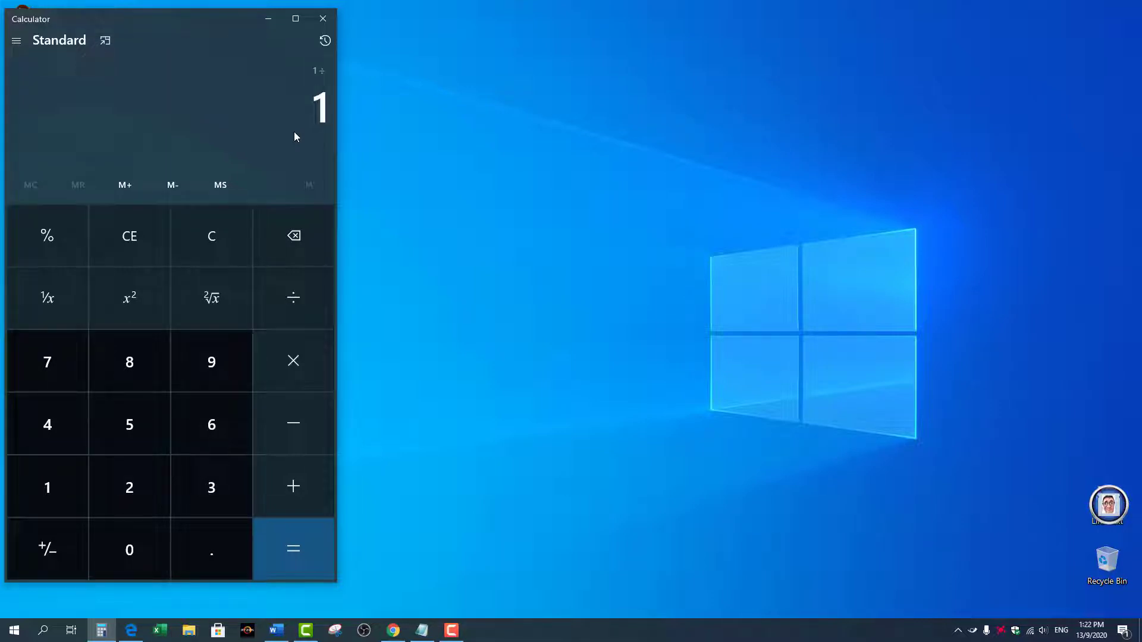
- Compute 1 ÷ 3 to get 0.3333333333333333
click(212, 488)
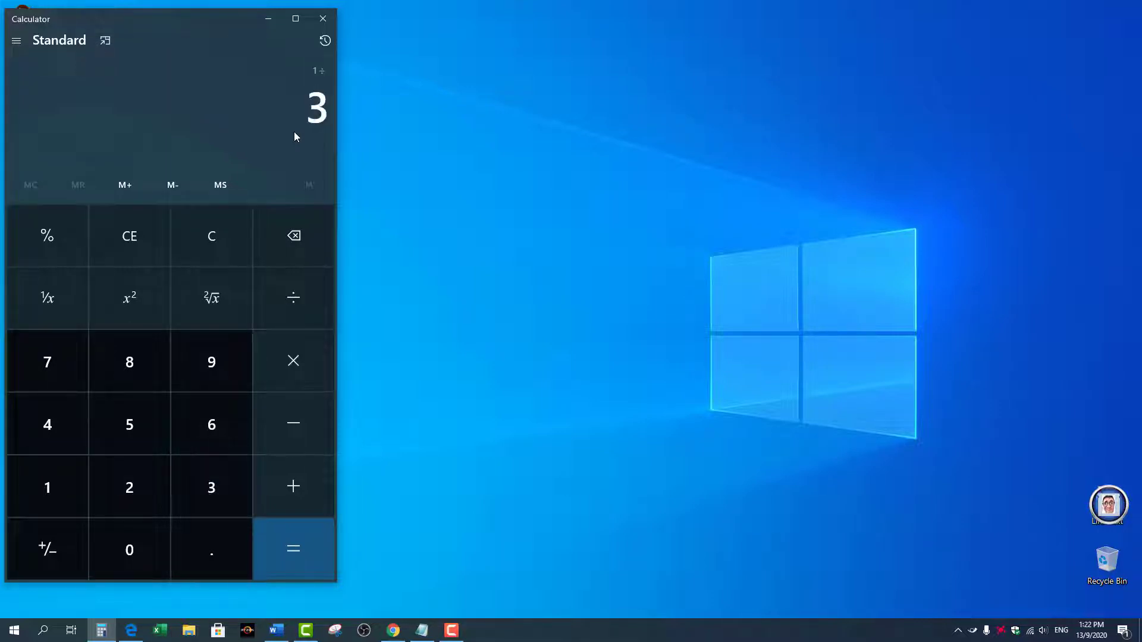
click(292, 548)
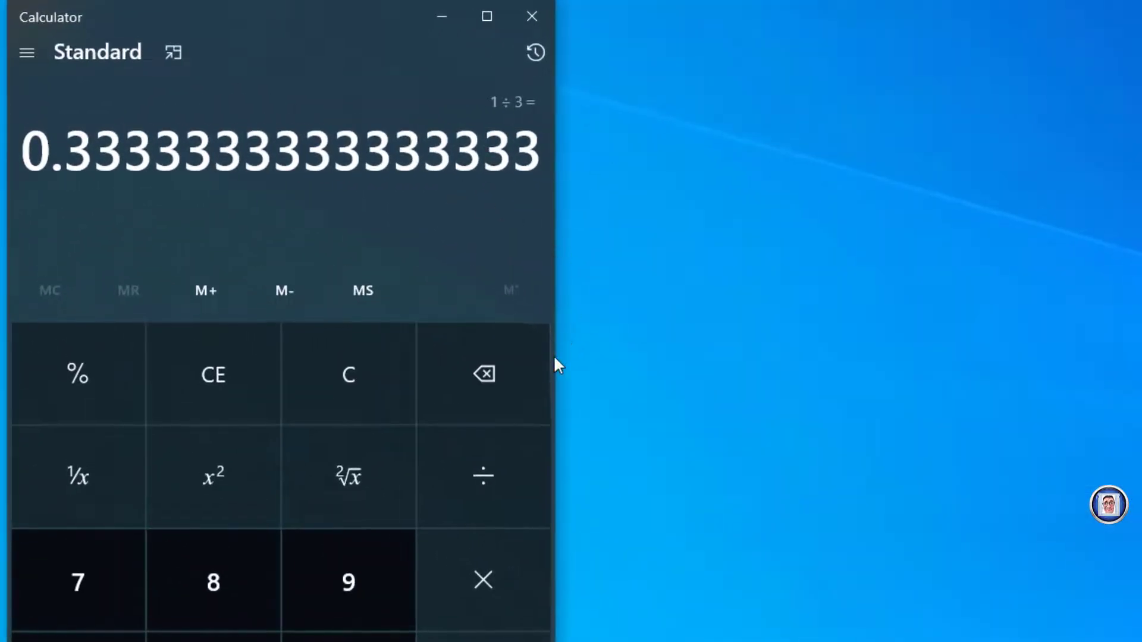
mouse_move(557, 498)
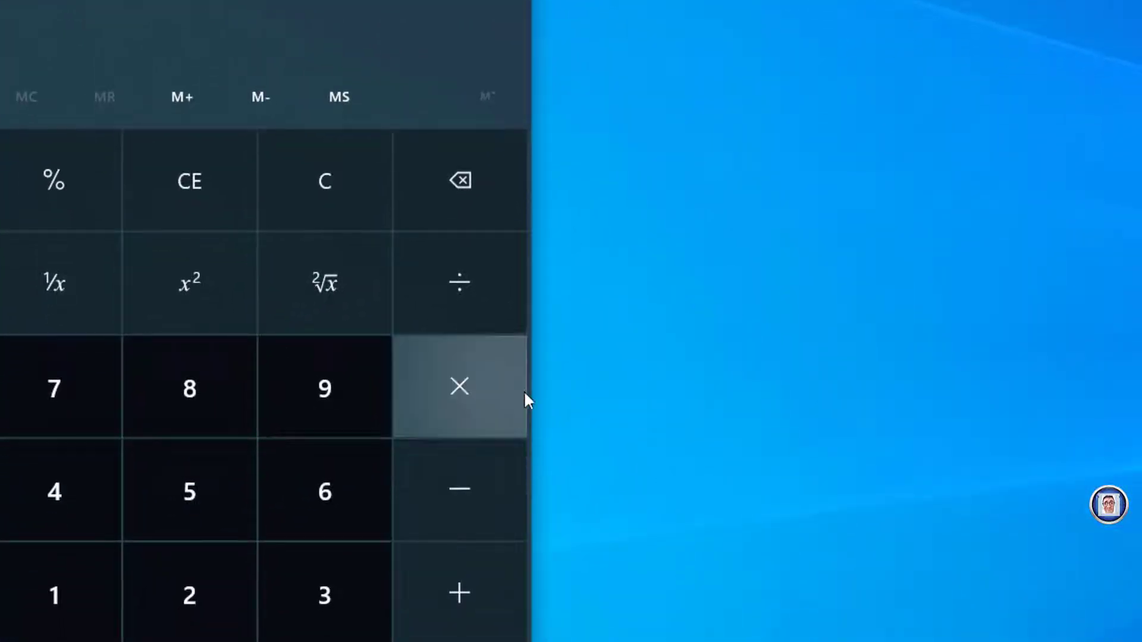
mouse_move(535, 398)
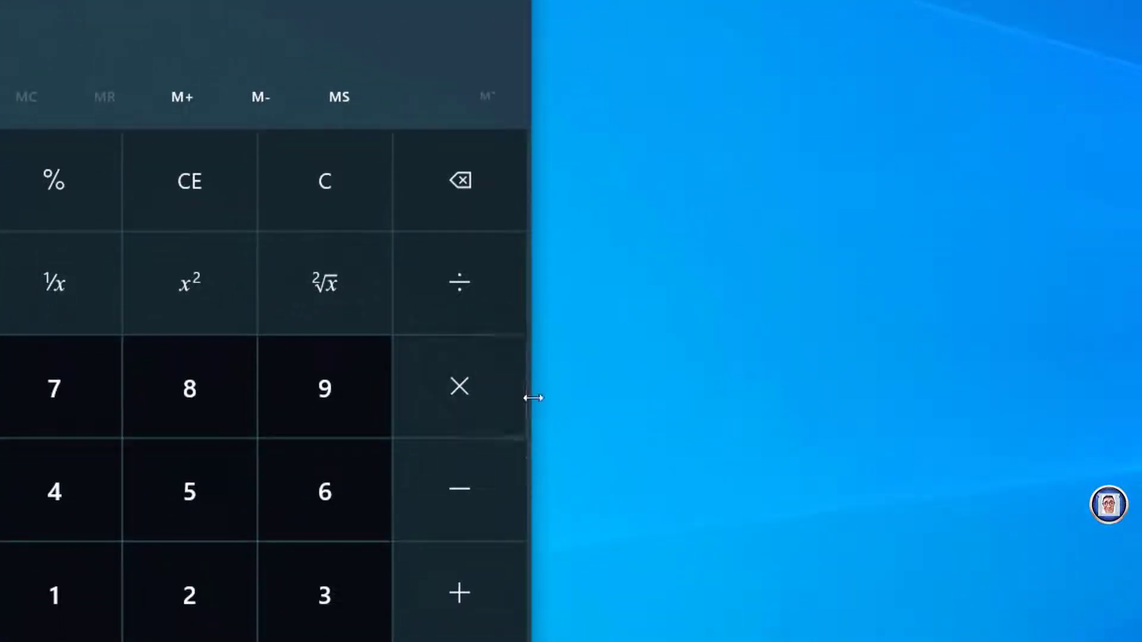
mouse_move(207, 189)
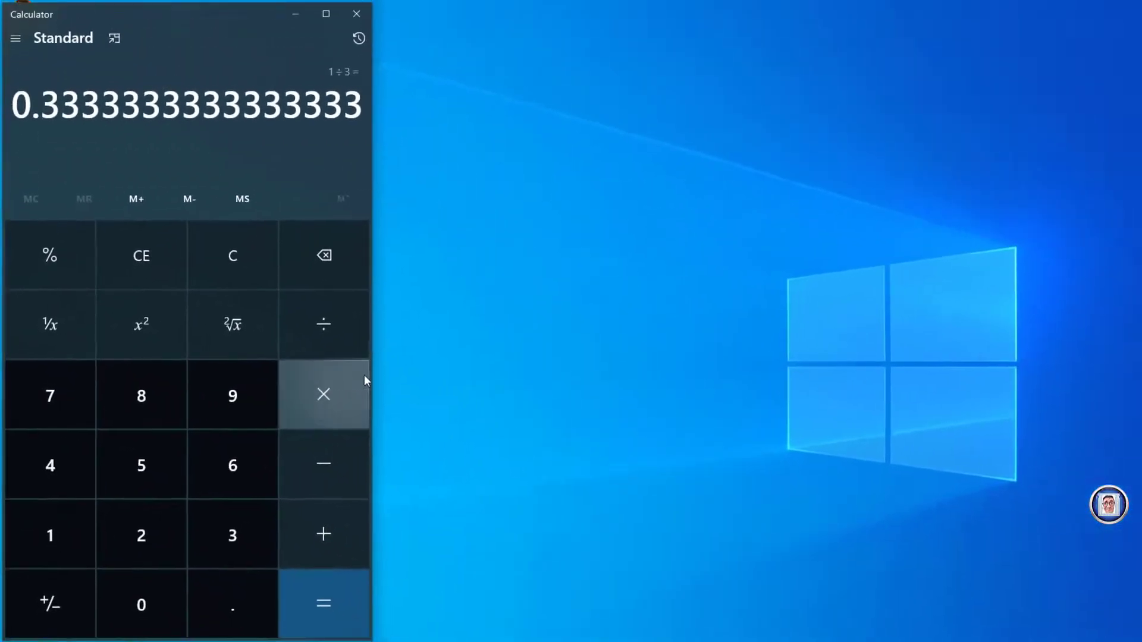
mouse_move(371, 383)
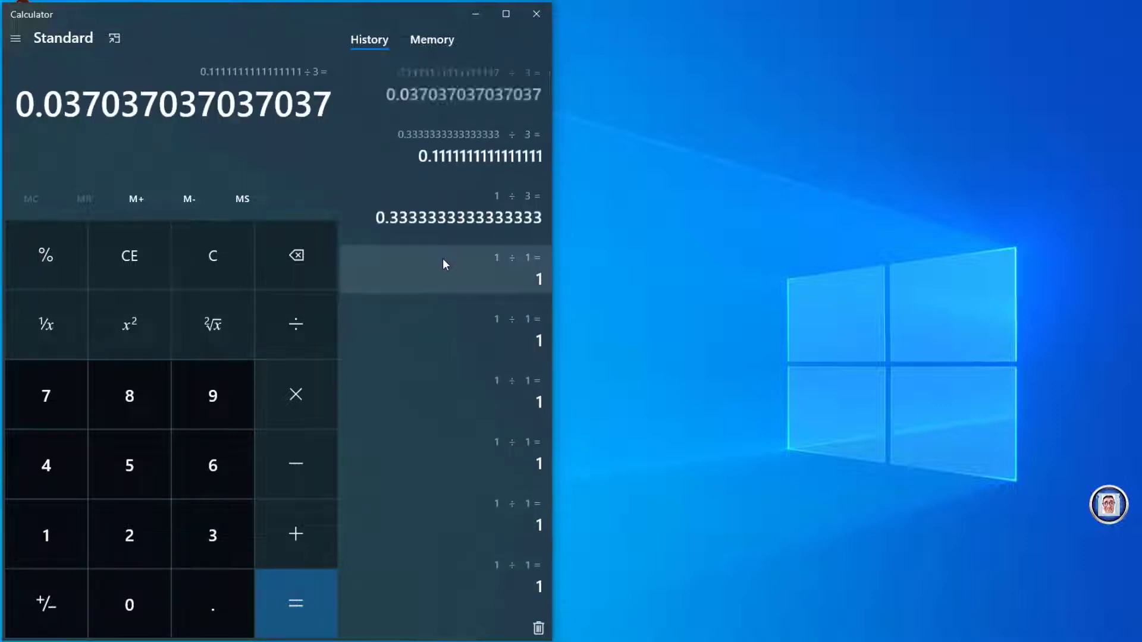
- Divide repeatedly by 3, recall a history entry and copy its digits
click(295, 604)
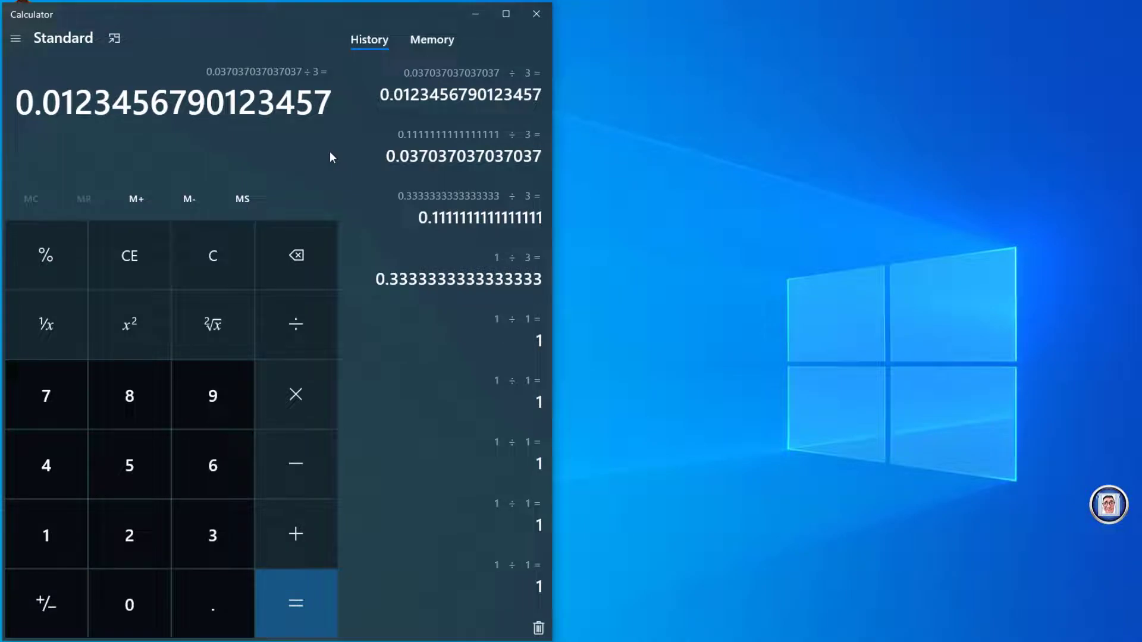
click(292, 604)
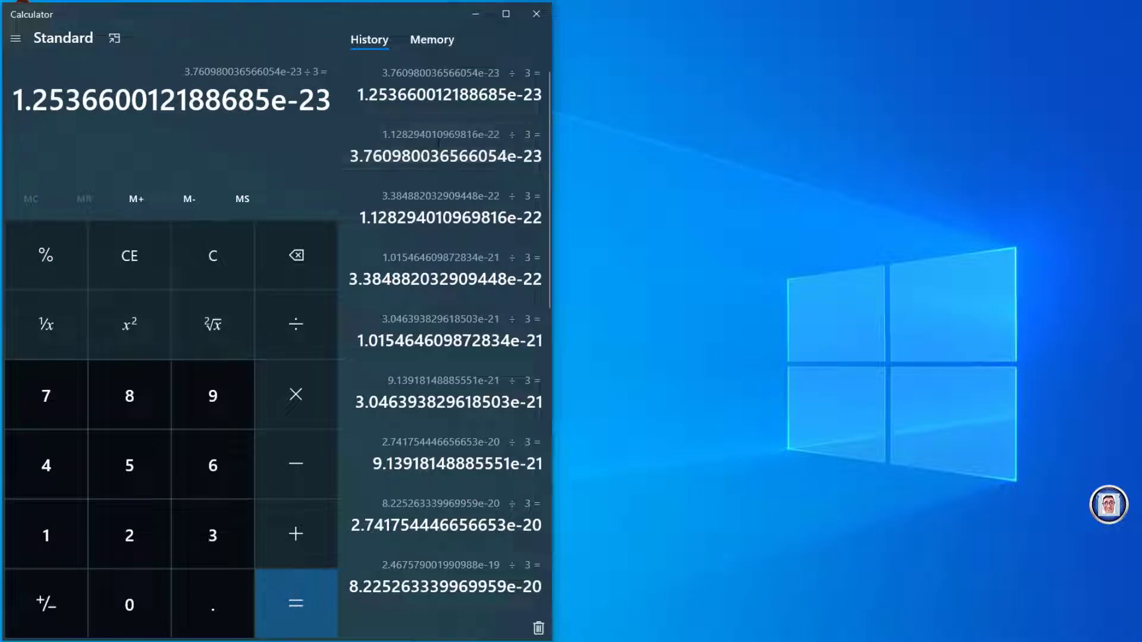
click(442, 217)
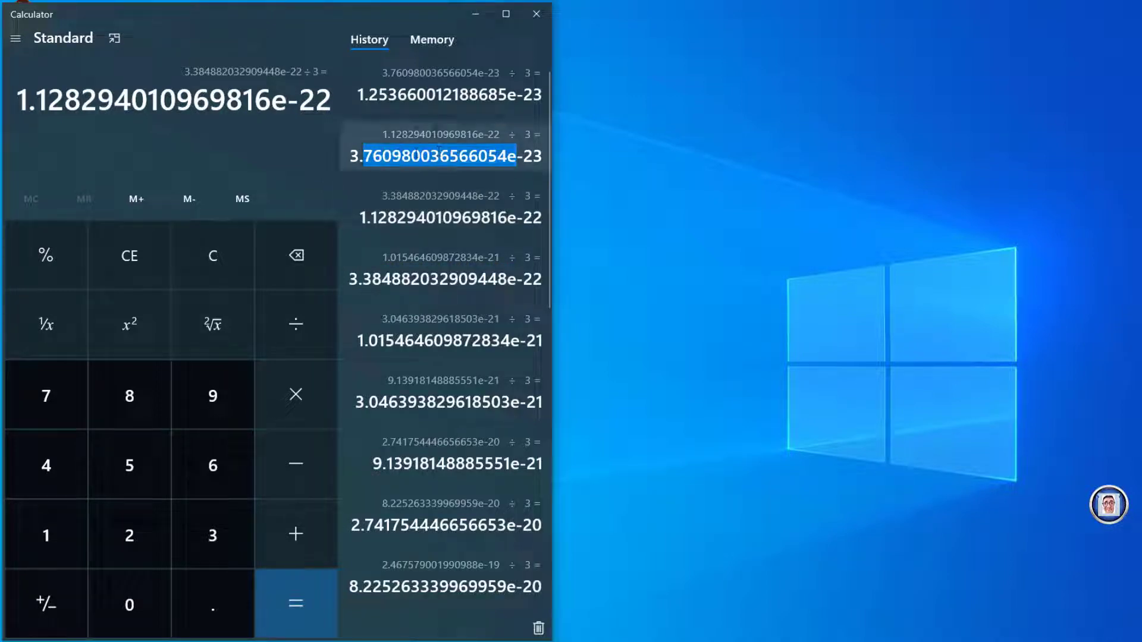
right_click(438, 157)
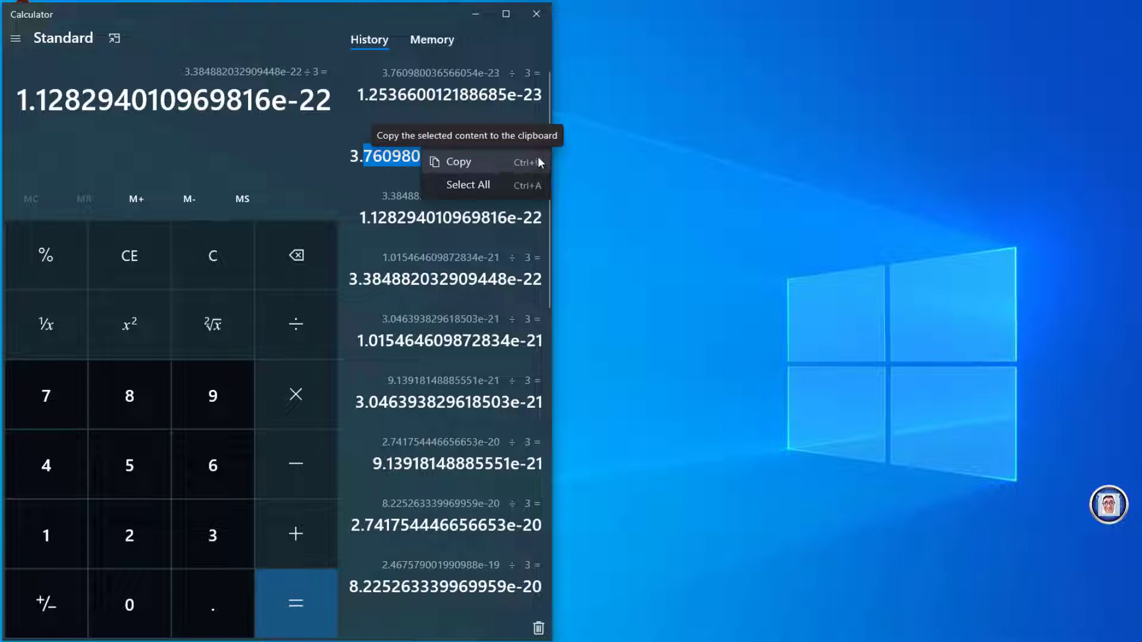
mouse_move(462, 167)
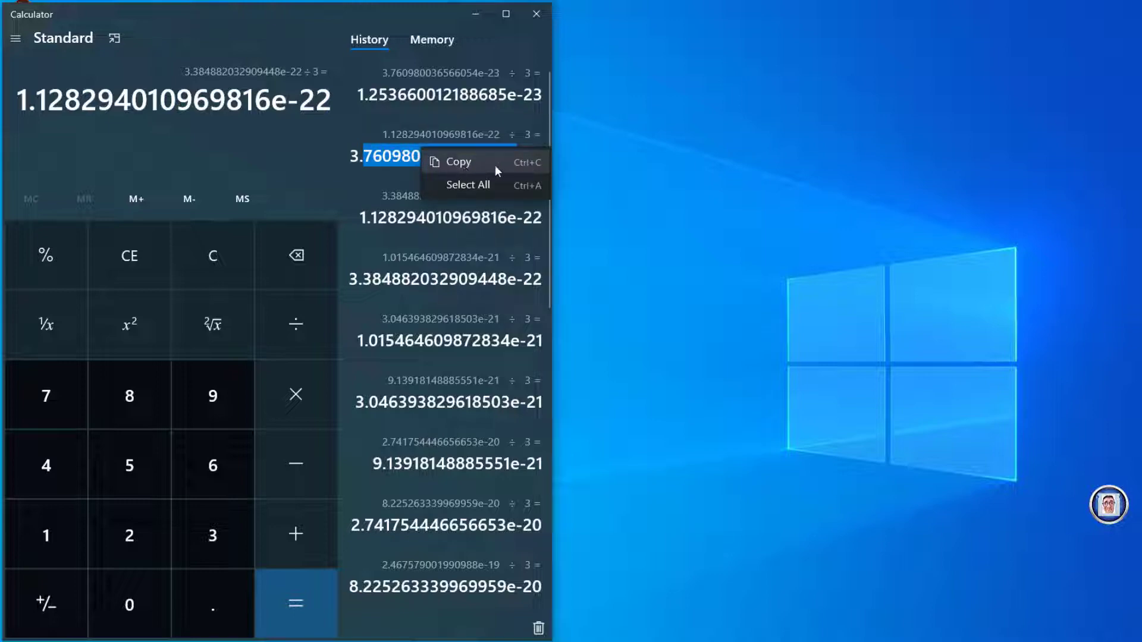
click(468, 185)
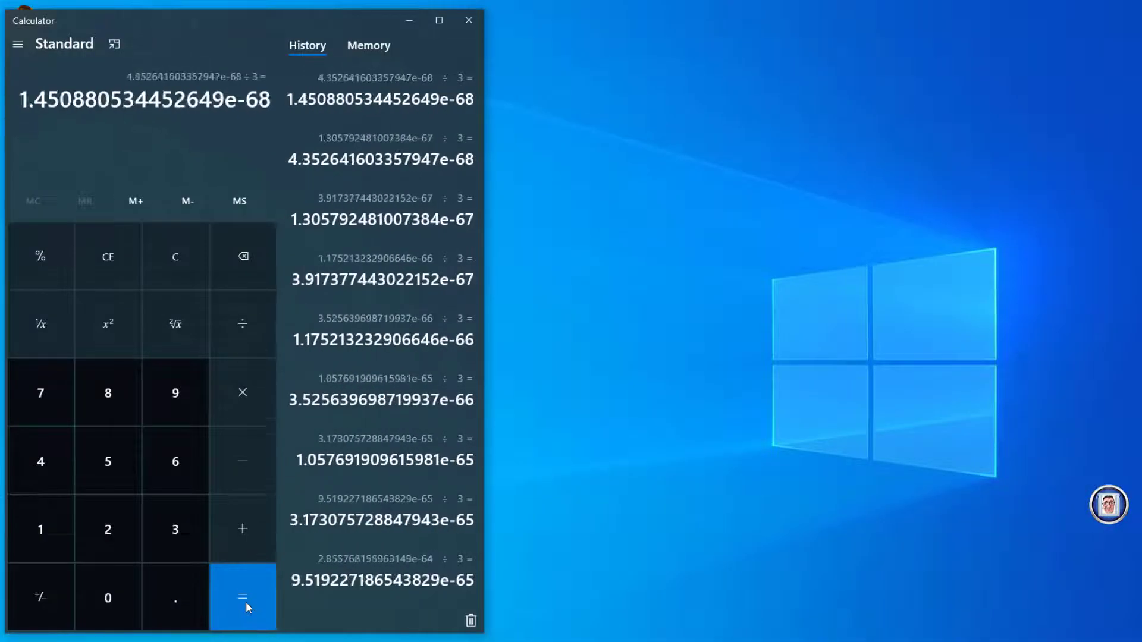
- Divide by 3 once more down to 1.612089482725165e-69 and clear the history list
click(243, 597)
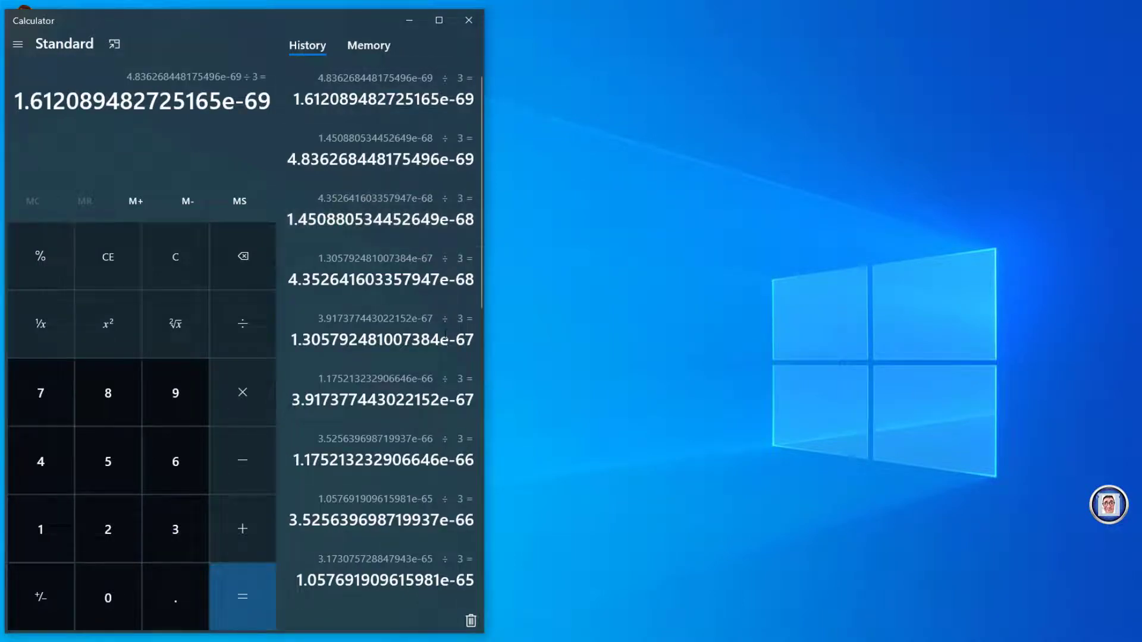
click(470, 618)
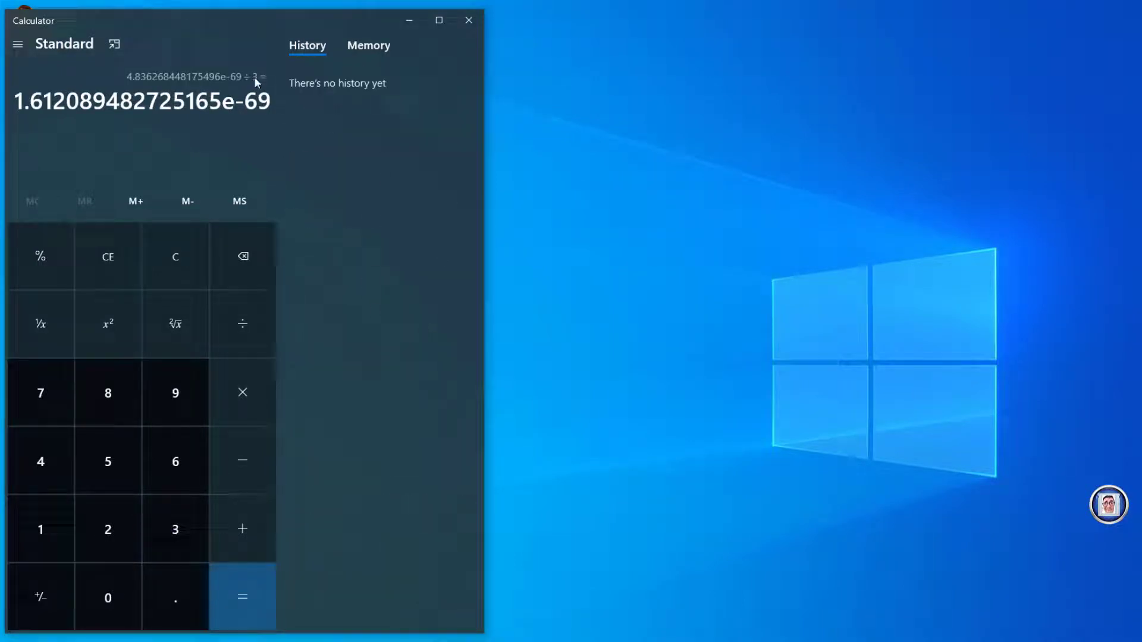
mouse_move(249, 189)
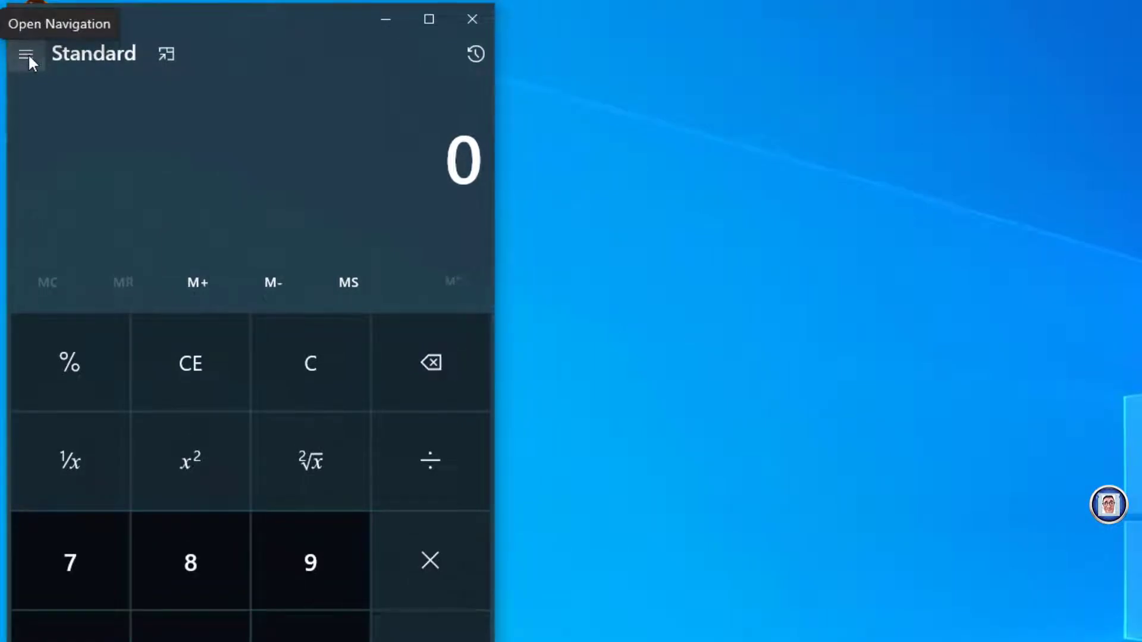
- Show the navigation list of modes and the taskbar Calculator jump list
click(24, 55)
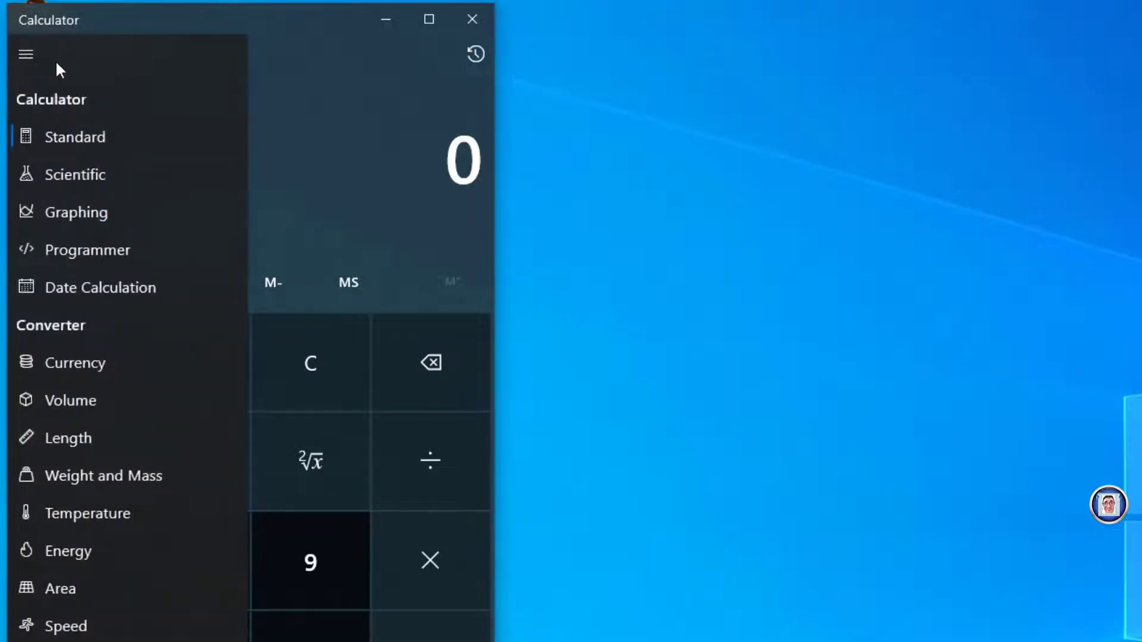
mouse_move(138, 121)
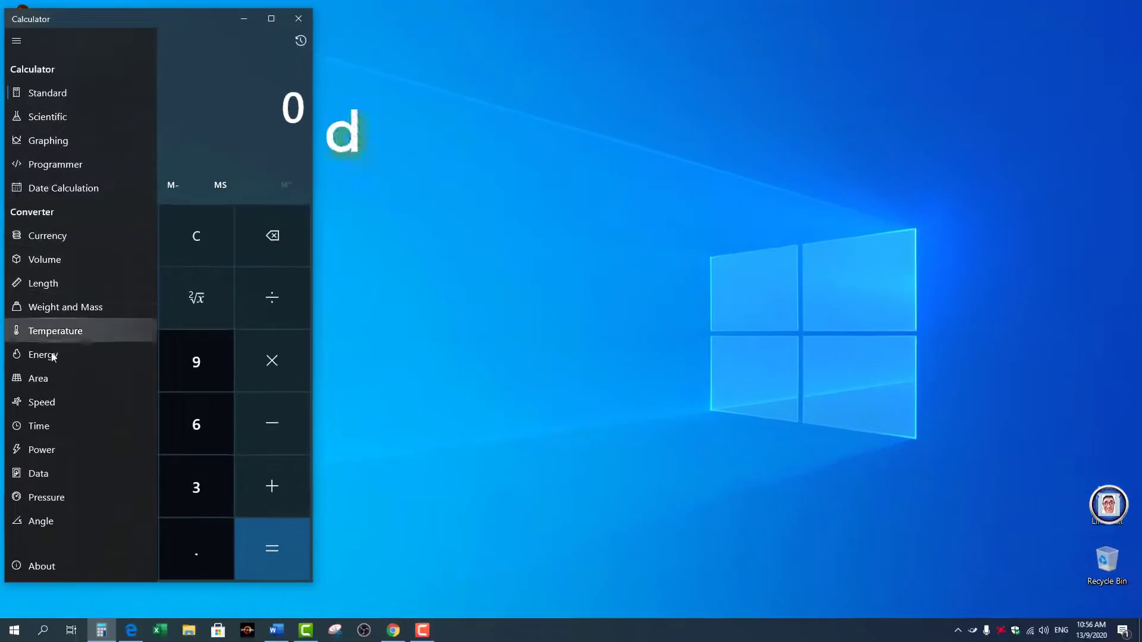
right_click(101, 630)
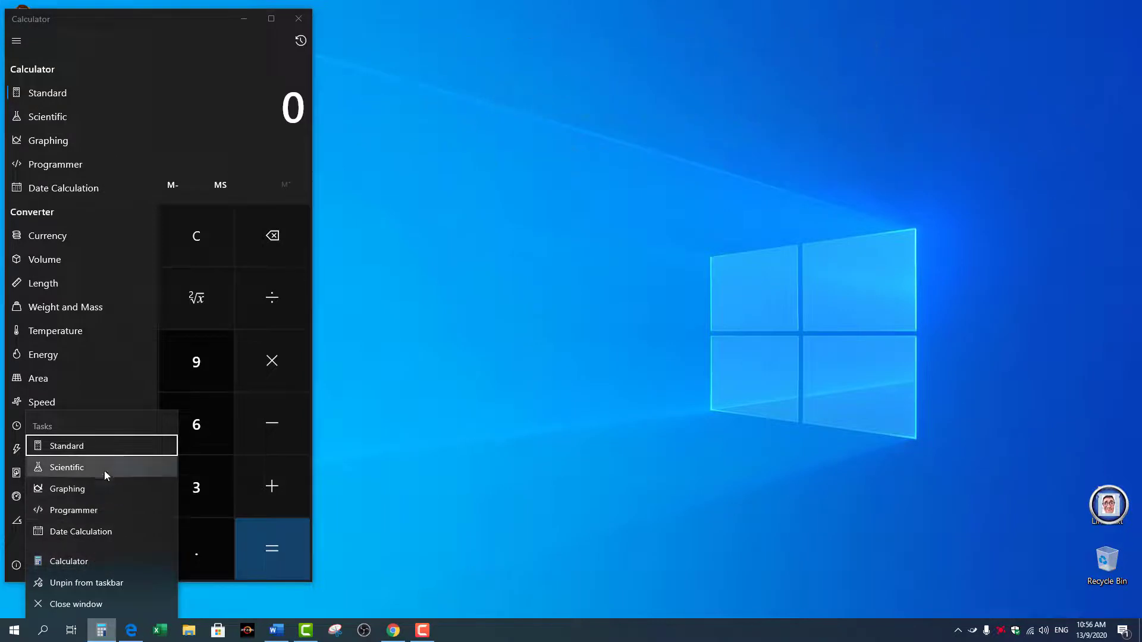
mouse_move(100, 582)
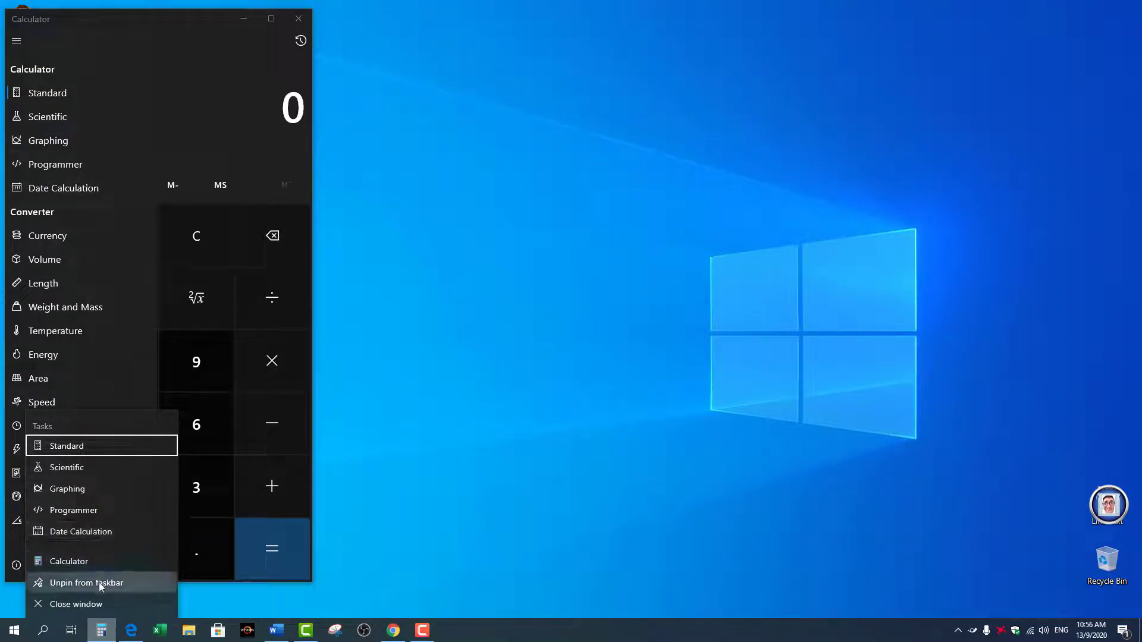
mouse_move(103, 604)
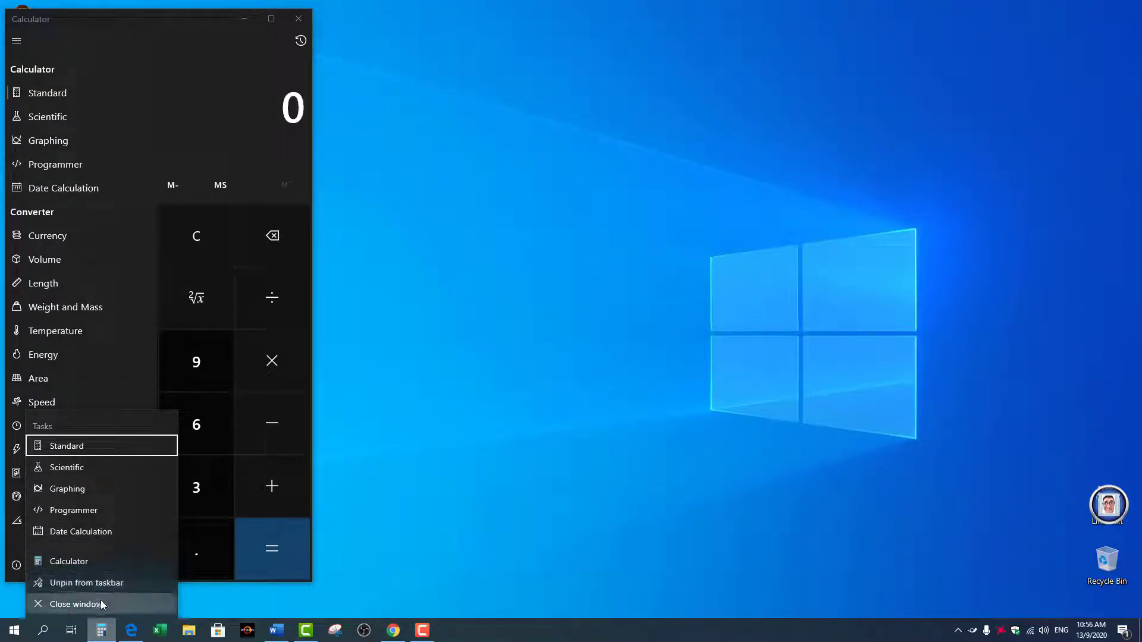
mouse_move(73, 604)
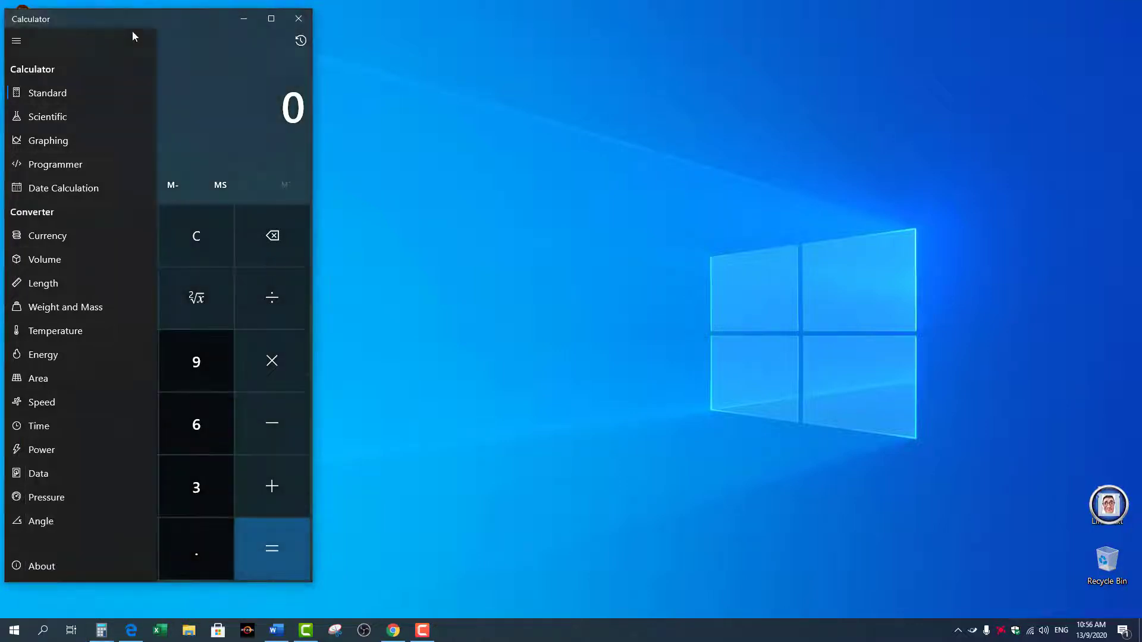
mouse_move(65, 95)
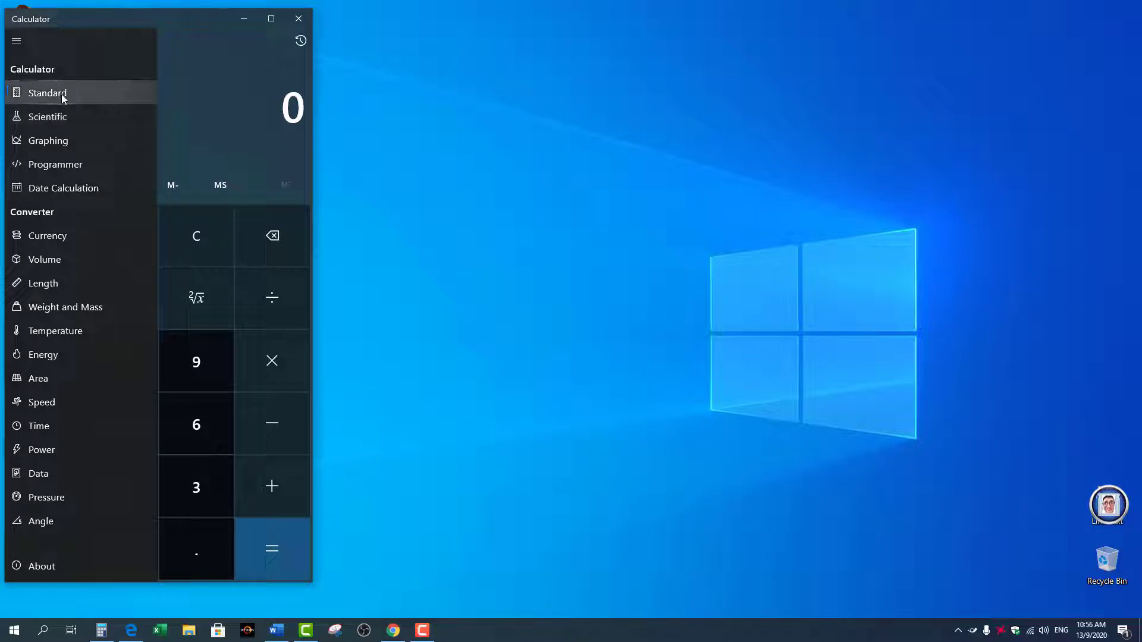
mouse_move(95, 93)
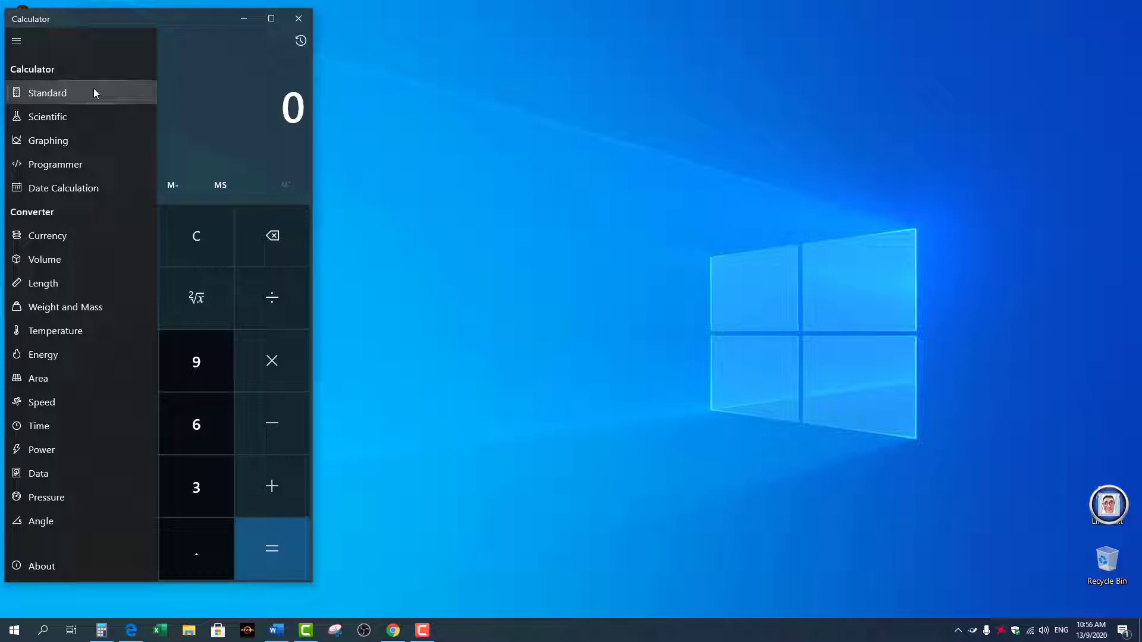
mouse_move(88, 103)
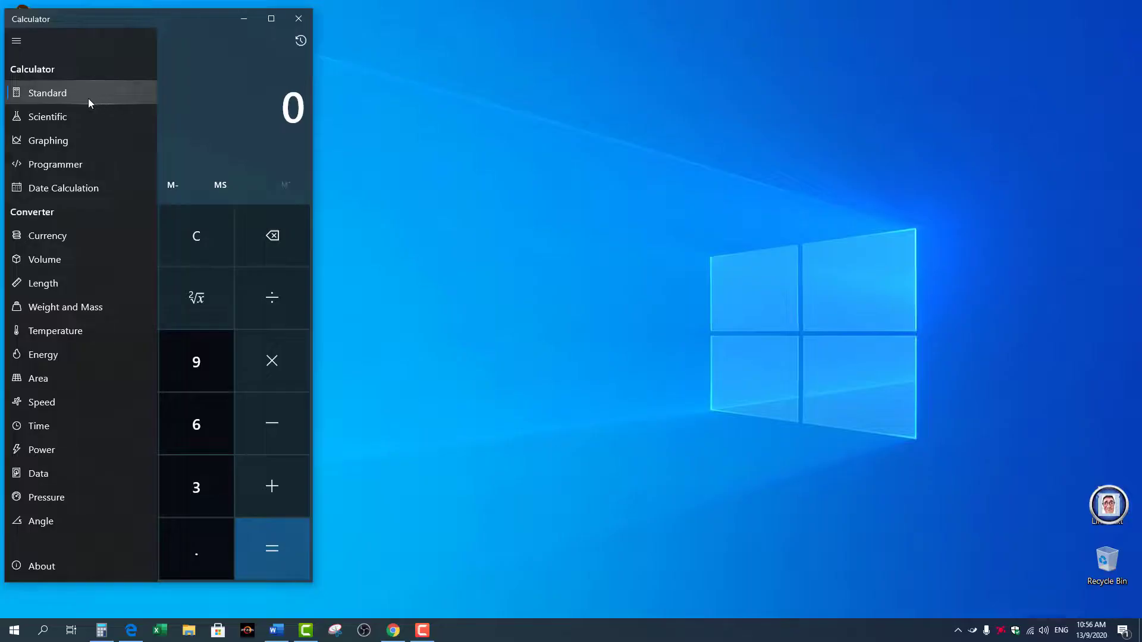
mouse_move(107, 96)
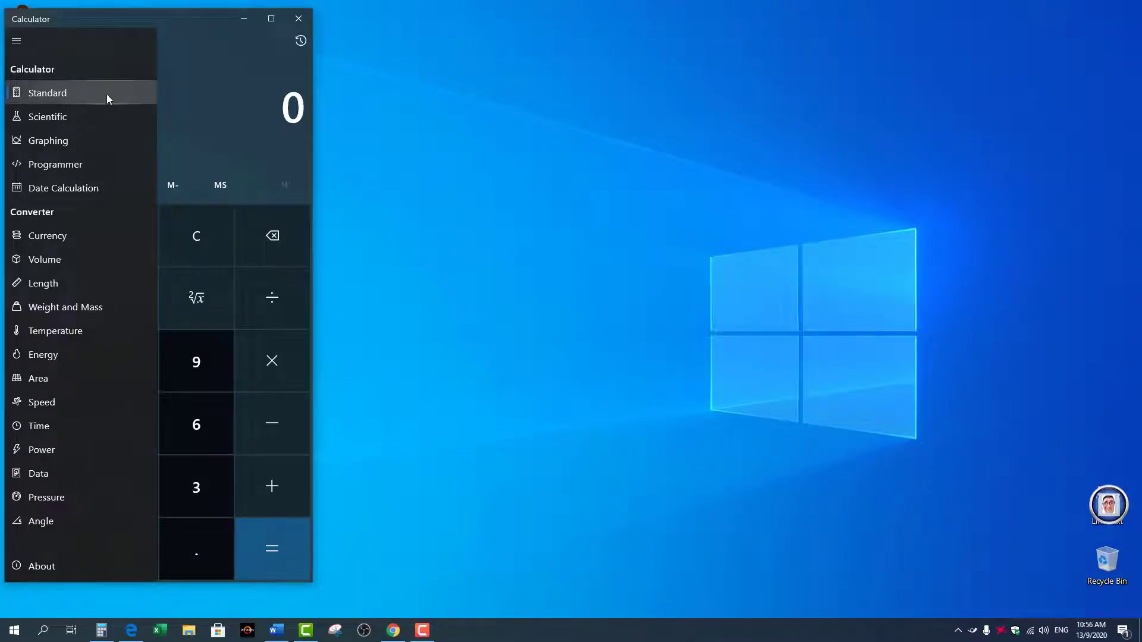
- Switch to Programmer mode and show the value as a toggleable bit grid
click(48, 117)
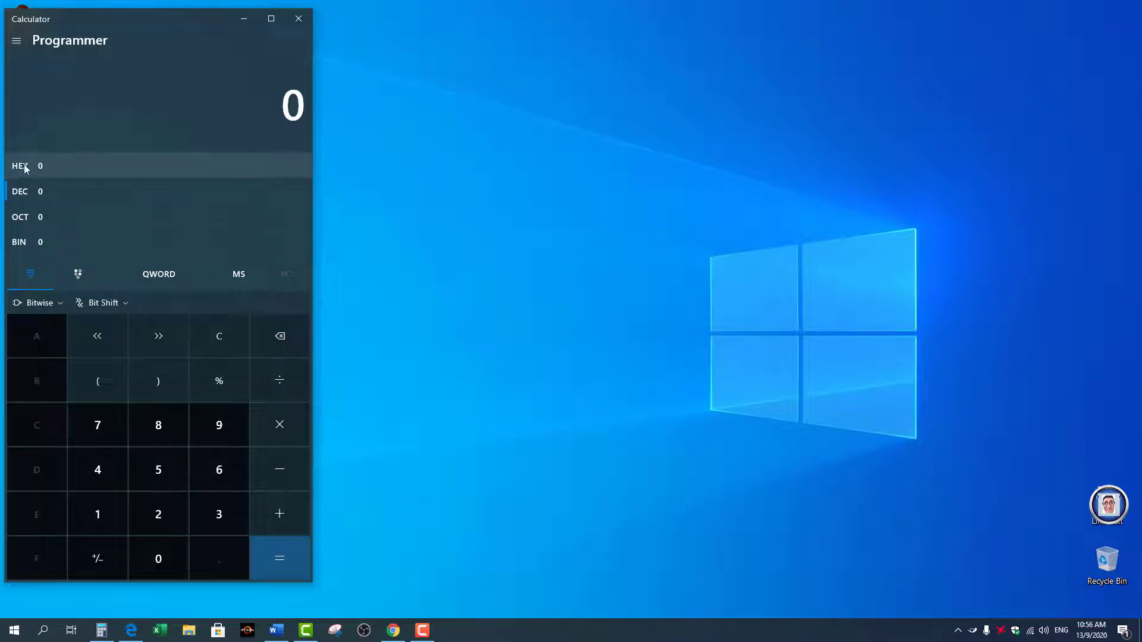
mouse_move(23, 244)
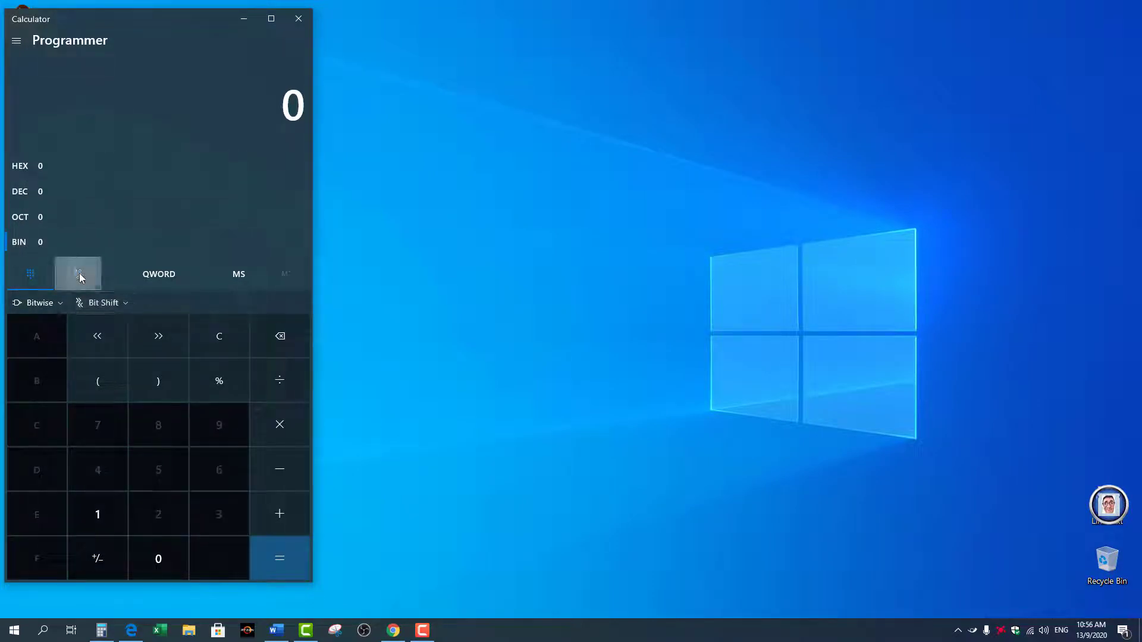
click(78, 274)
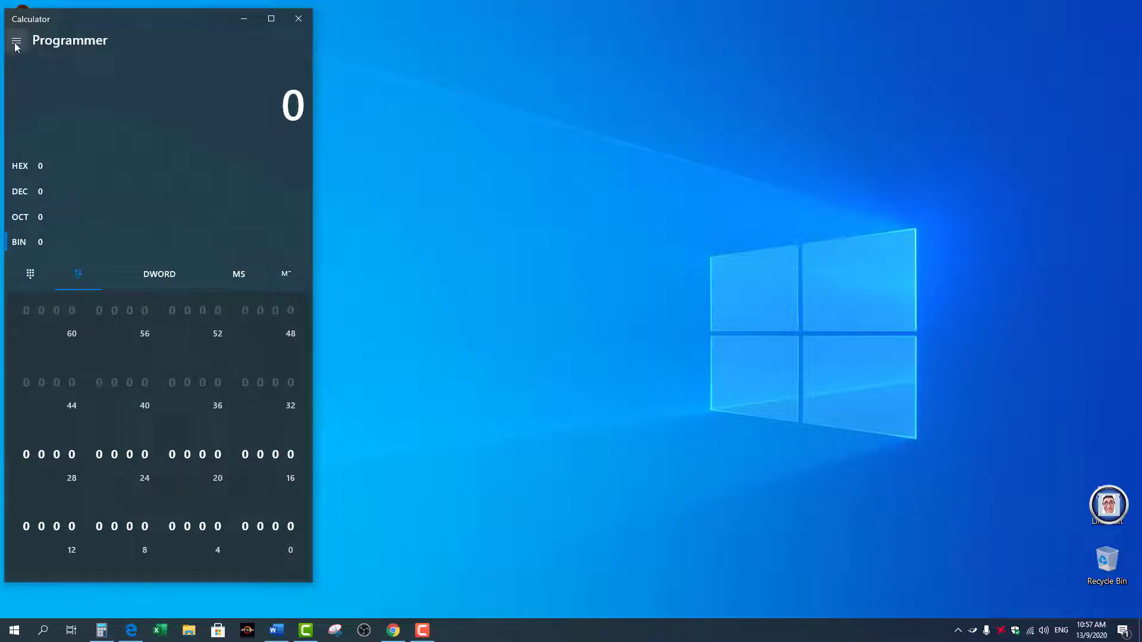
mouse_move(17, 42)
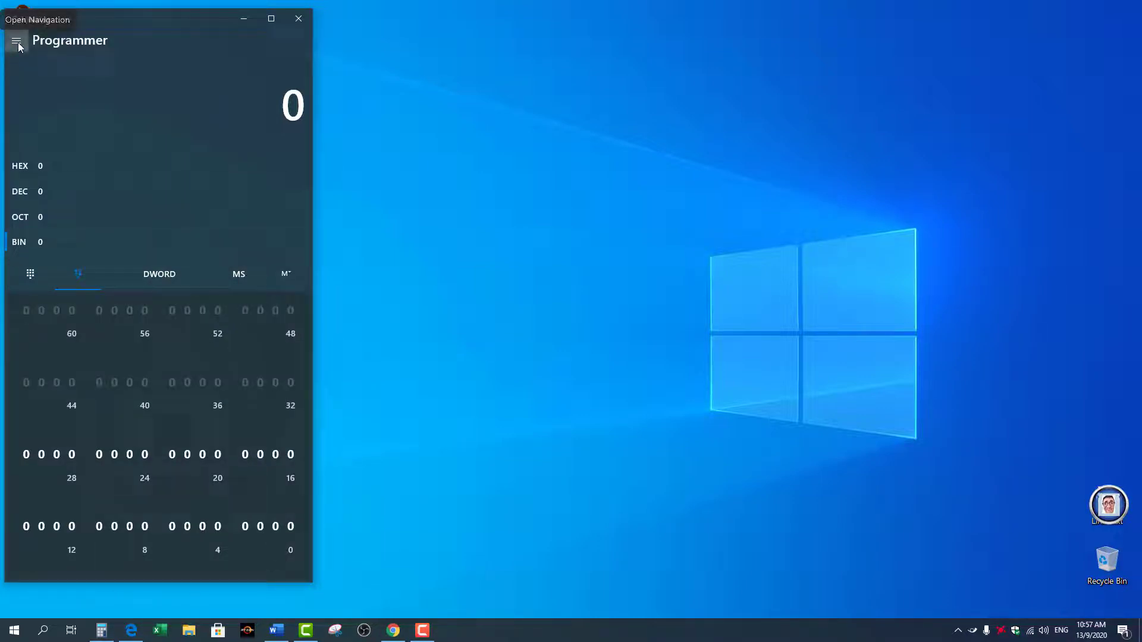
- In Date Calculation, subtract 8 months and 8 days from 13 September 2020, giving 5 January 2020
click(18, 40)
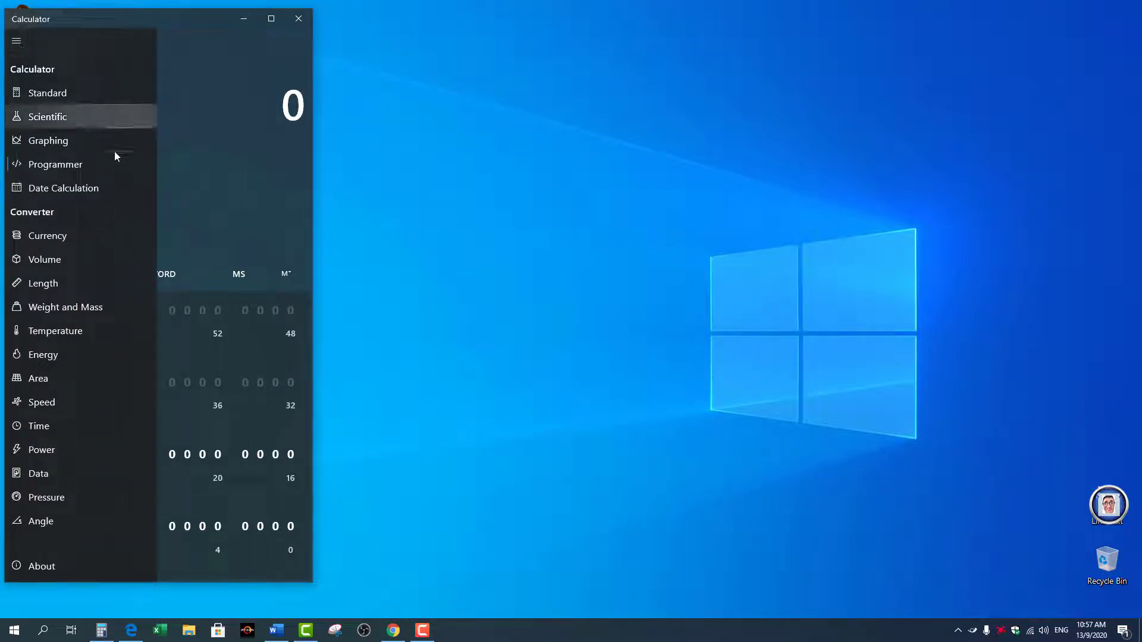
click(62, 188)
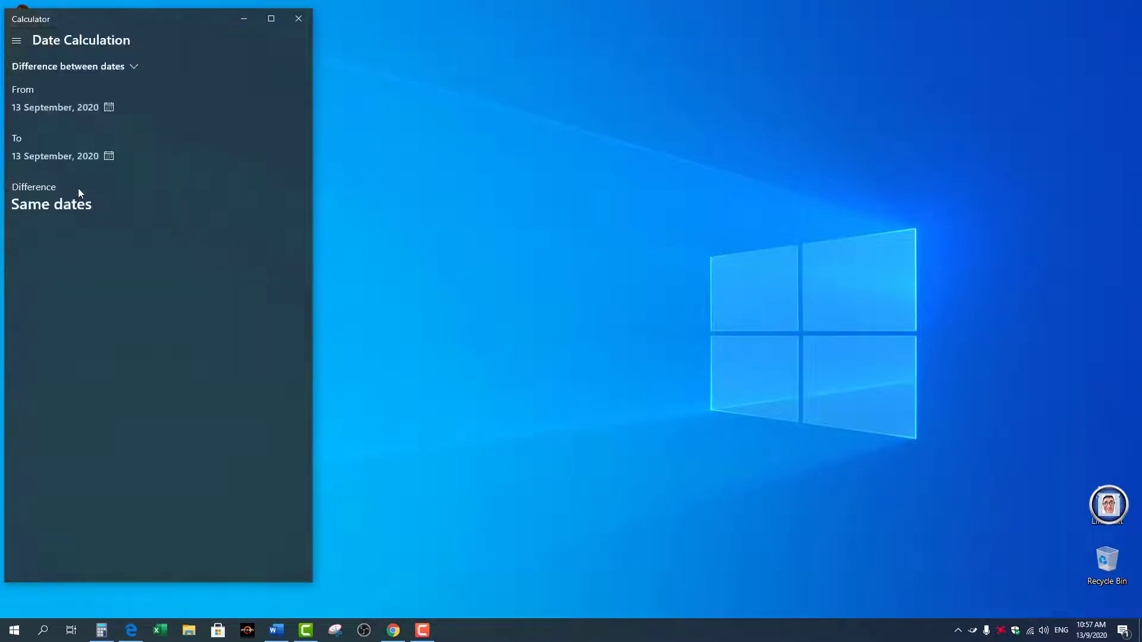
mouse_move(116, 183)
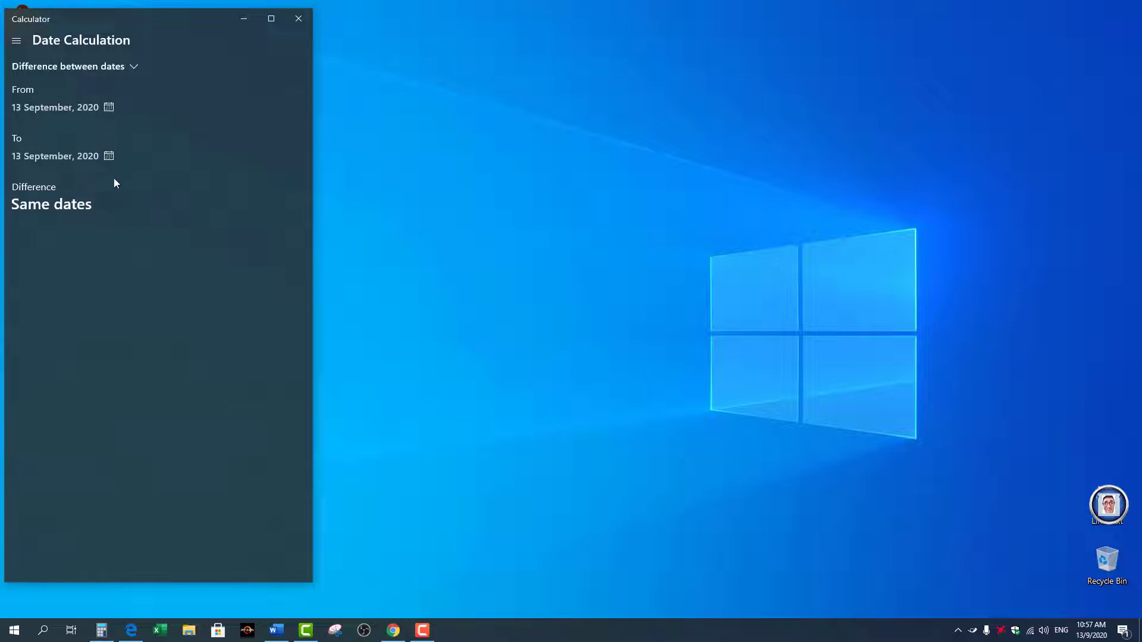
mouse_move(31, 113)
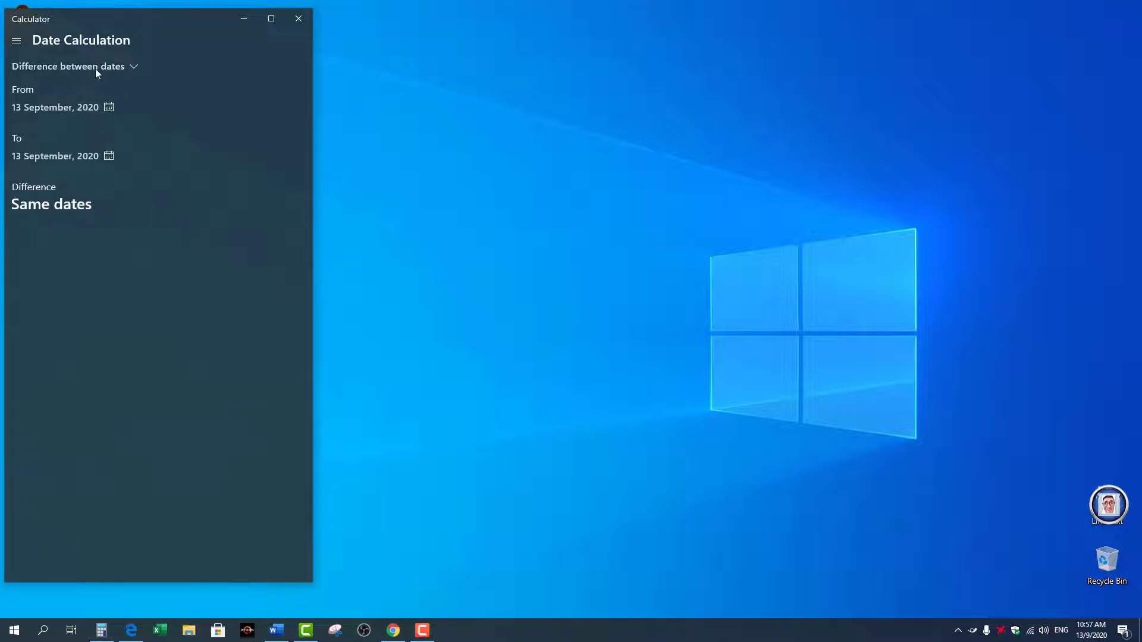
click(76, 66)
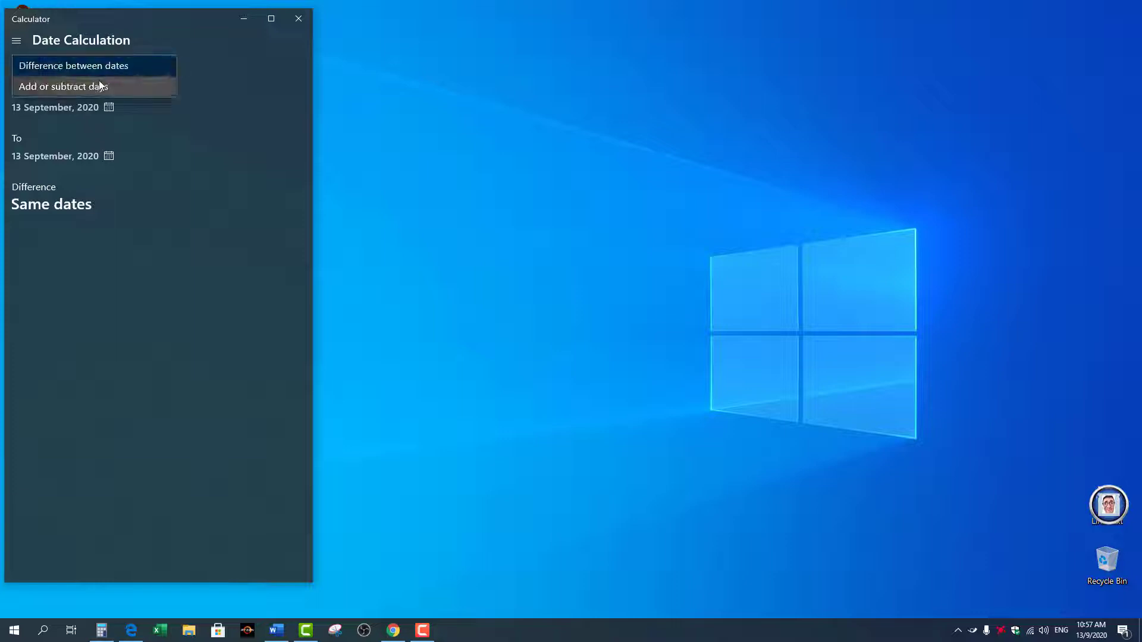
click(64, 86)
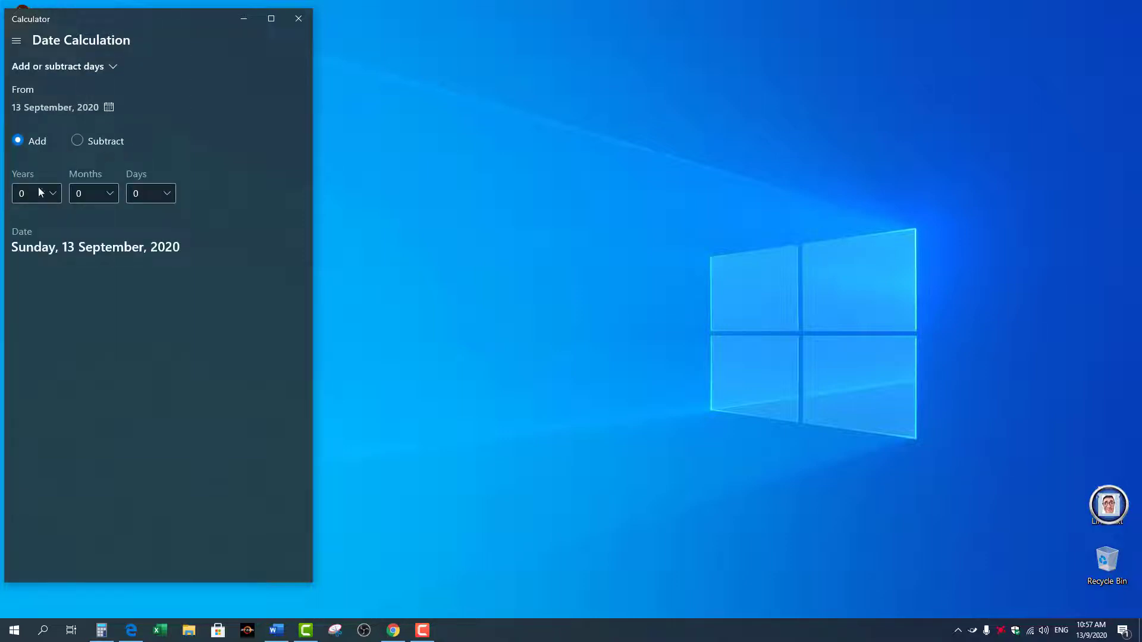
mouse_move(46, 189)
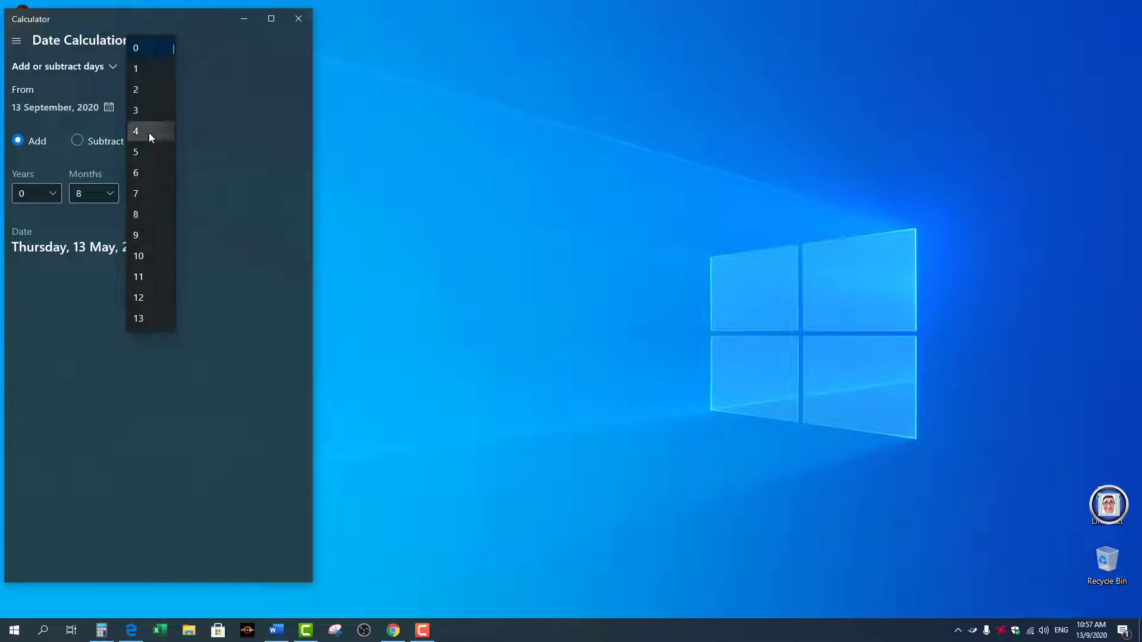
click(148, 214)
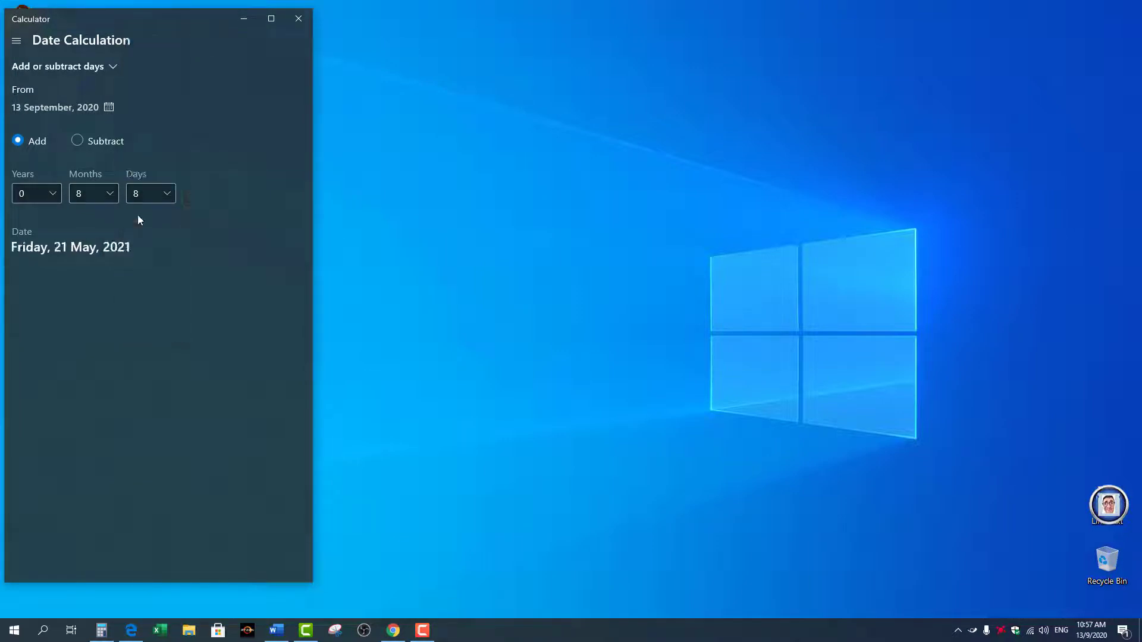
mouse_move(15, 261)
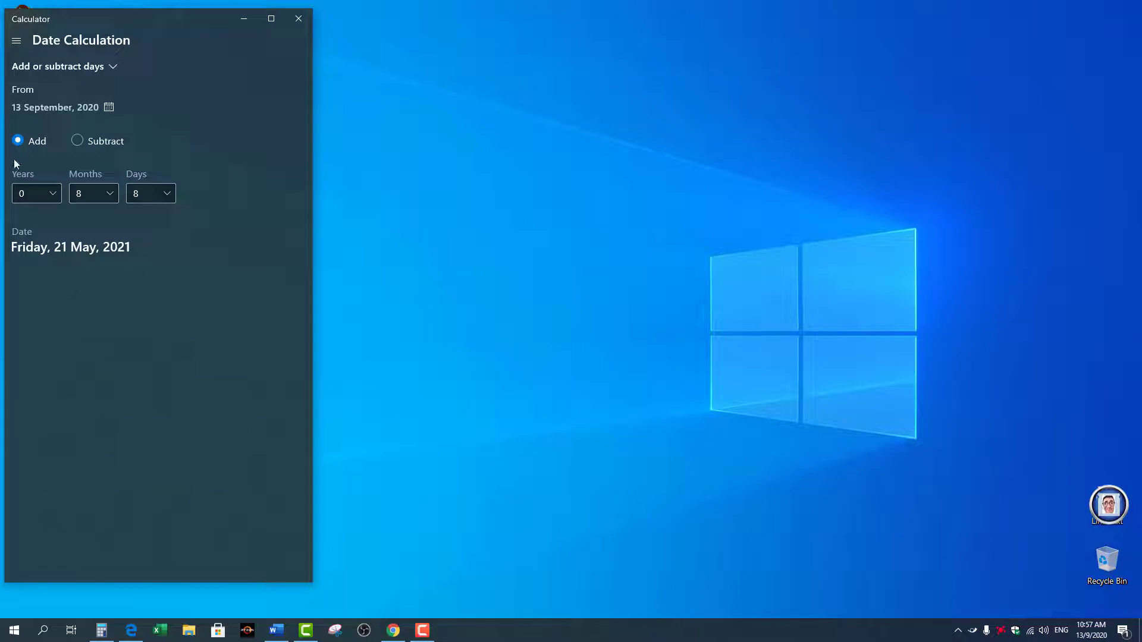
mouse_move(78, 141)
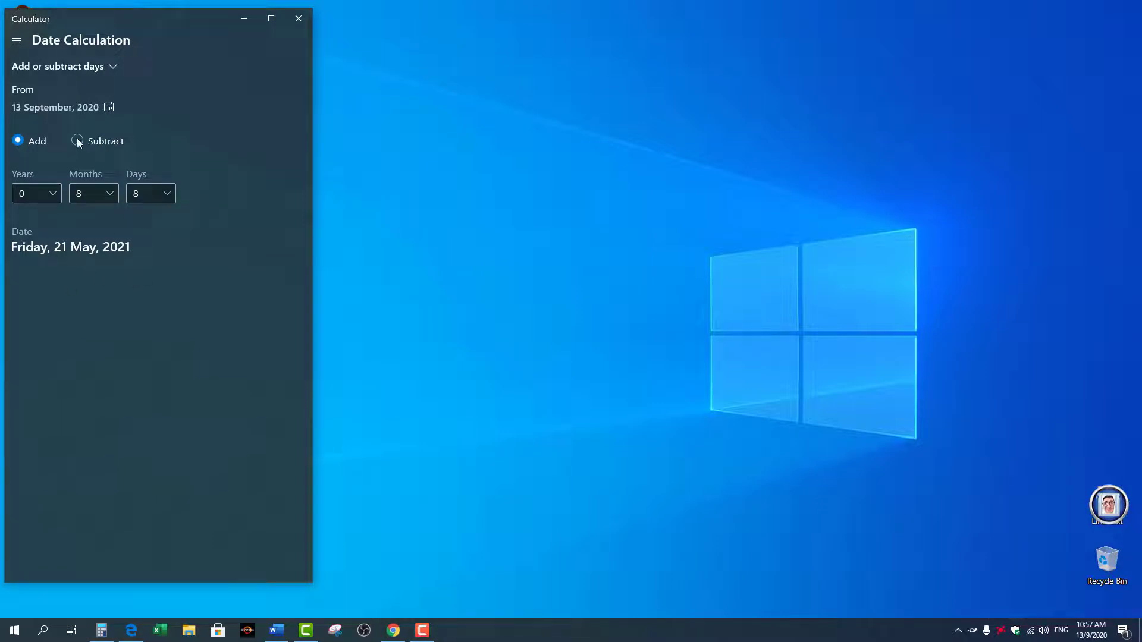
click(73, 141)
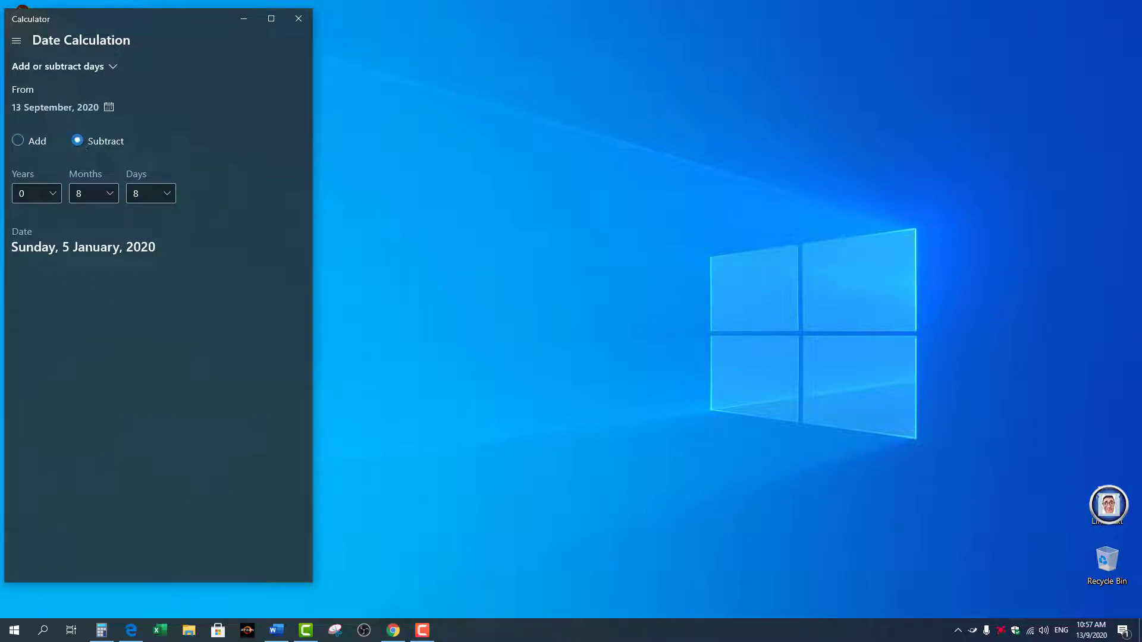
mouse_move(238, 262)
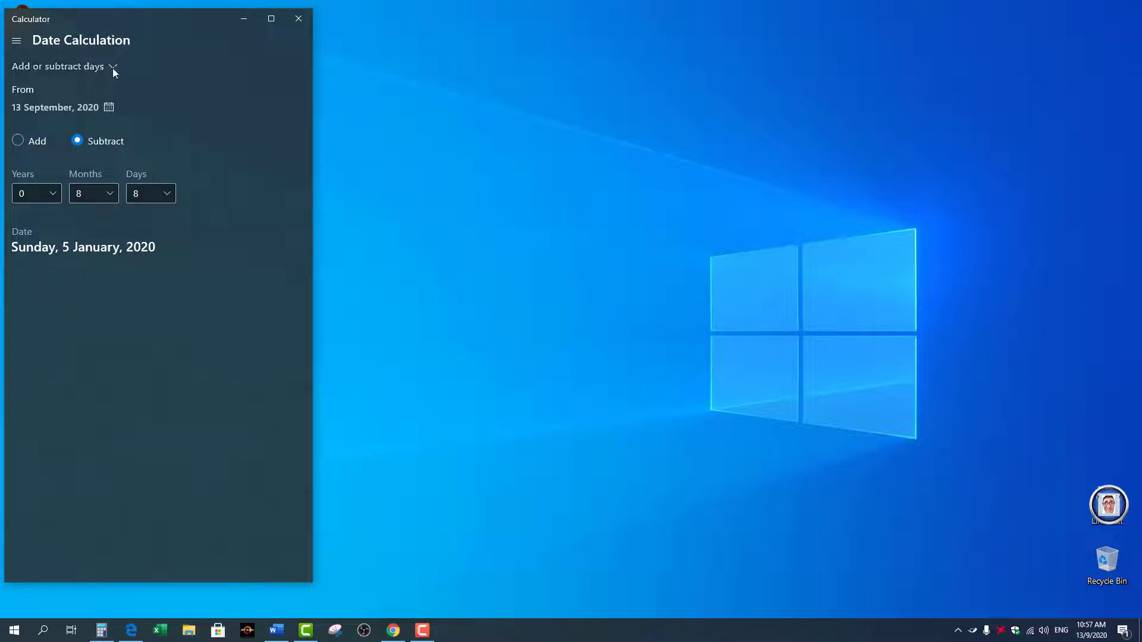
- Measure the difference from 13 September to 19 November 2020: 2 months, 6 days (67 days)
click(66, 67)
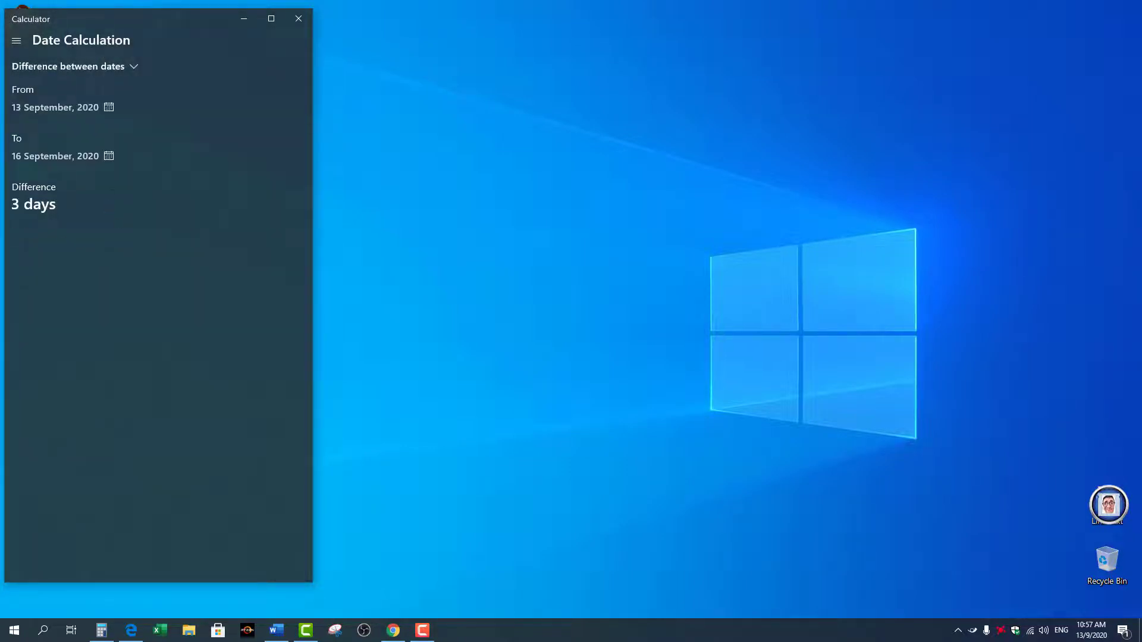
mouse_move(20, 111)
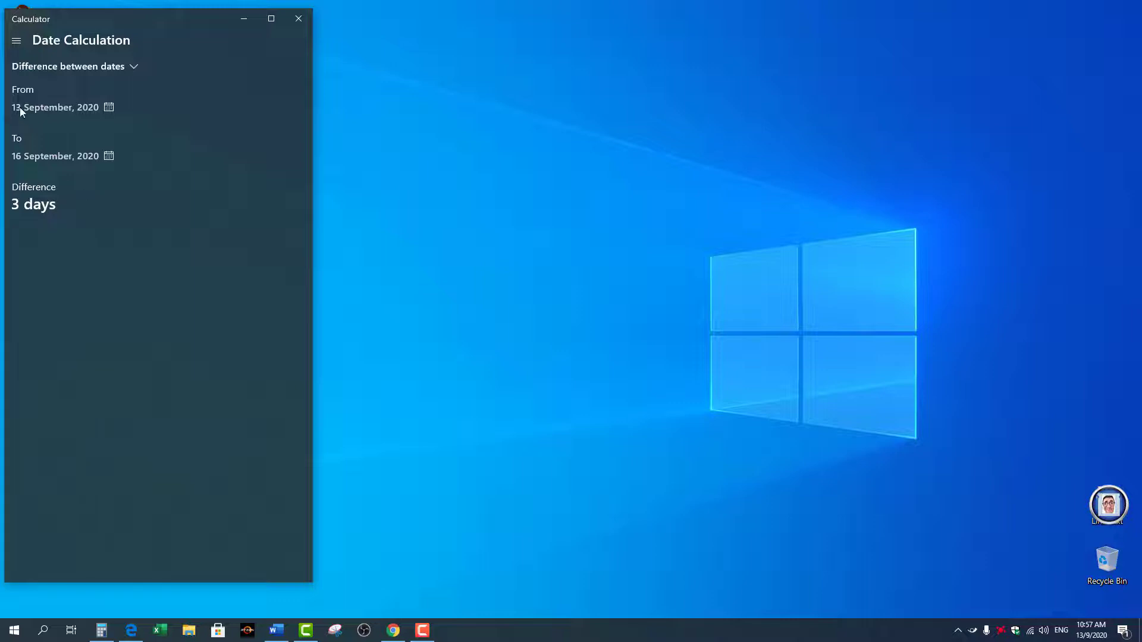
mouse_move(150, 103)
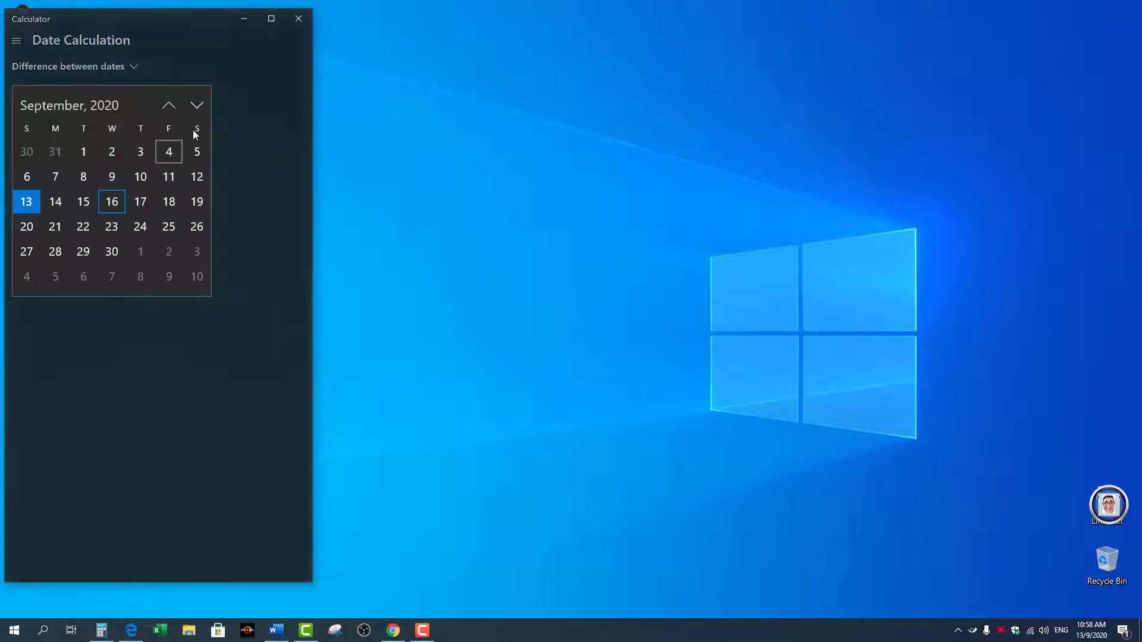
click(198, 104)
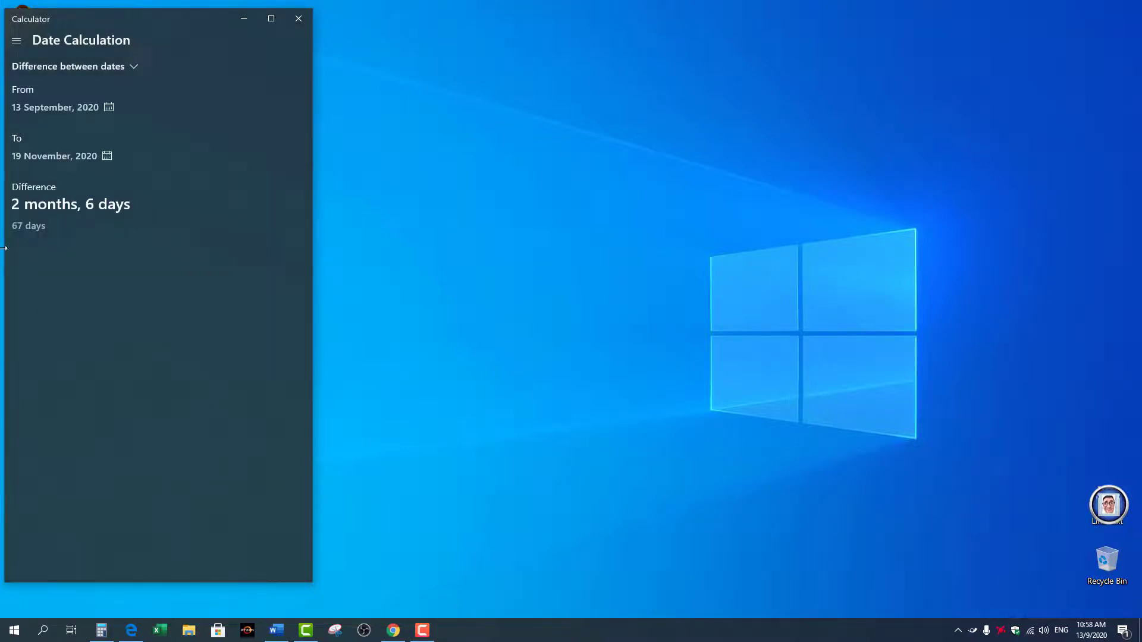
mouse_move(89, 269)
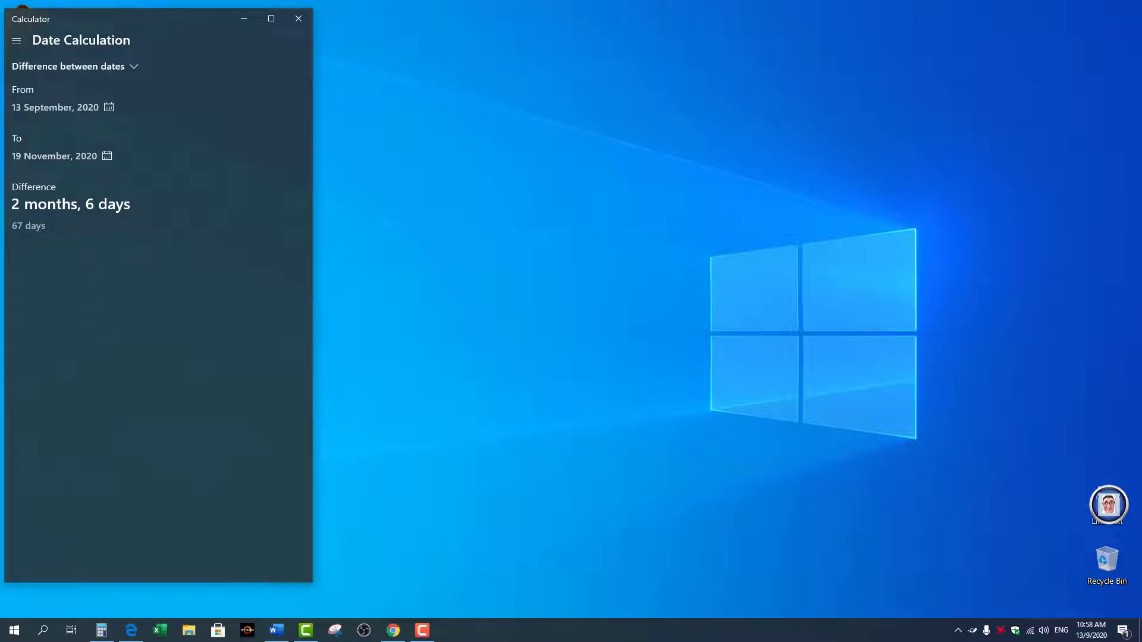
mouse_move(58, 271)
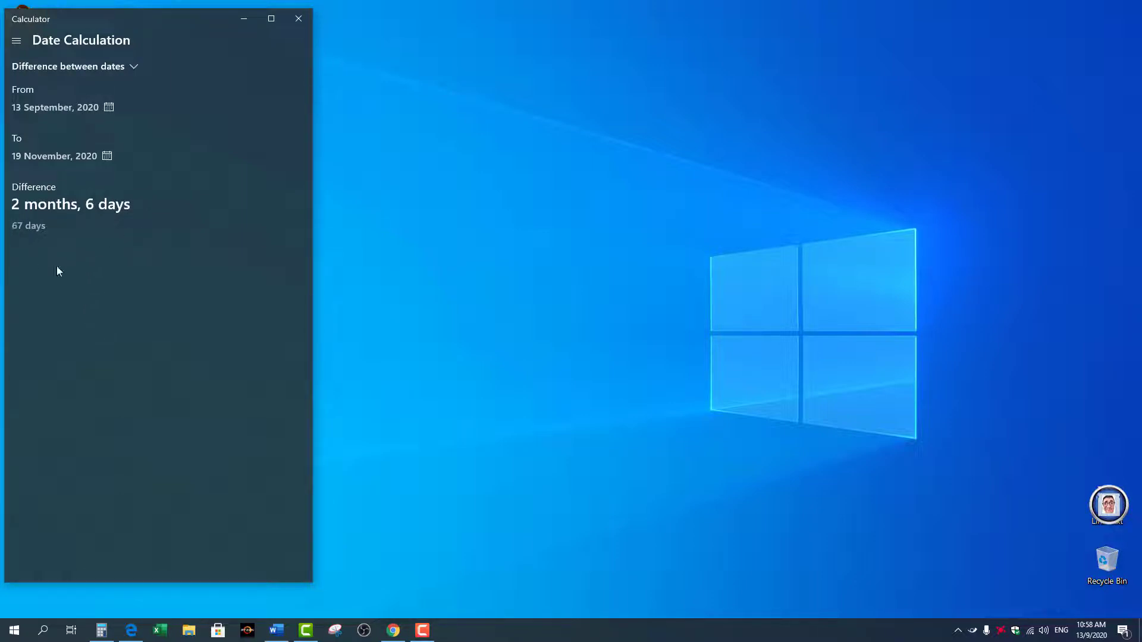
- Switch to the Currency converter with Malaysia - Ringgit as the source currency
click(17, 41)
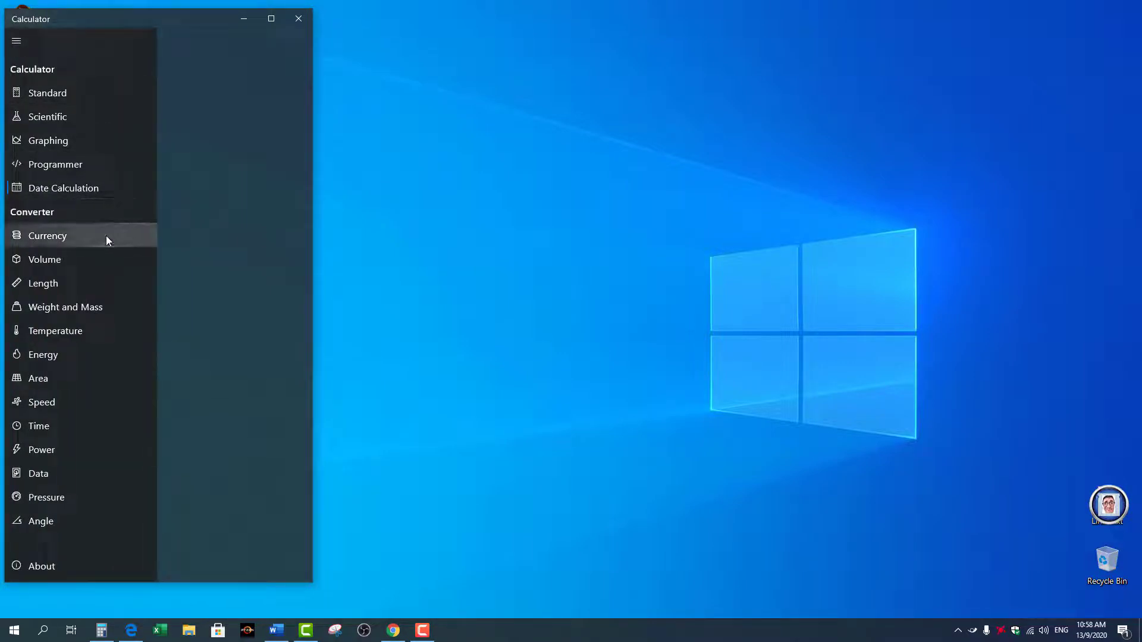
mouse_move(72, 240)
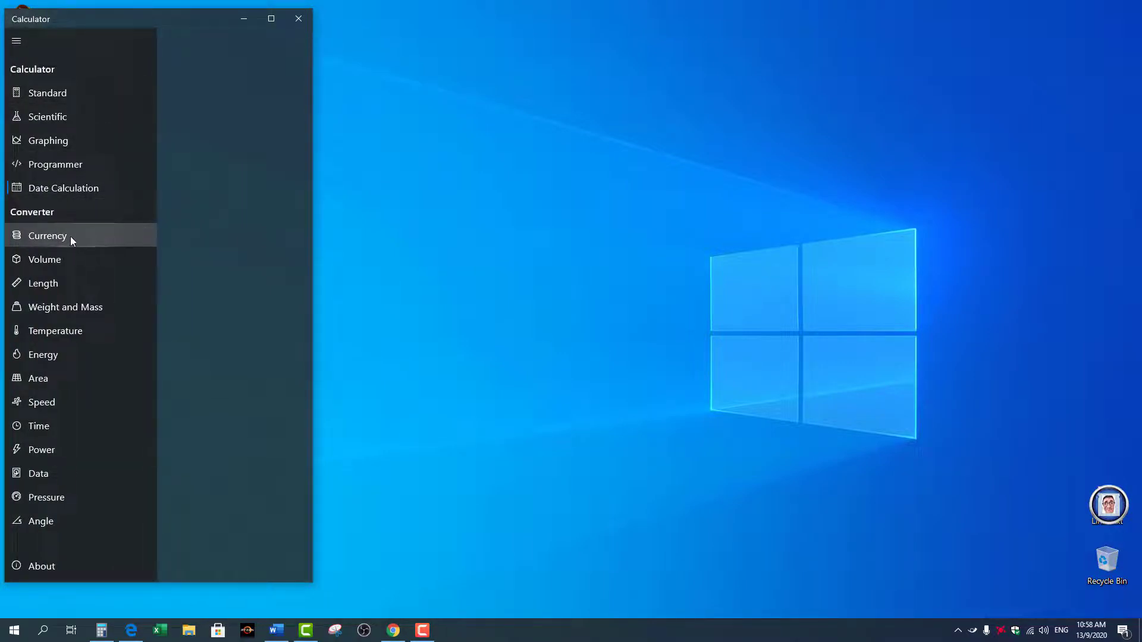
mouse_move(24, 215)
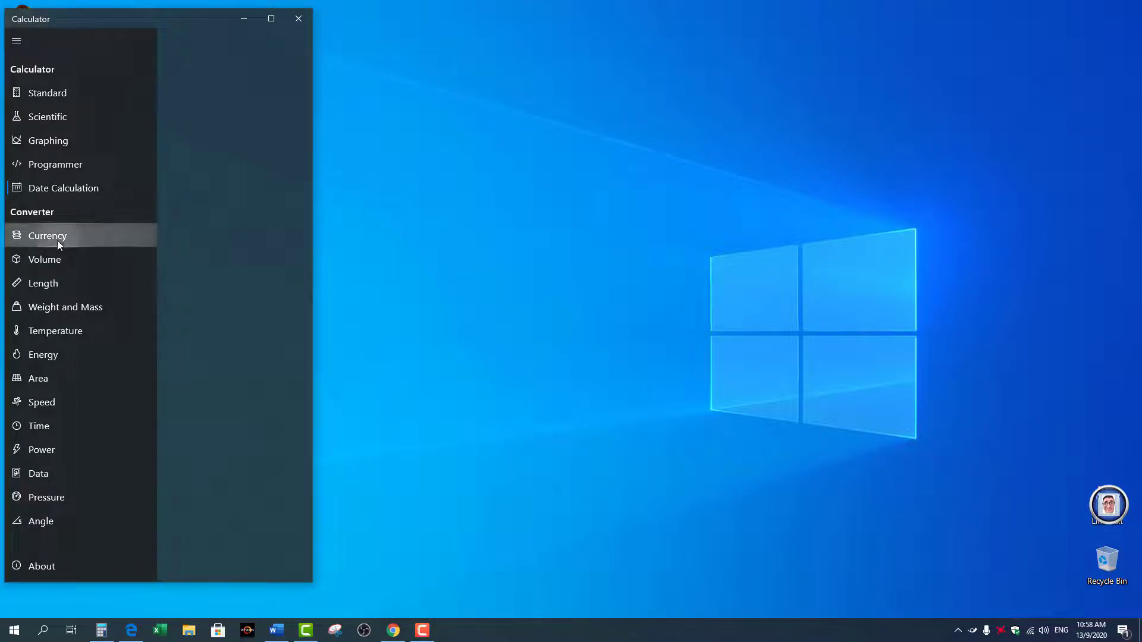
click(47, 235)
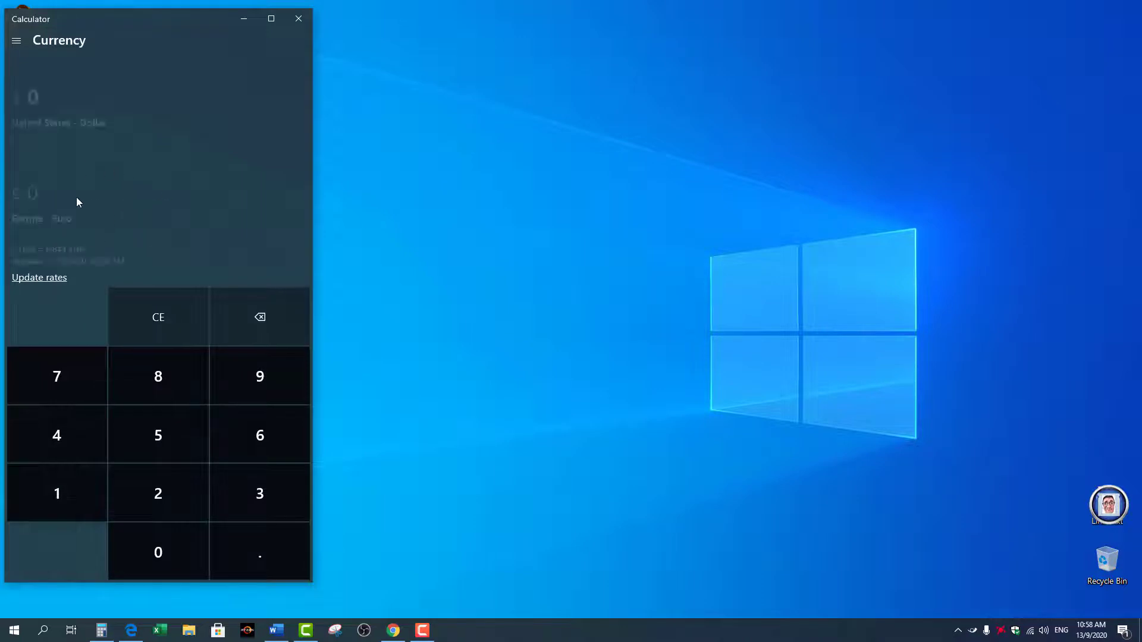
click(59, 122)
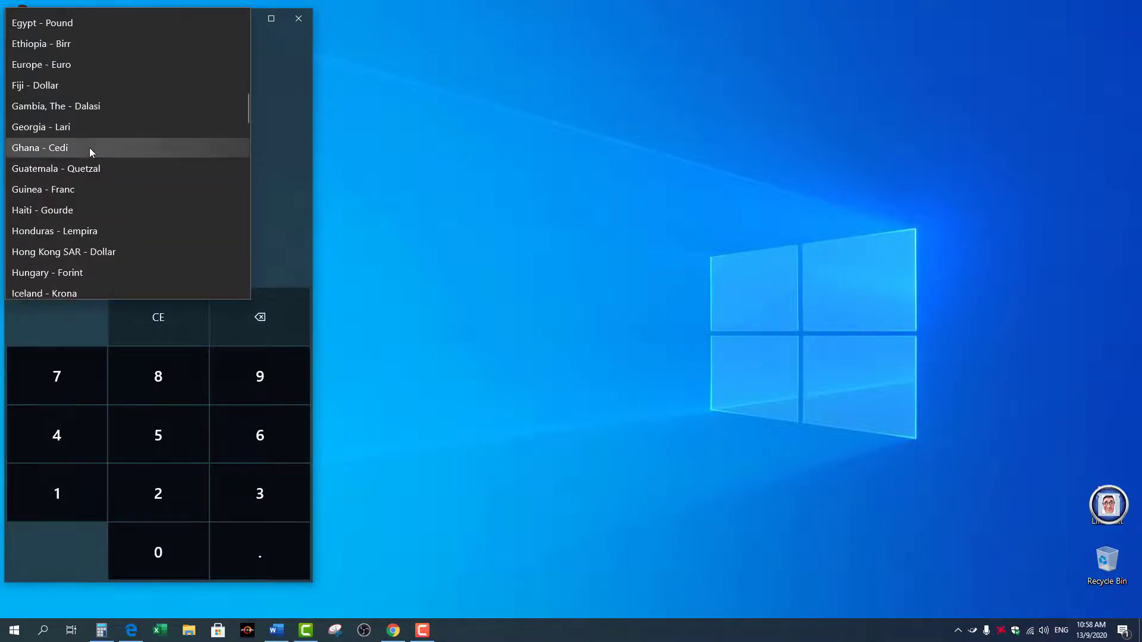
scroll(down, 3)
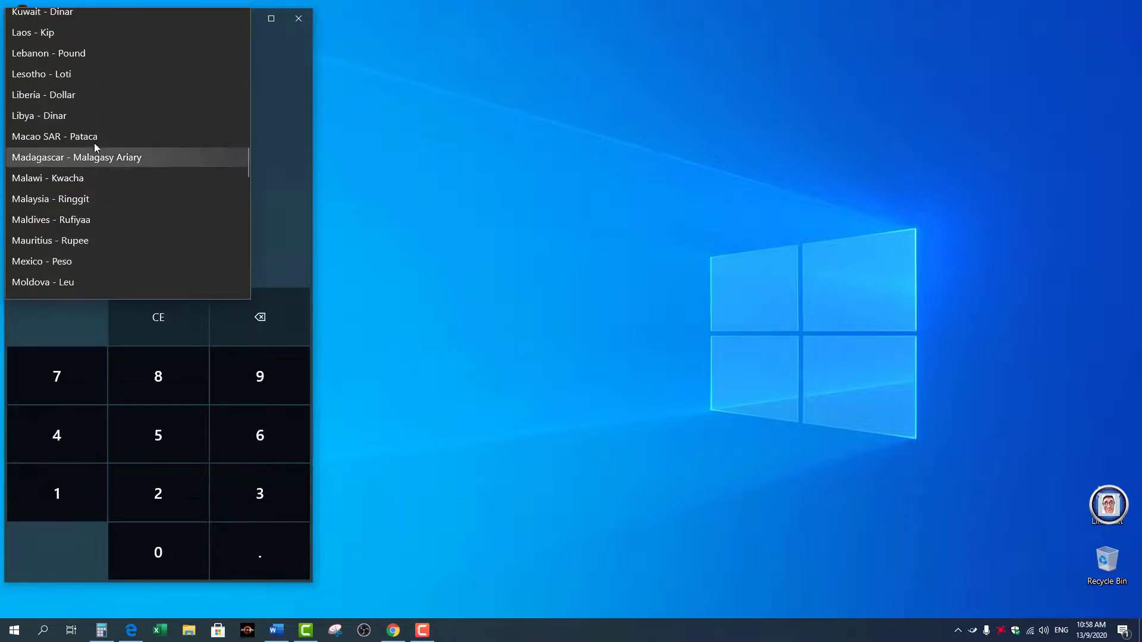
click(50, 198)
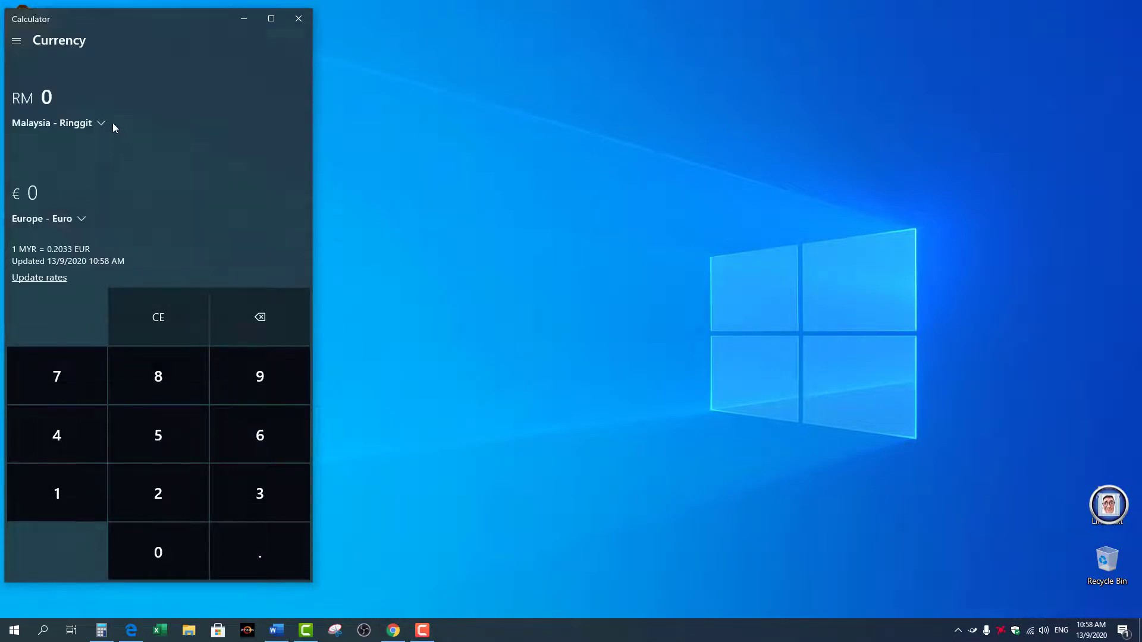
mouse_move(65, 196)
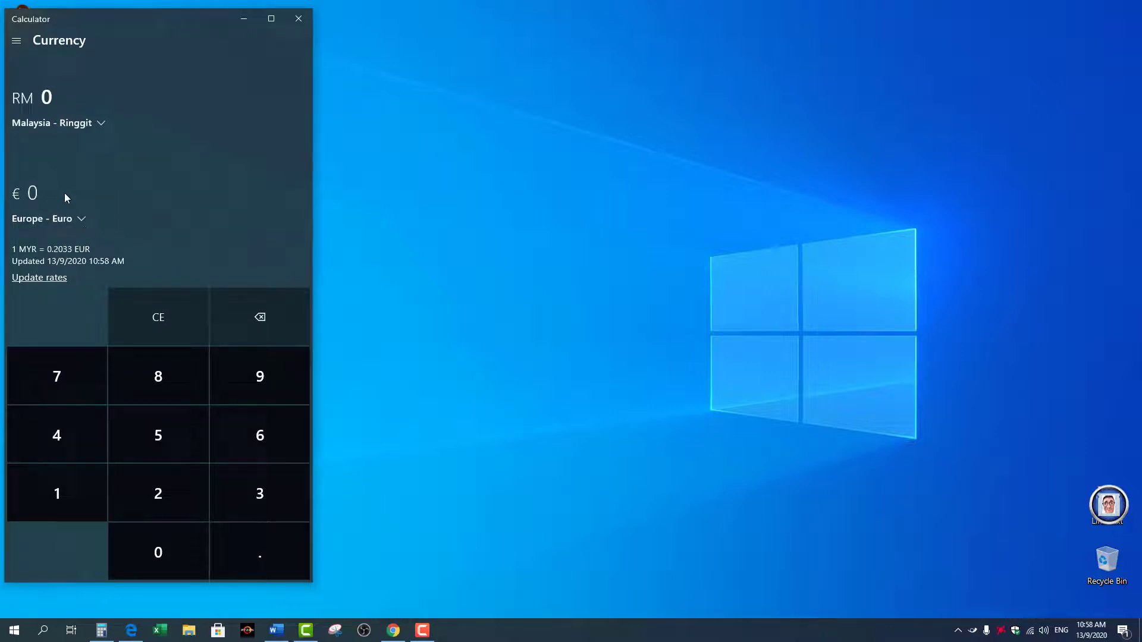
- Refresh rates and convert RM 5 into United Kingdom - Pound, showing £0.94
click(50, 219)
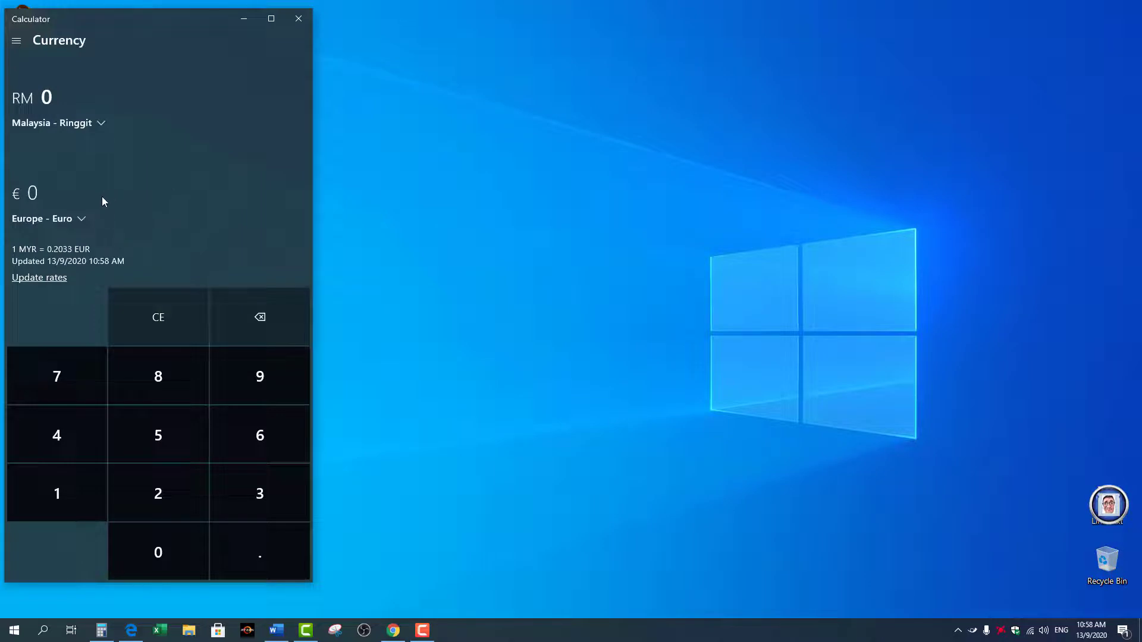
mouse_move(145, 258)
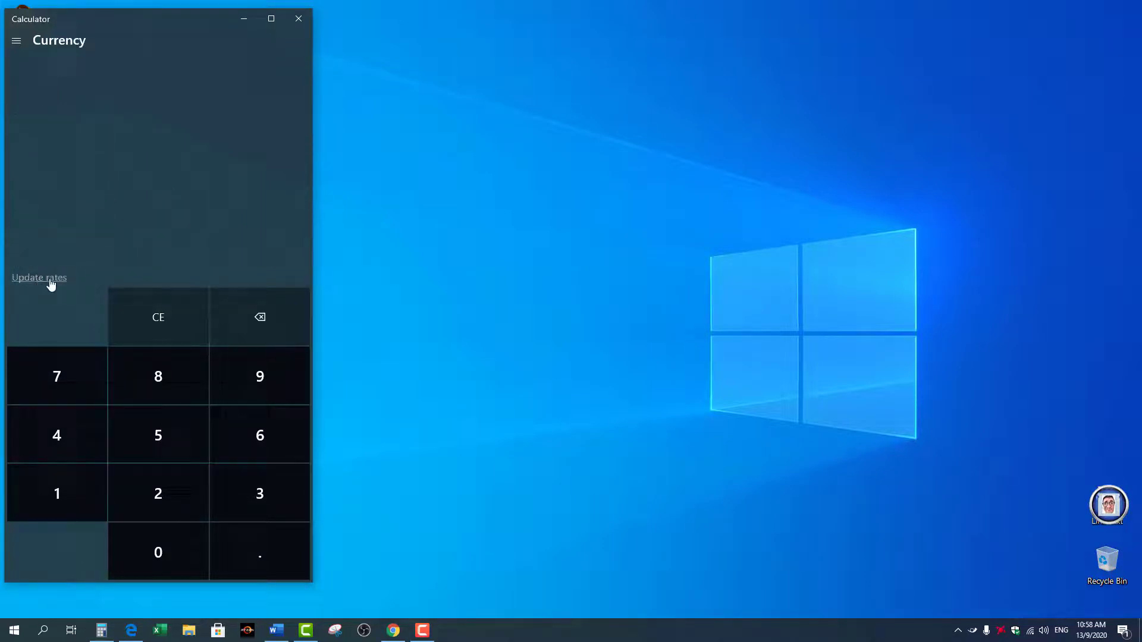
click(39, 277)
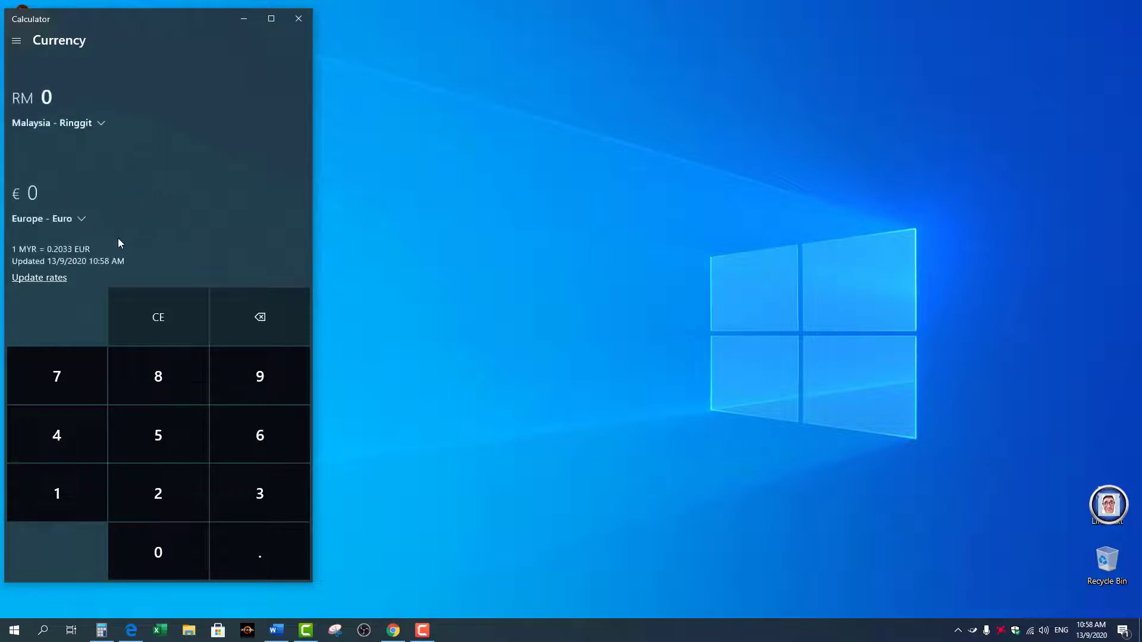
mouse_move(173, 441)
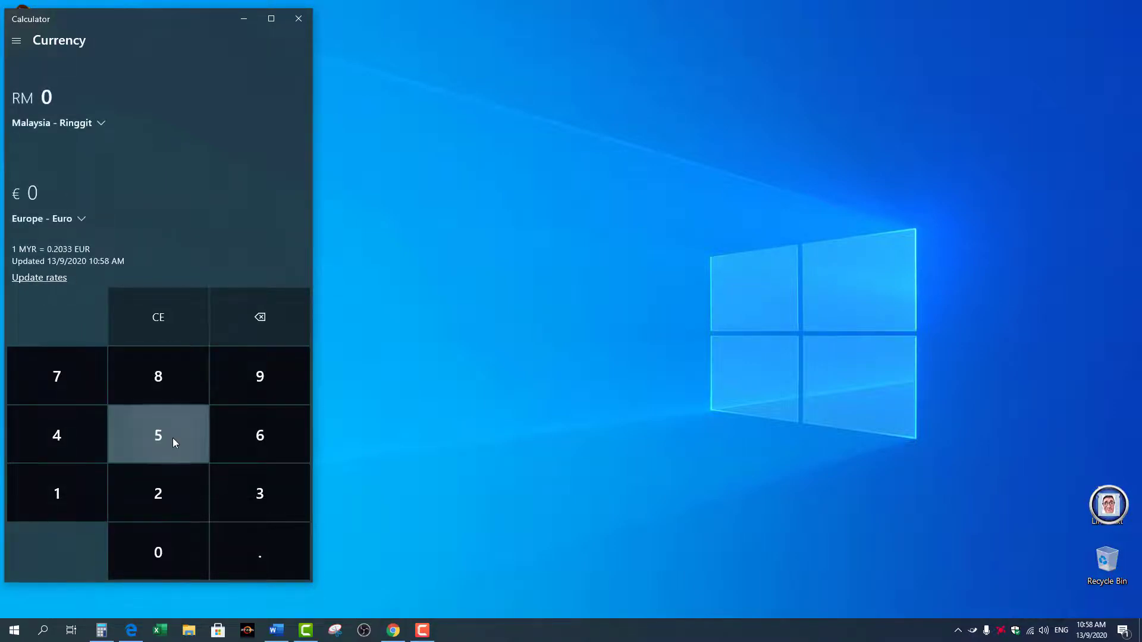
click(158, 435)
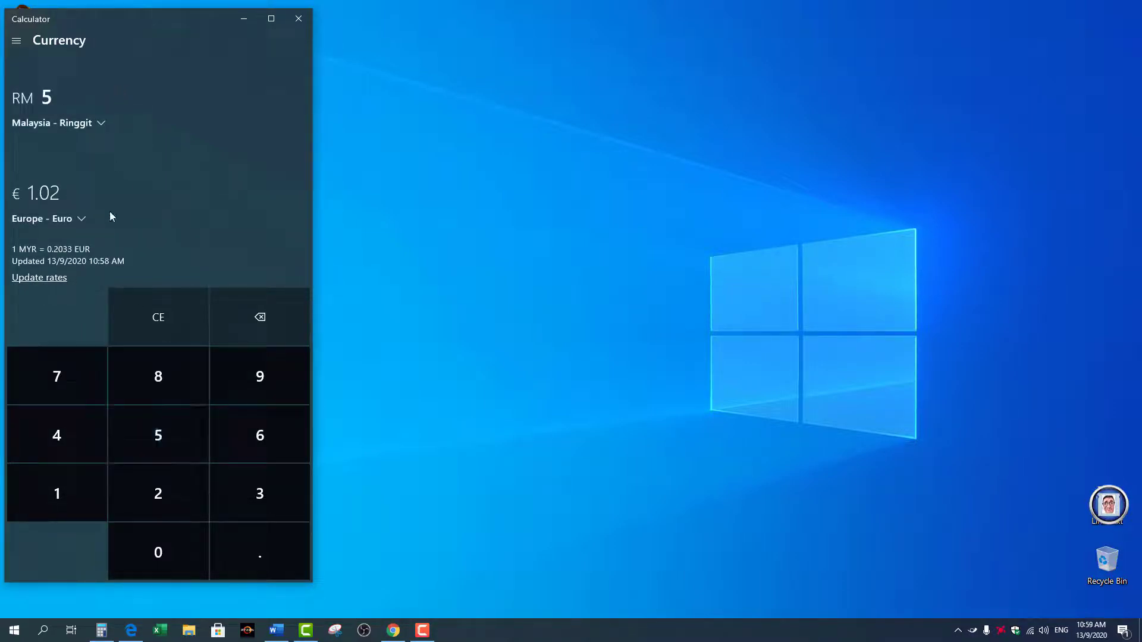
mouse_move(217, 205)
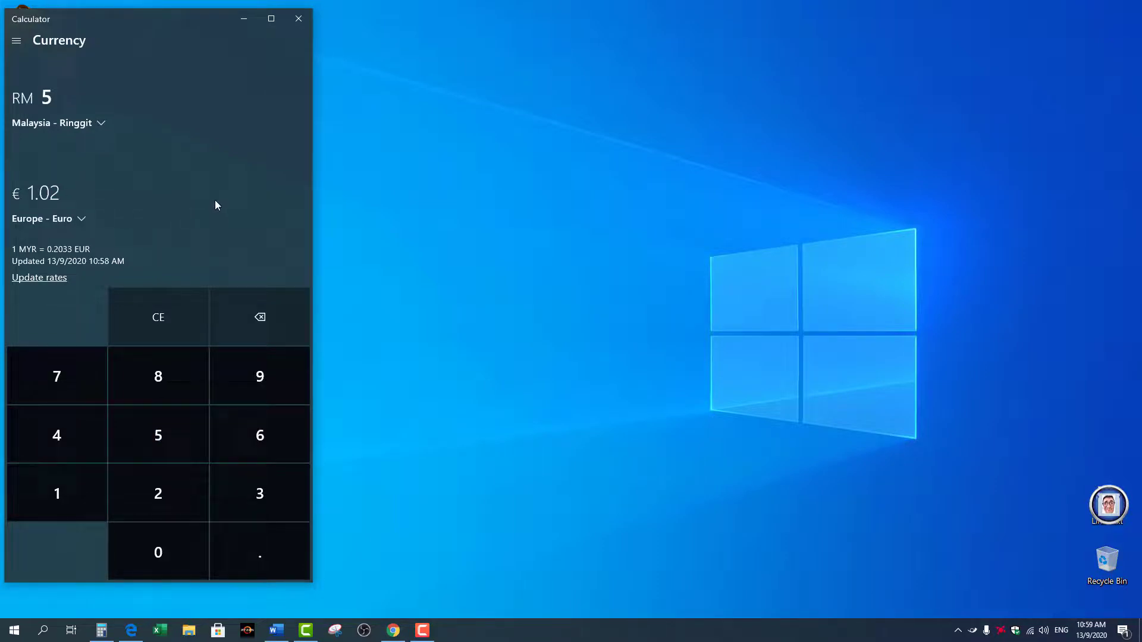
mouse_move(91, 219)
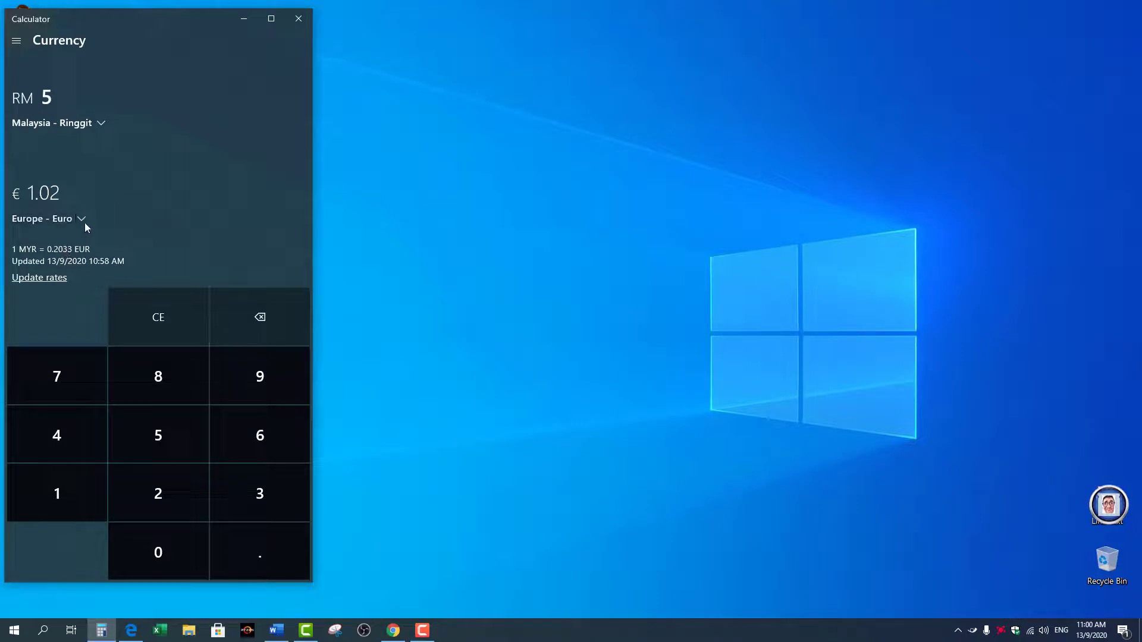
click(67, 218)
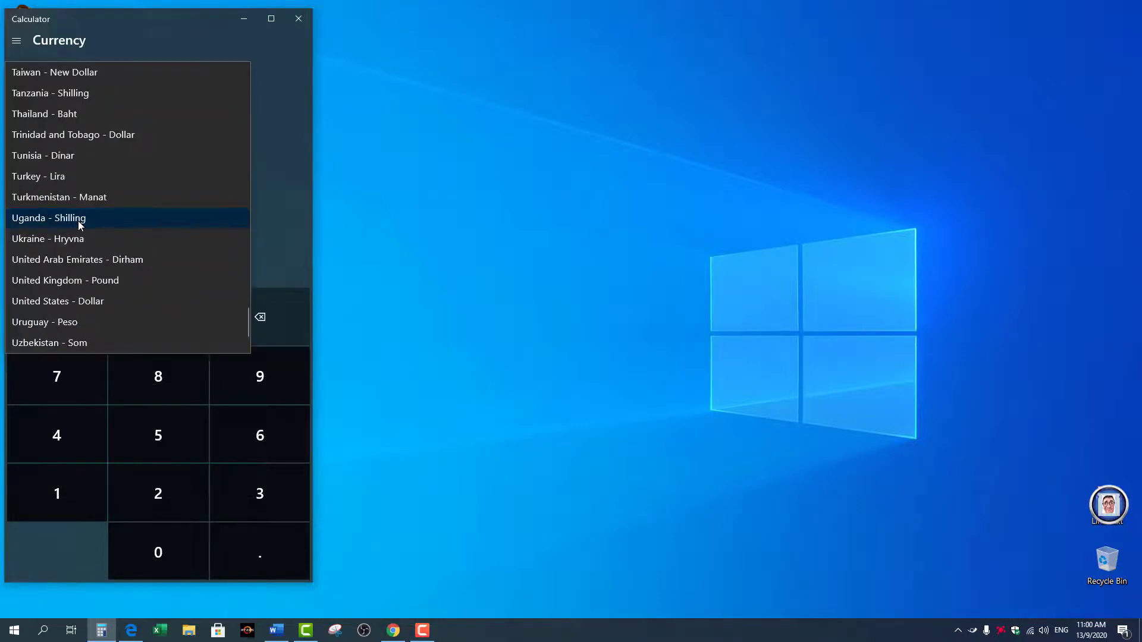
mouse_move(55, 311)
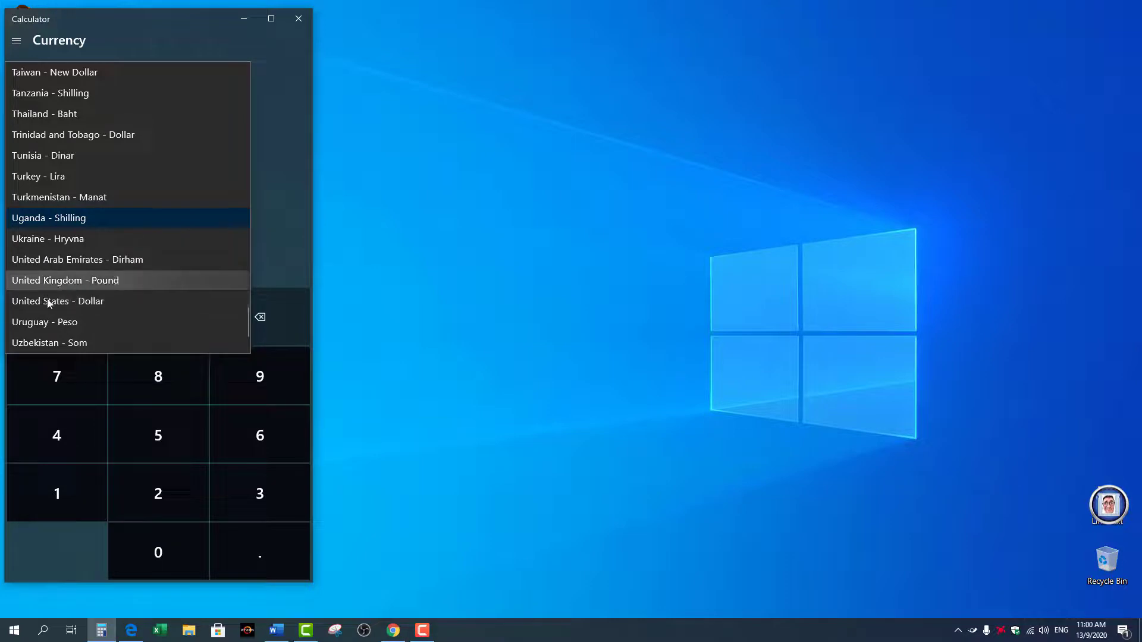
click(64, 279)
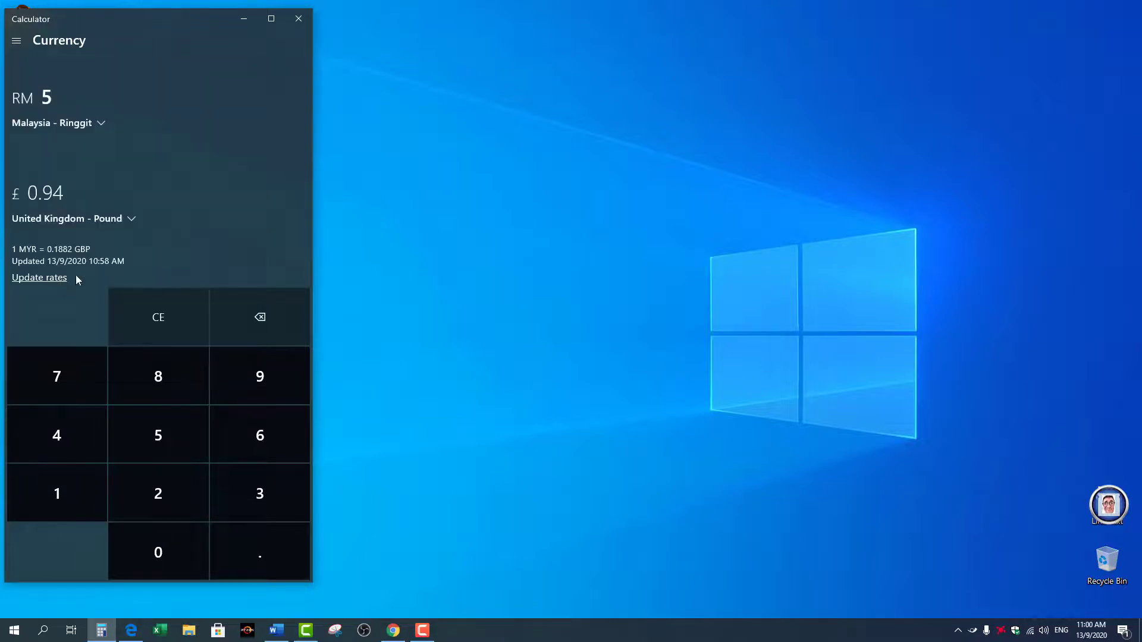
mouse_move(100, 171)
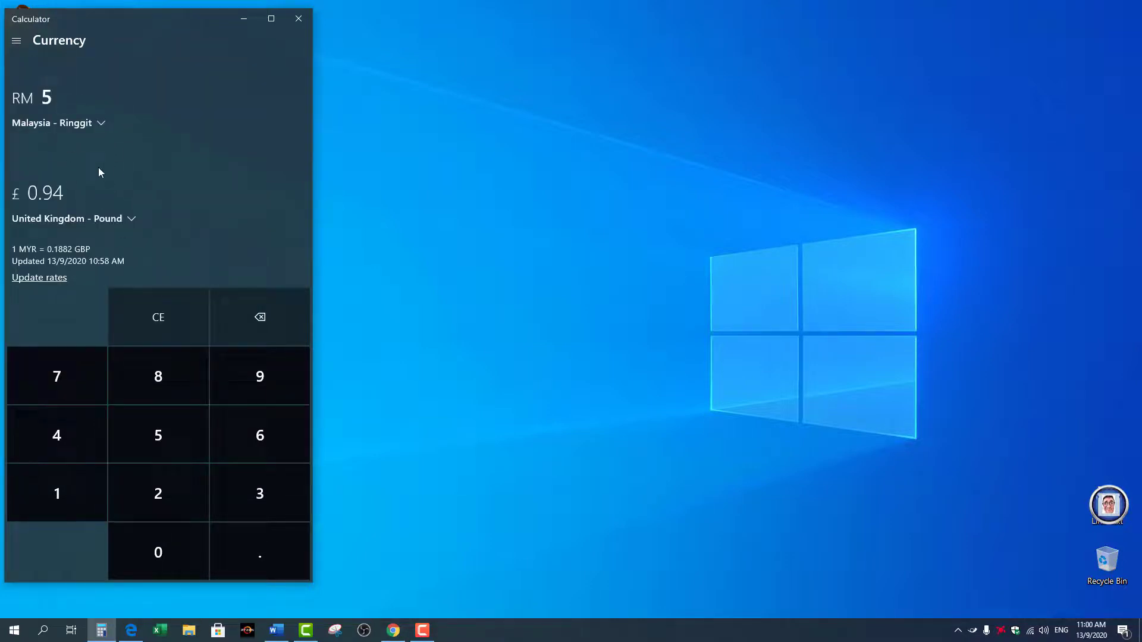
mouse_move(35, 284)
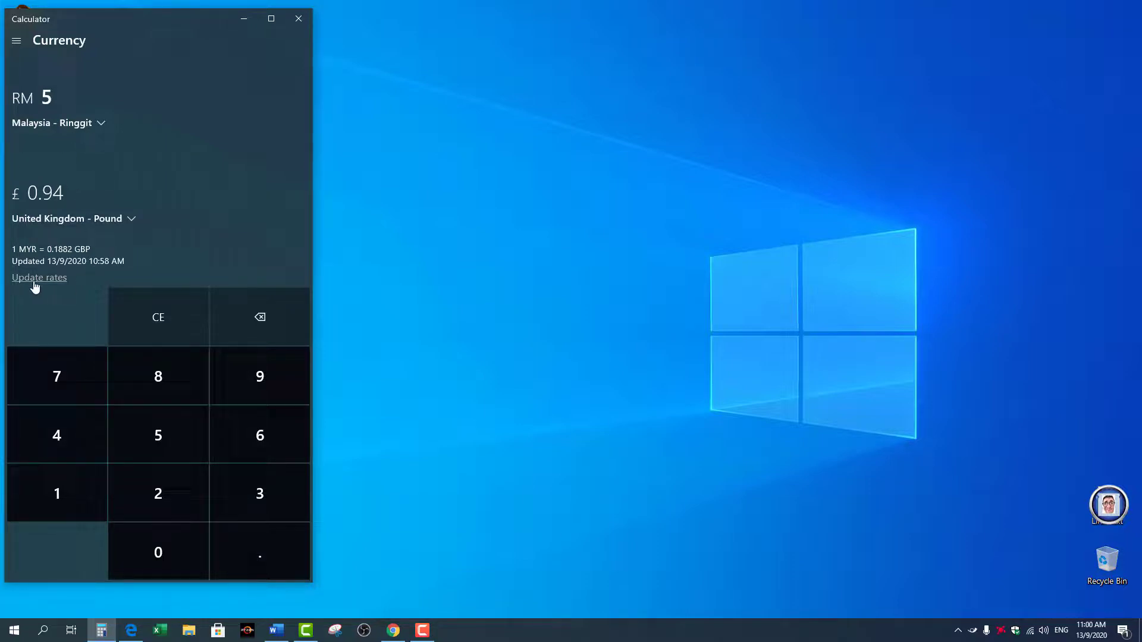
mouse_move(49, 286)
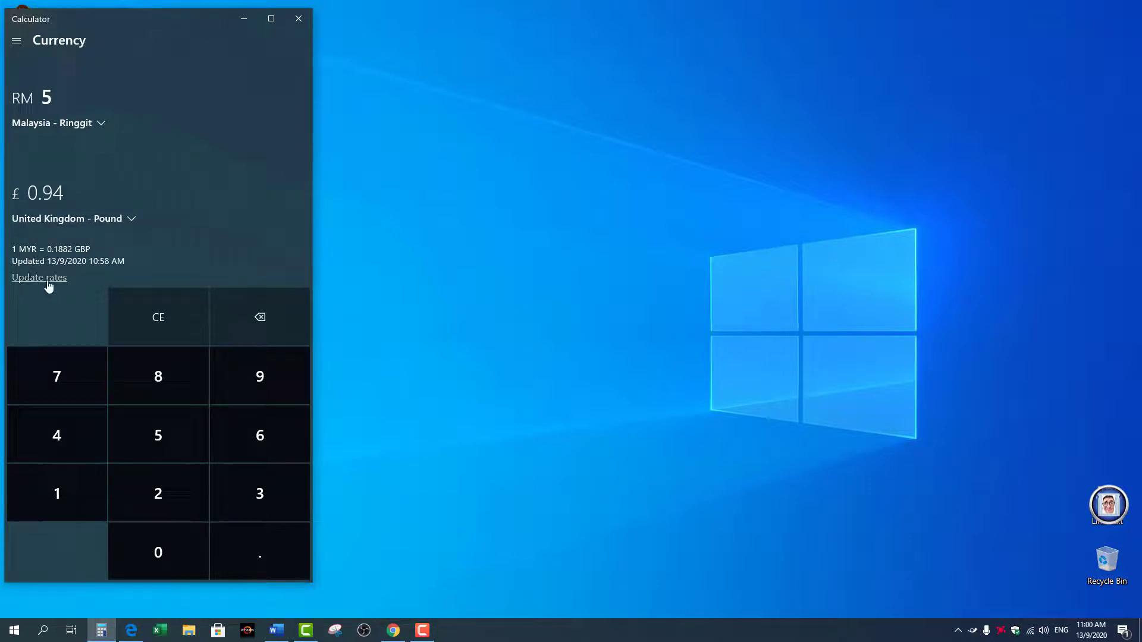
- Refresh currency rates, then switch to the Power converter with Kilowatts as the source unit
click(39, 277)
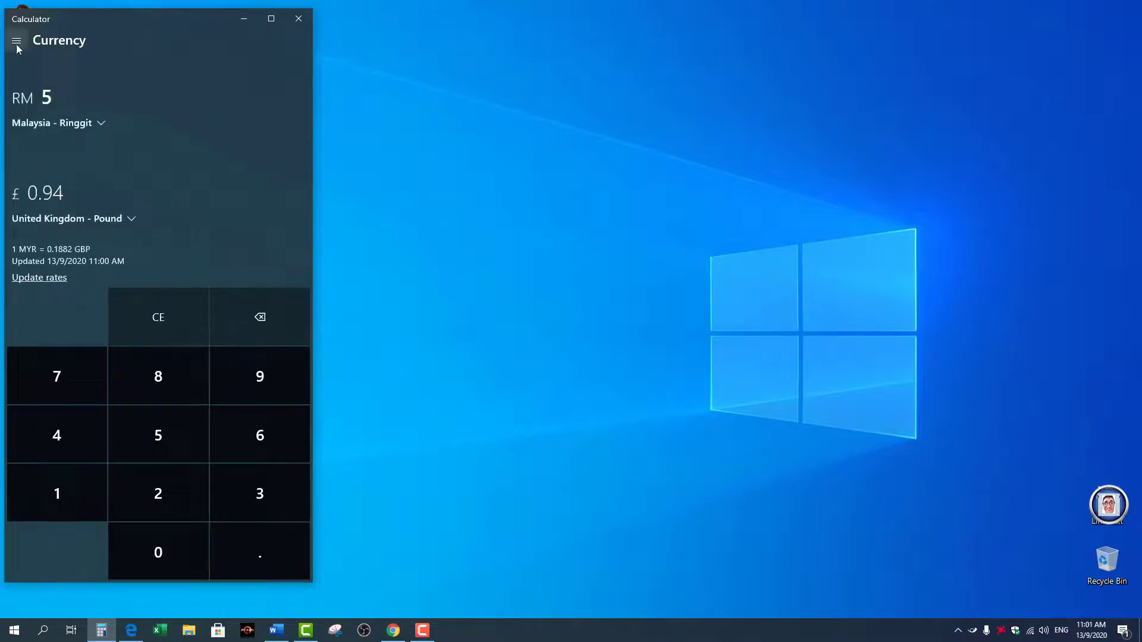
click(17, 40)
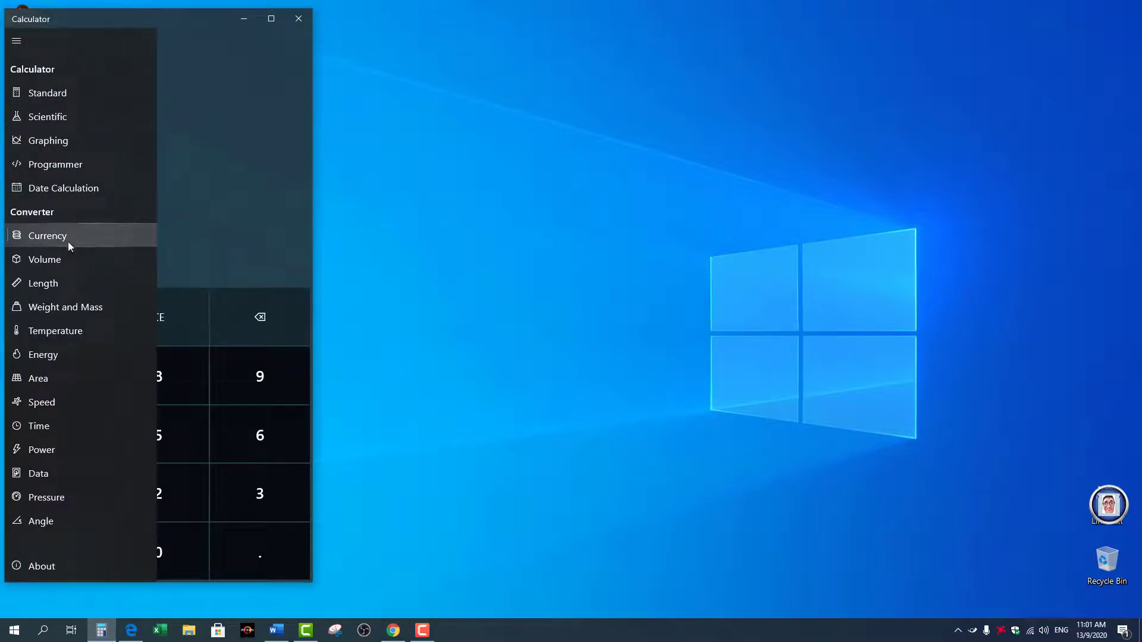
mouse_move(77, 307)
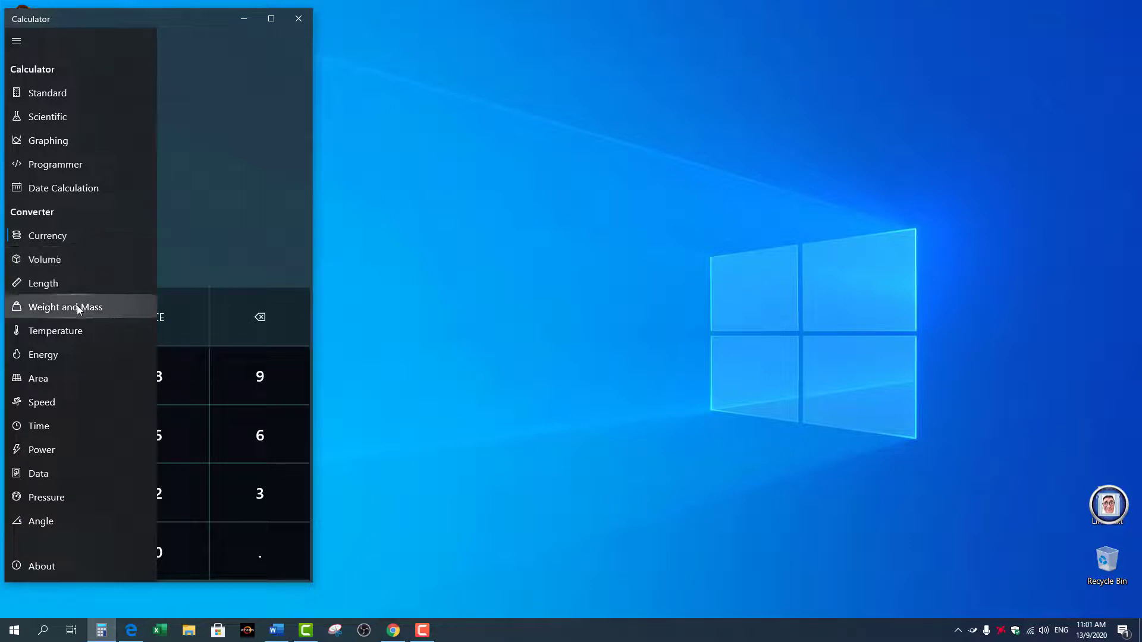
mouse_move(56, 345)
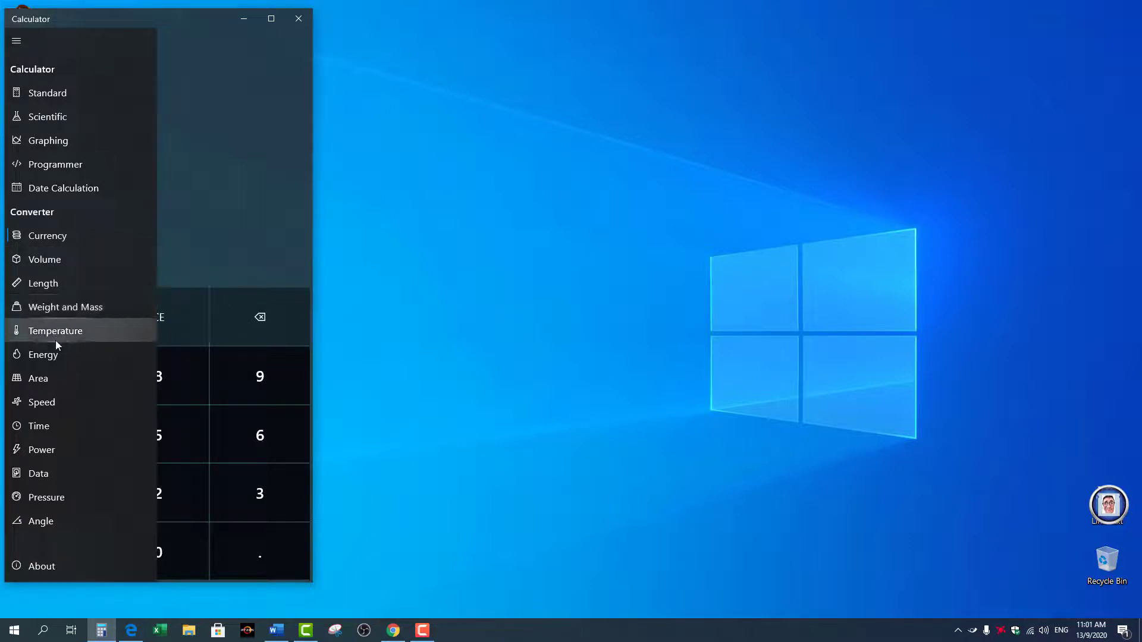
mouse_move(64, 378)
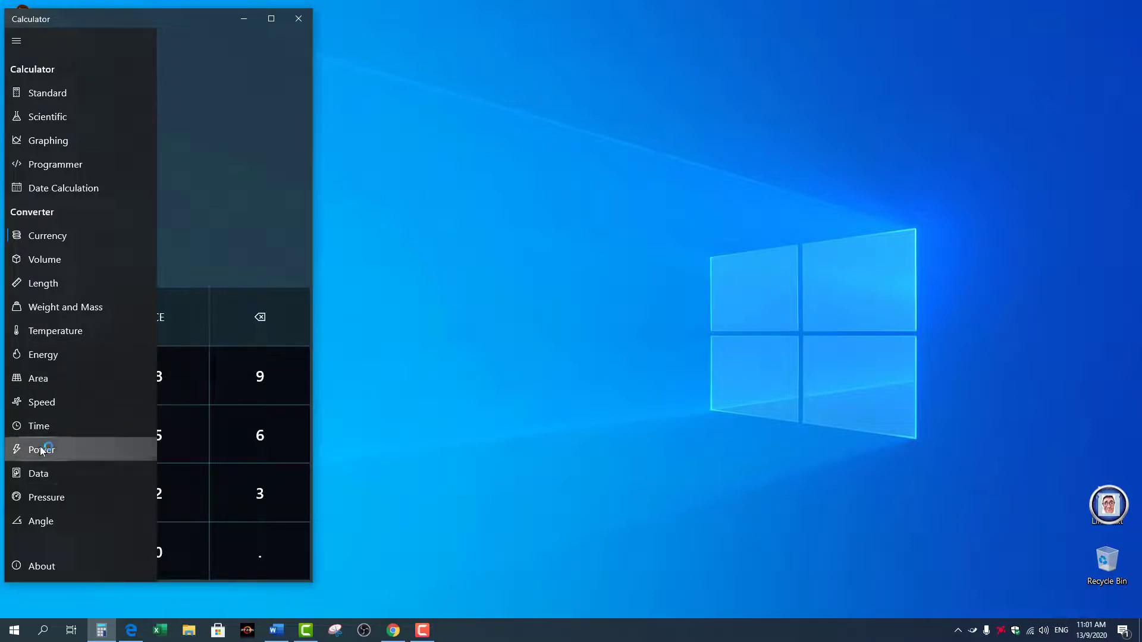
click(41, 450)
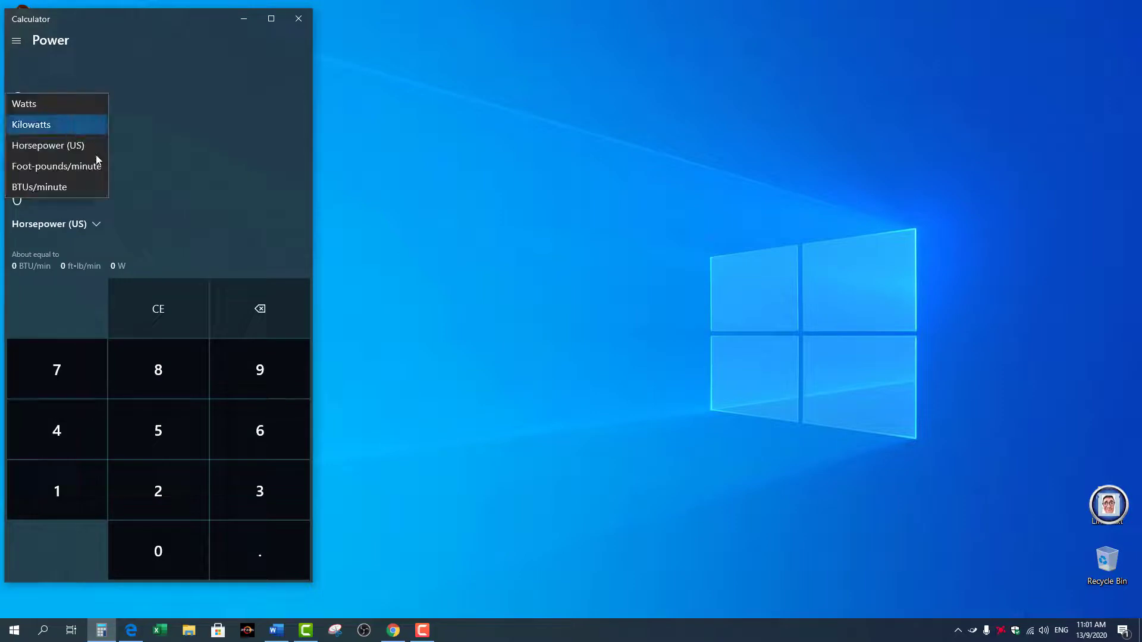
click(31, 124)
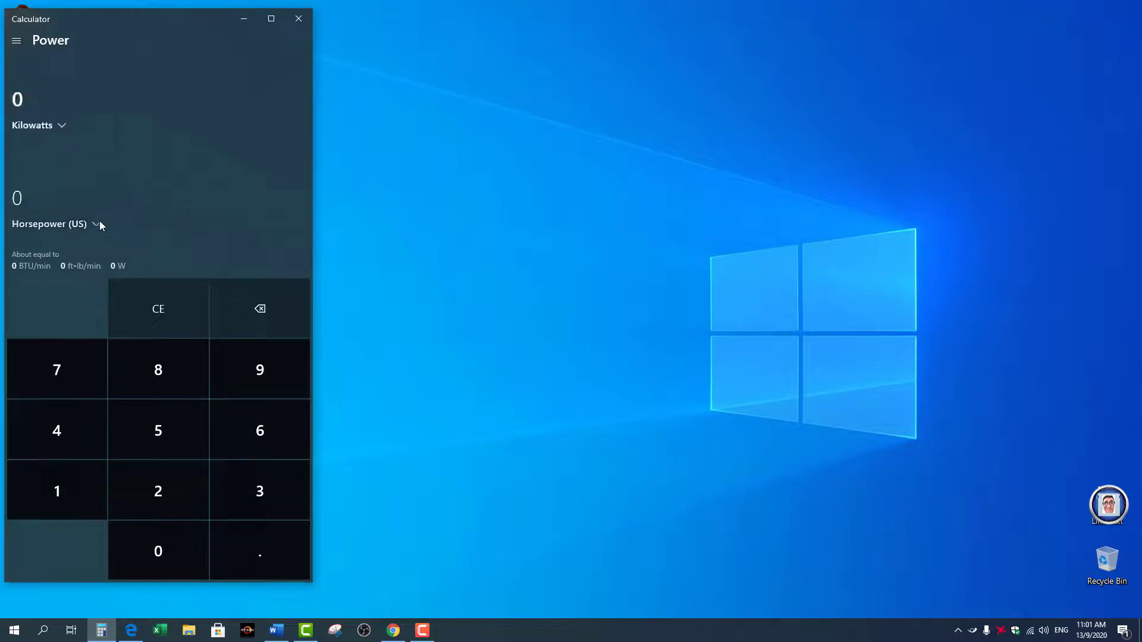
mouse_move(13, 43)
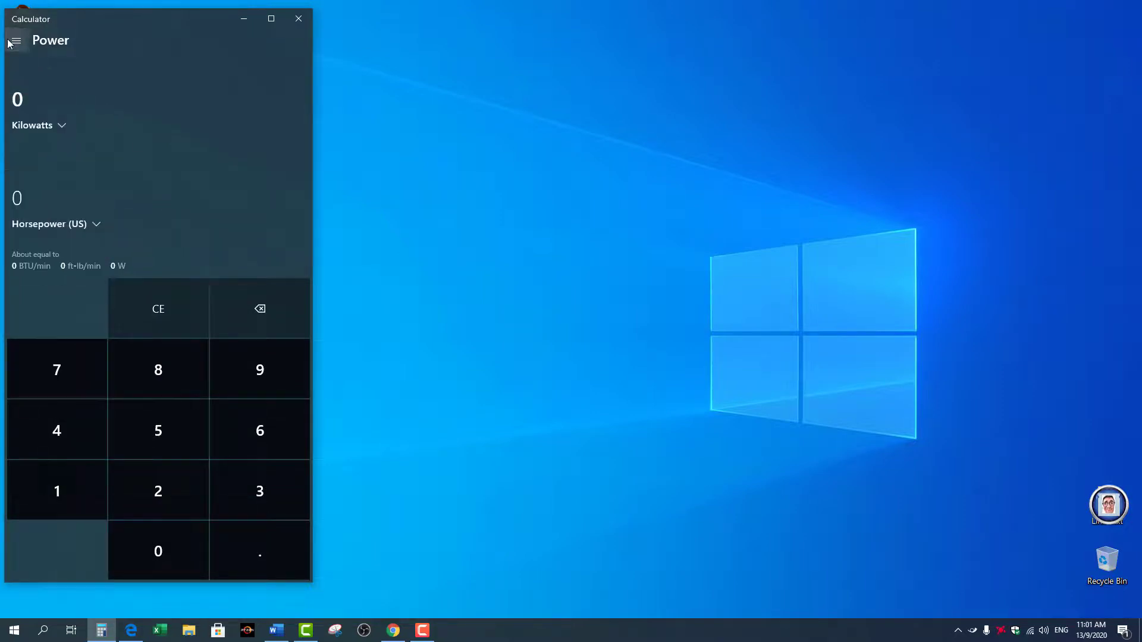
- Switch to the Data converter and convert 1 from the Yobibytes/Pebibytes unit into Megabytes
click(17, 41)
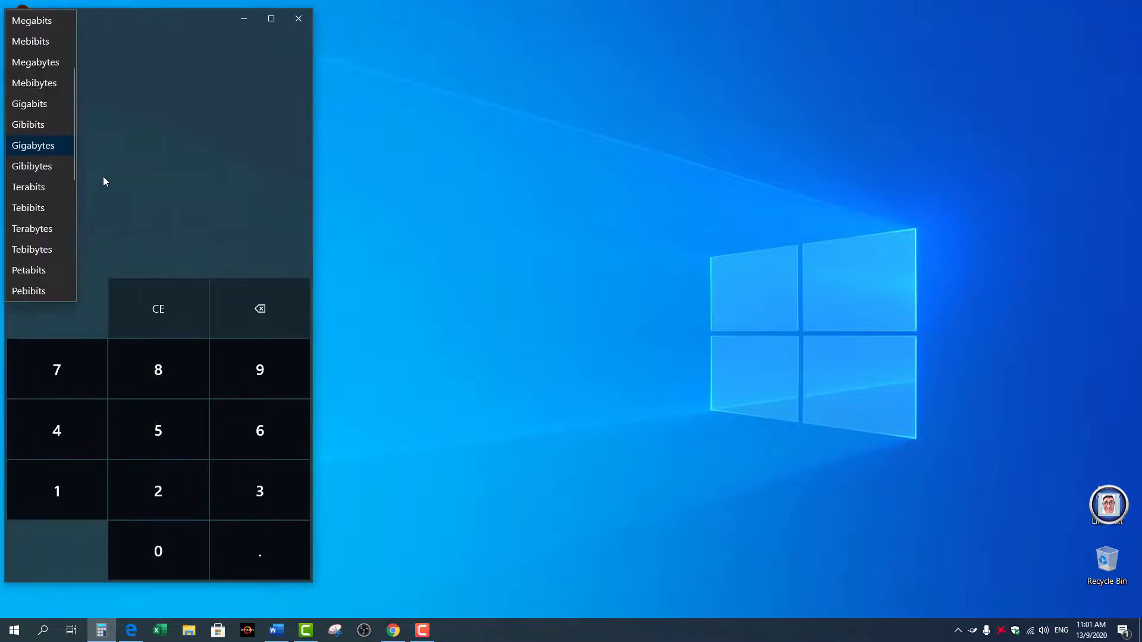
scroll(down, 3)
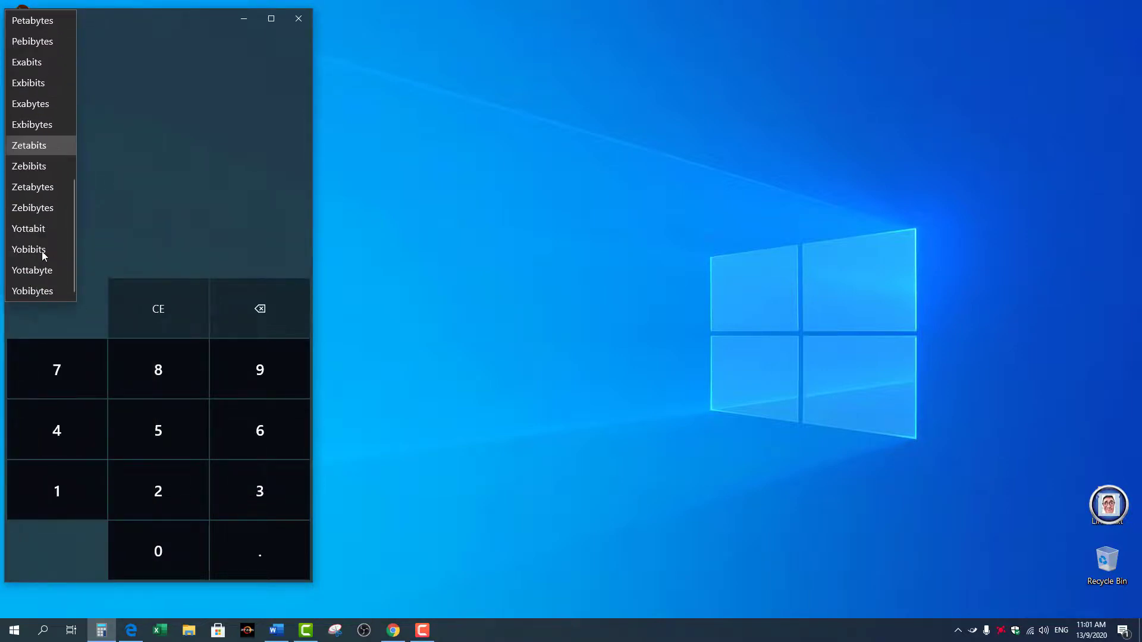
mouse_move(43, 304)
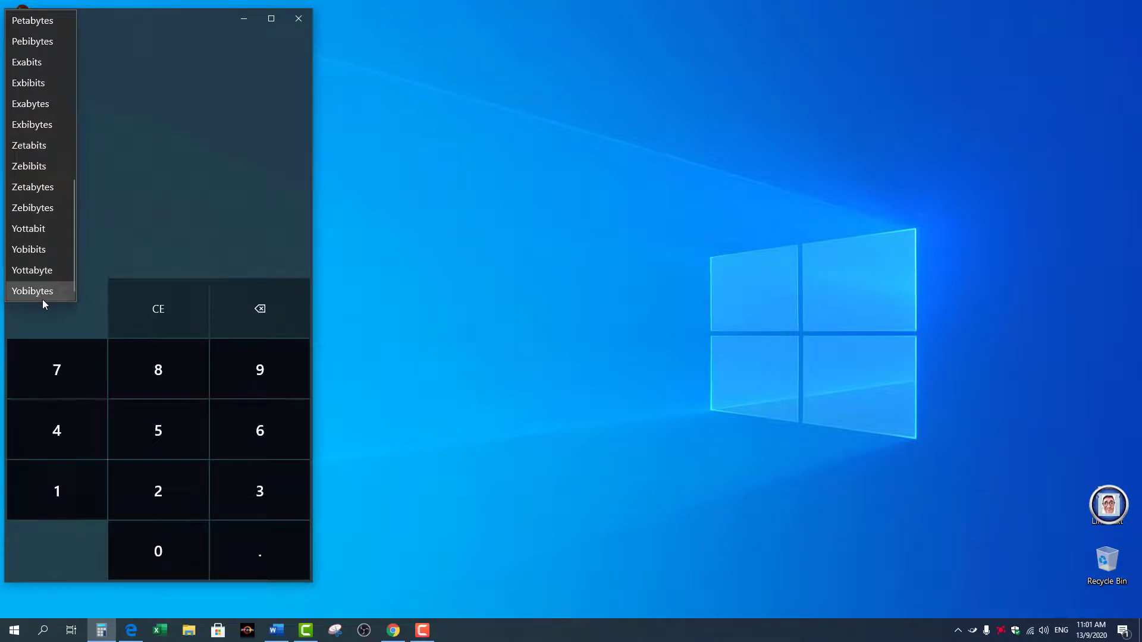
mouse_move(43, 294)
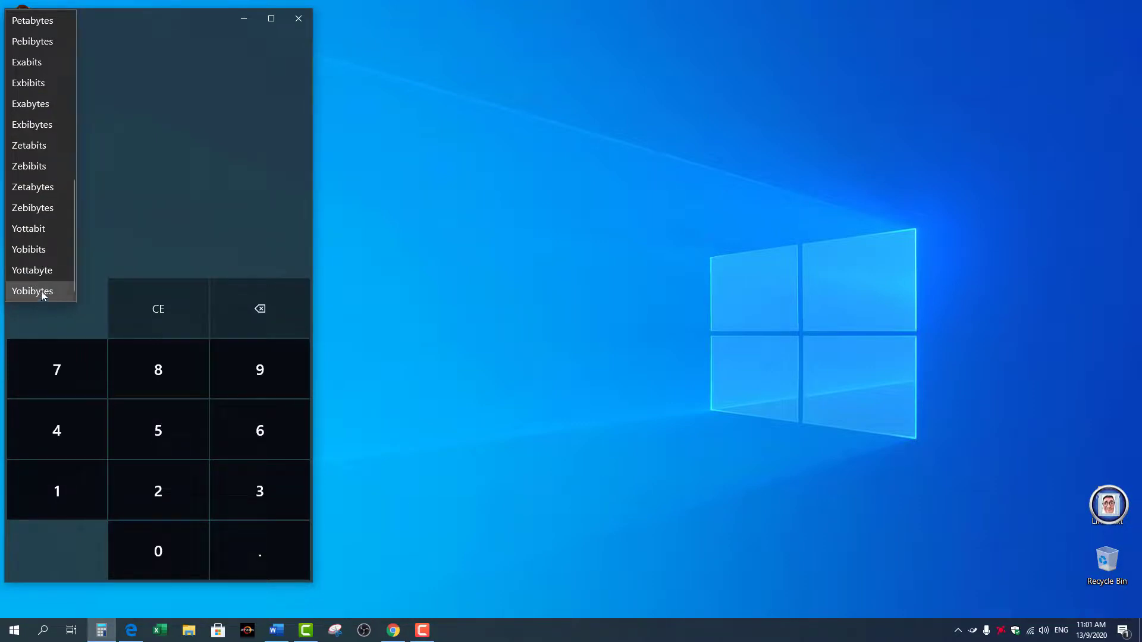
click(32, 290)
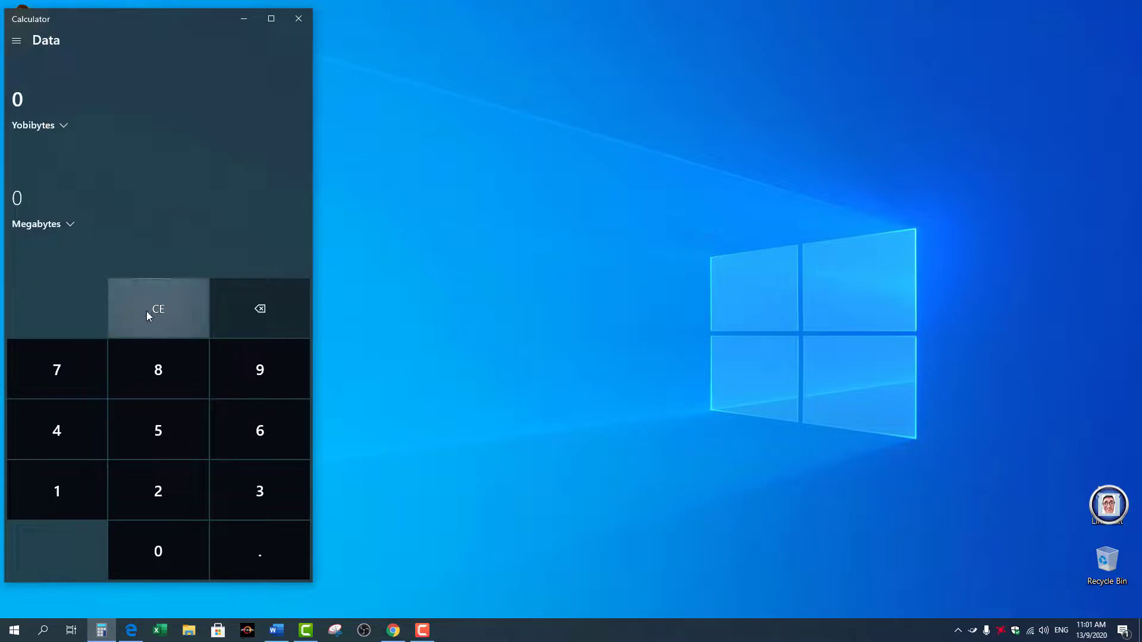
click(57, 490)
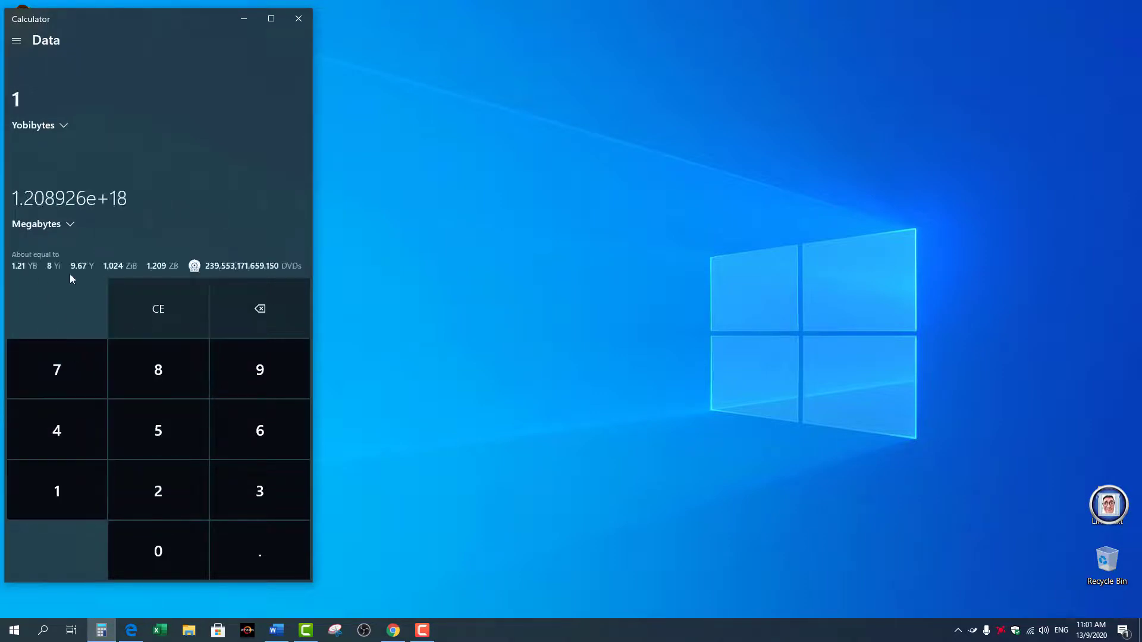
mouse_move(71, 227)
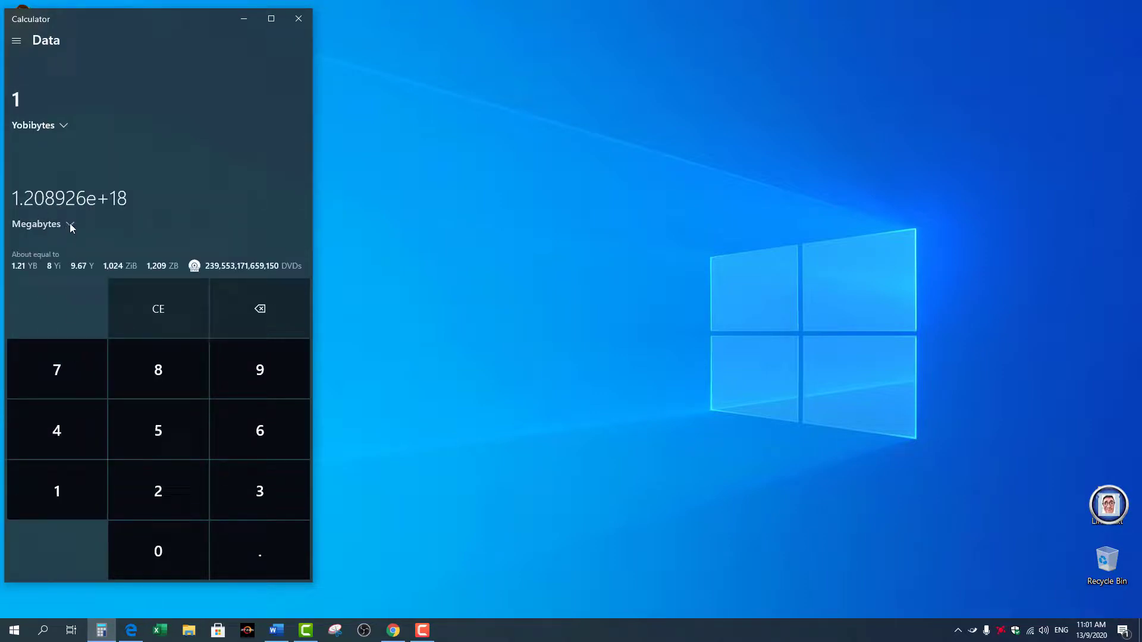
mouse_move(81, 236)
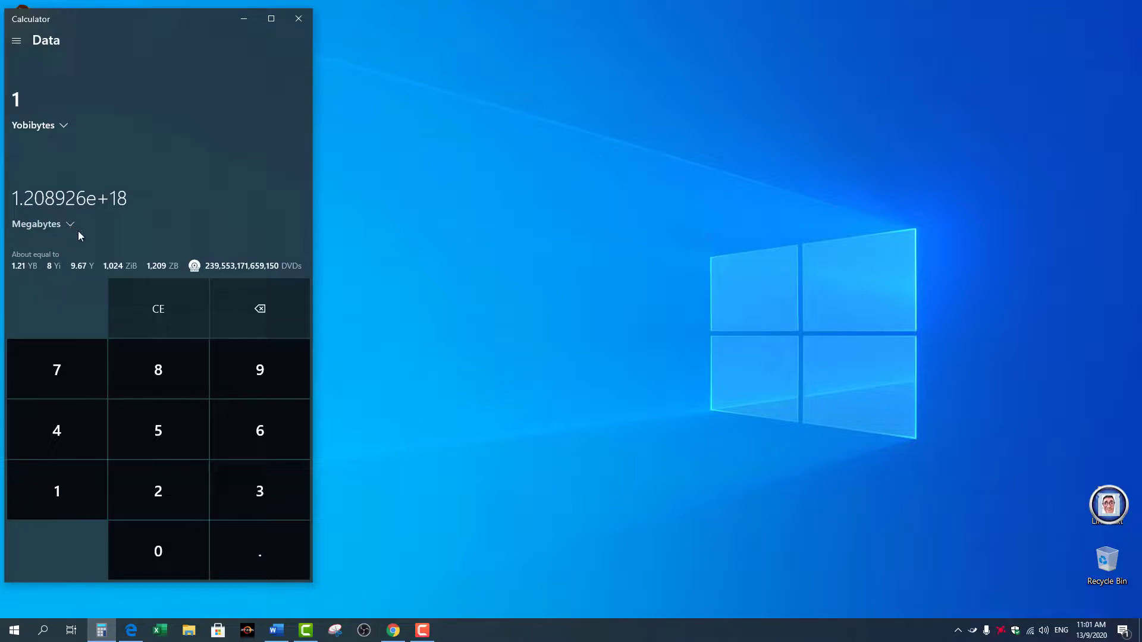
mouse_move(47, 270)
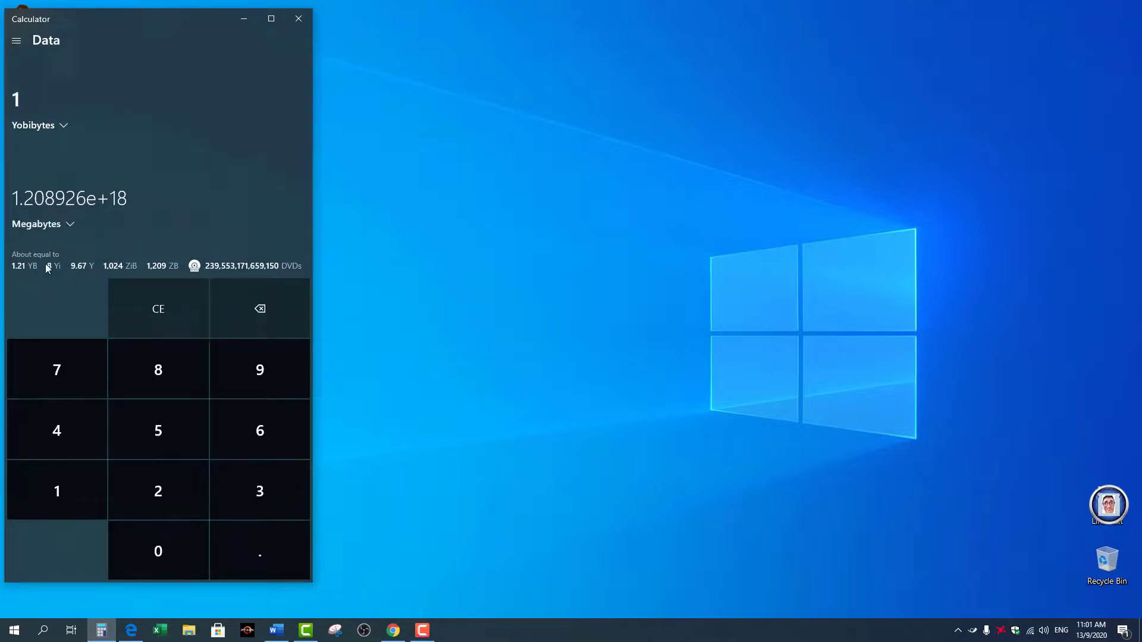
mouse_move(188, 273)
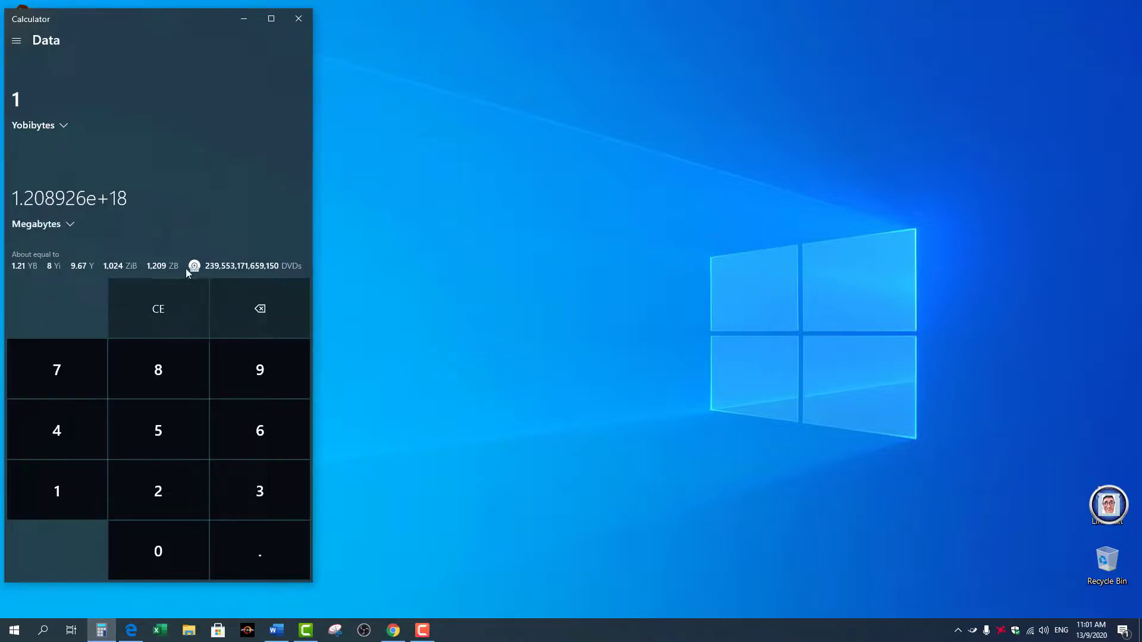
mouse_move(297, 274)
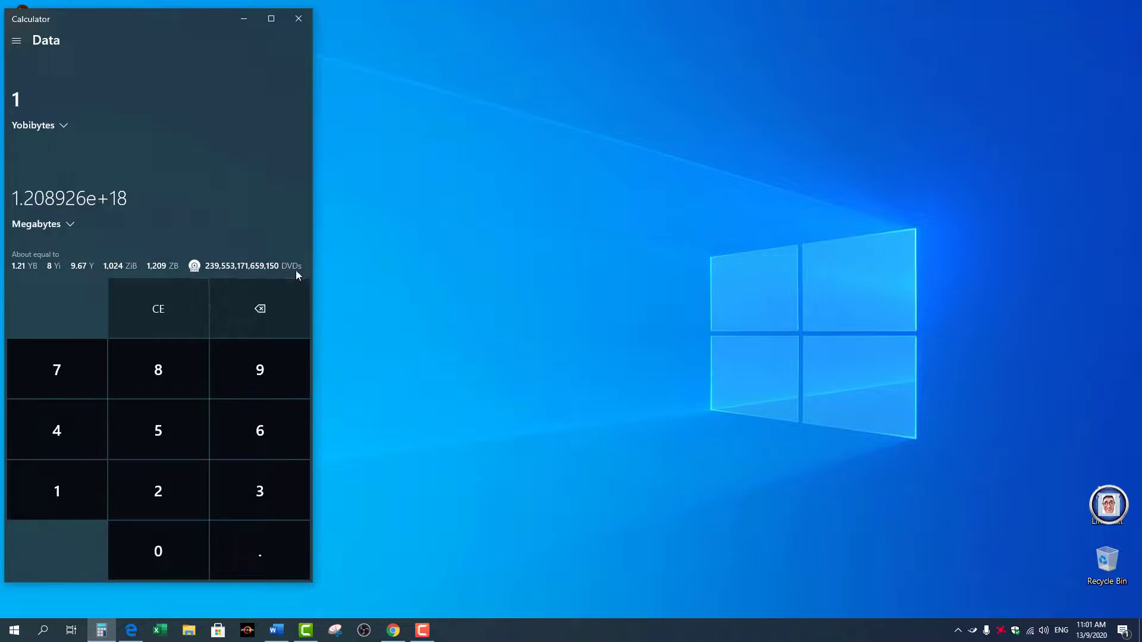
mouse_move(156, 193)
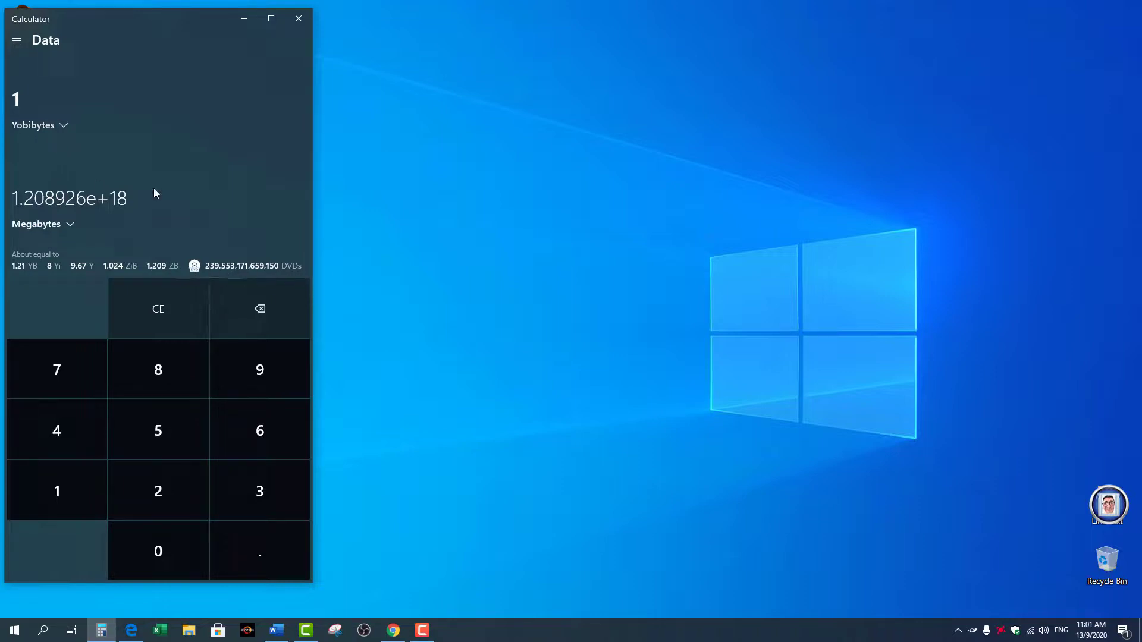
mouse_move(287, 274)
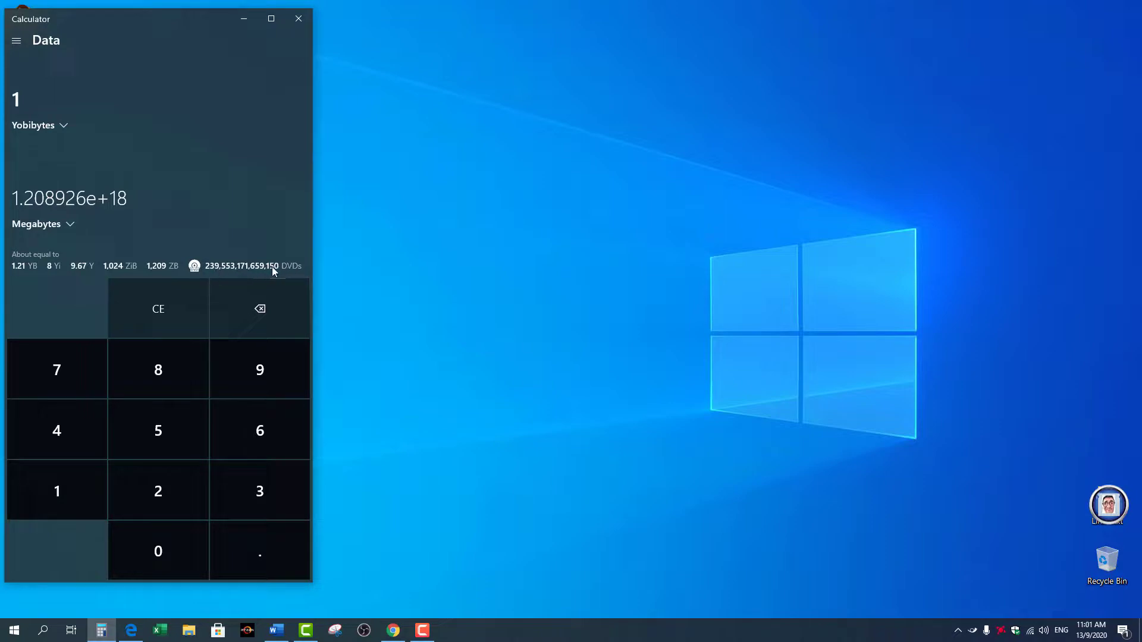
mouse_move(290, 274)
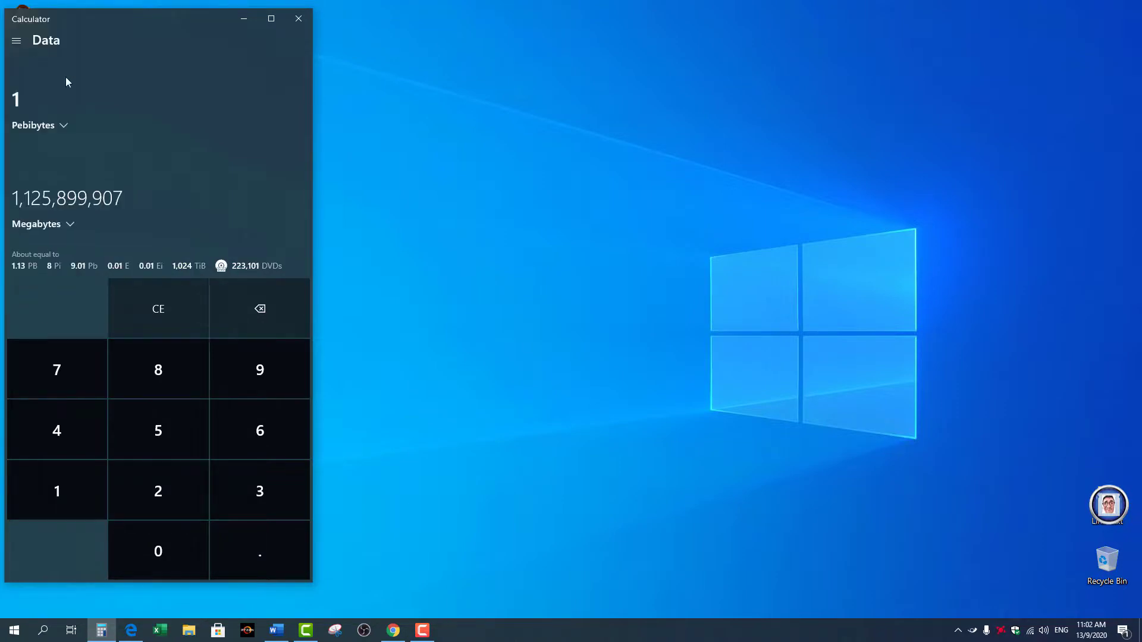
mouse_move(230, 276)
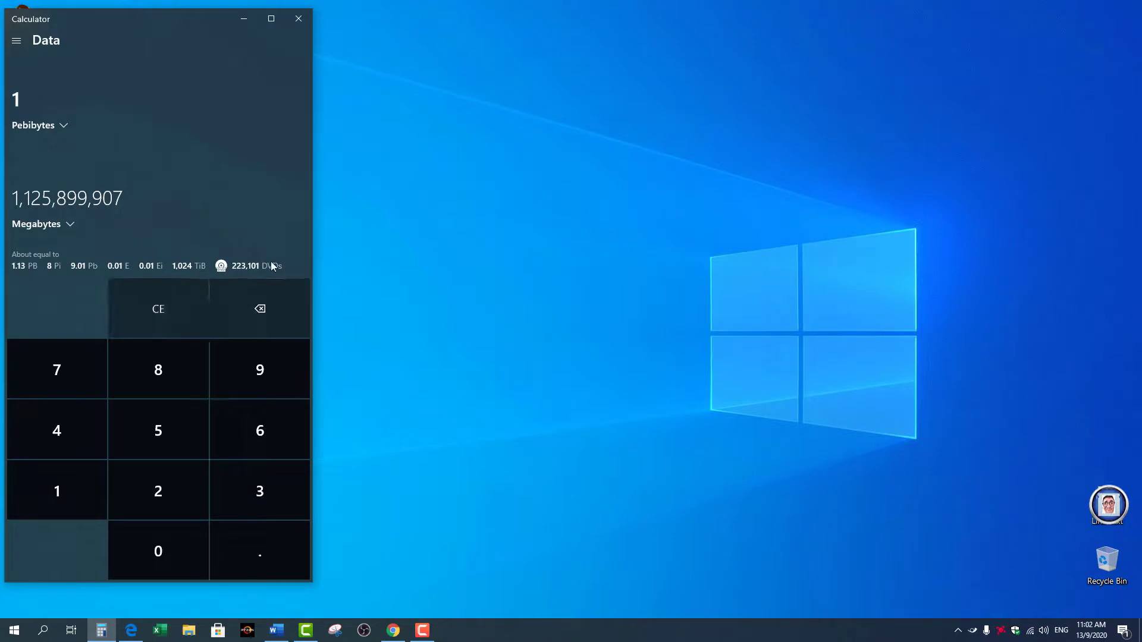
- Switch to the Pressure converter and browse its available units
click(17, 41)
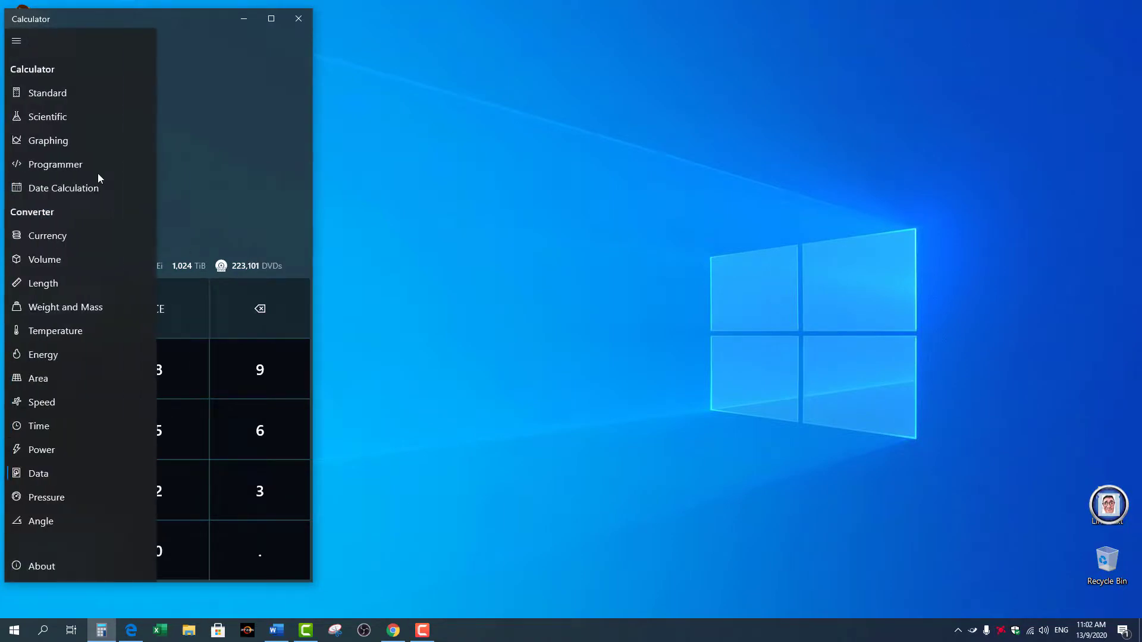
click(46, 497)
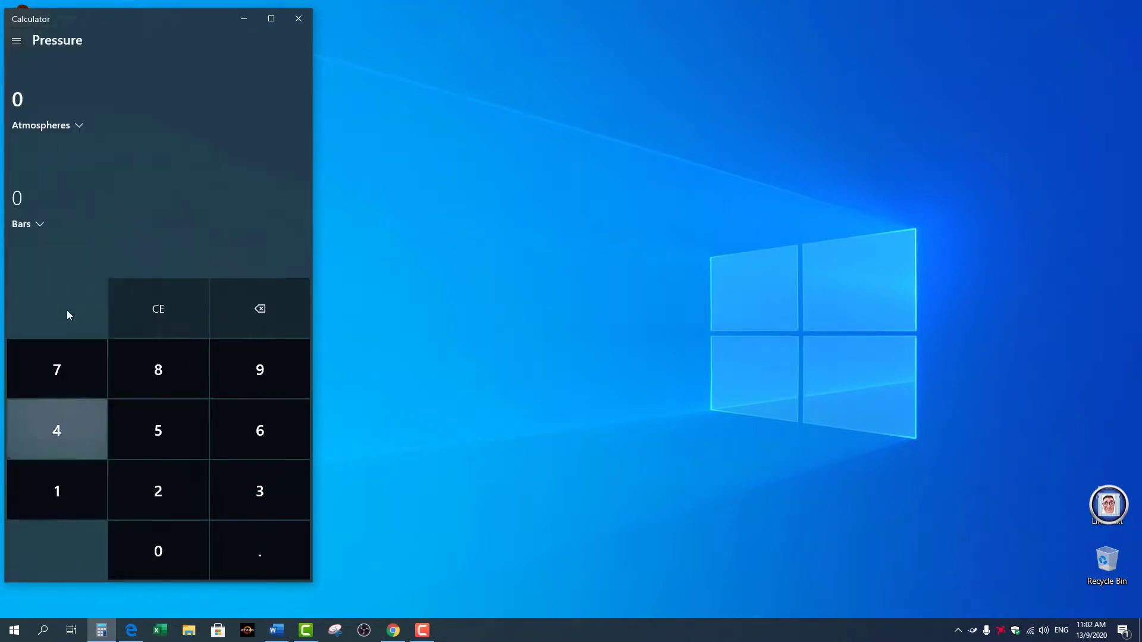
click(48, 124)
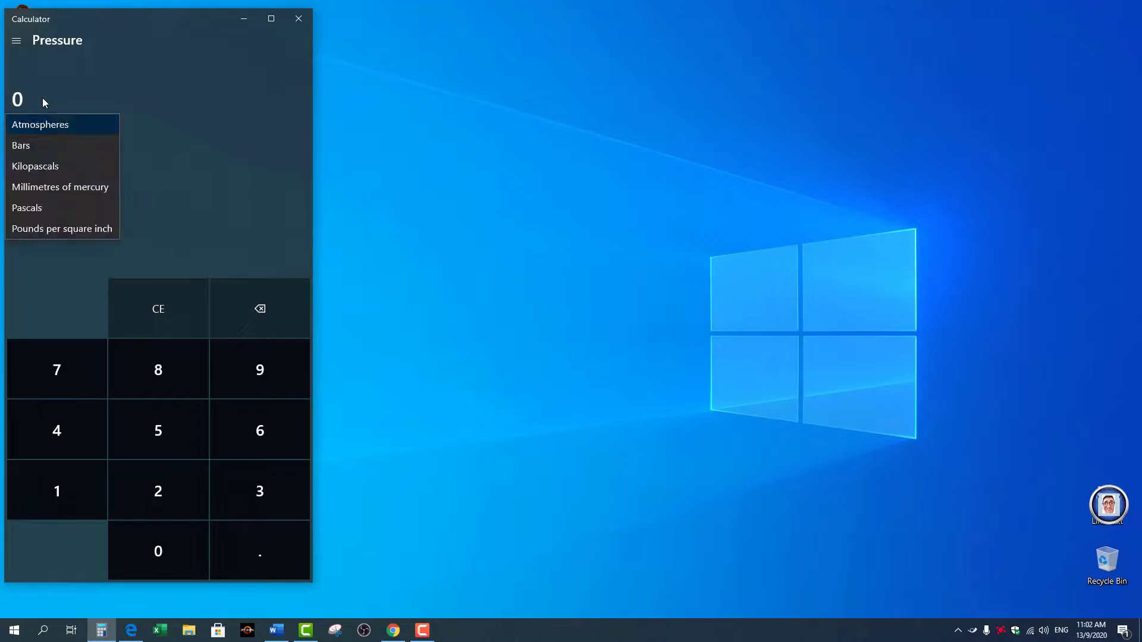
- Switch to the Angle converter, converting Degrees into Radians
click(16, 41)
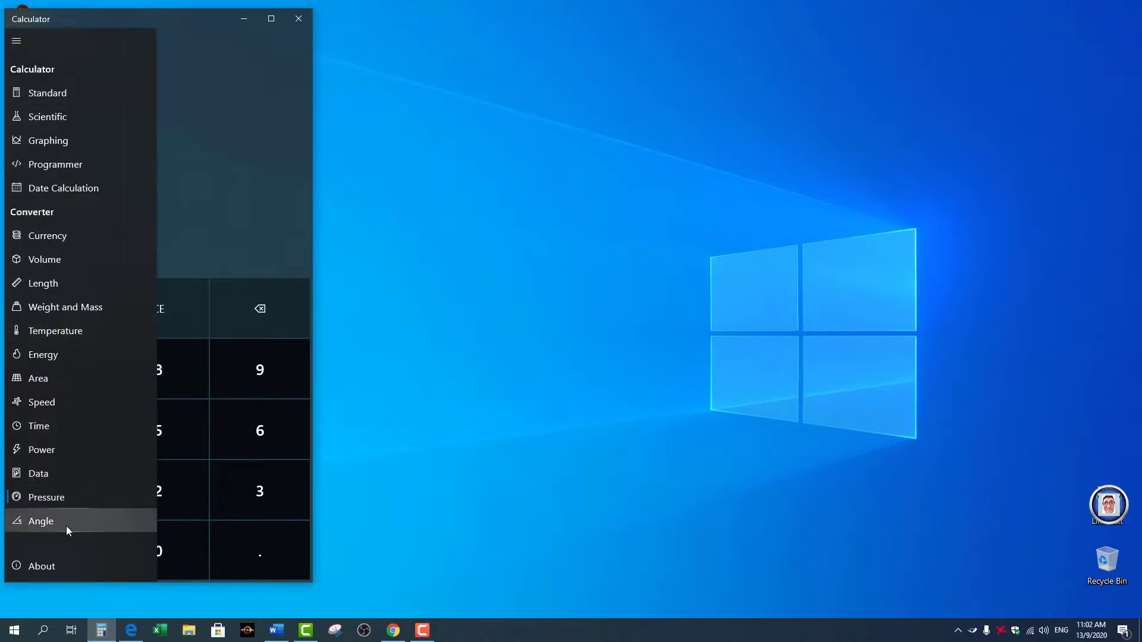
click(41, 521)
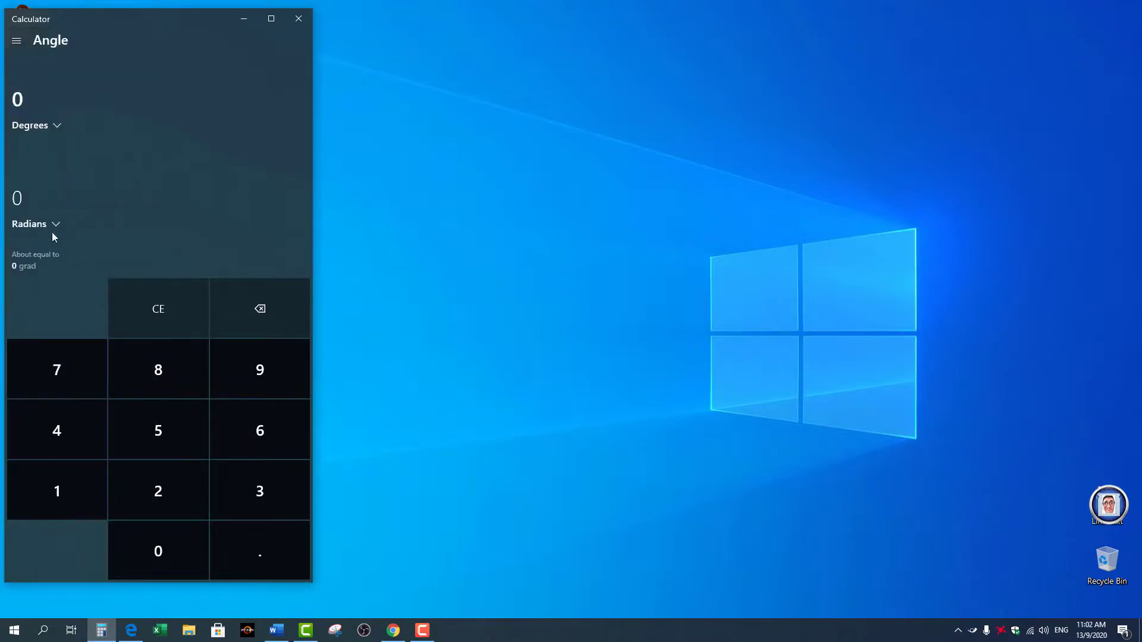
click(36, 224)
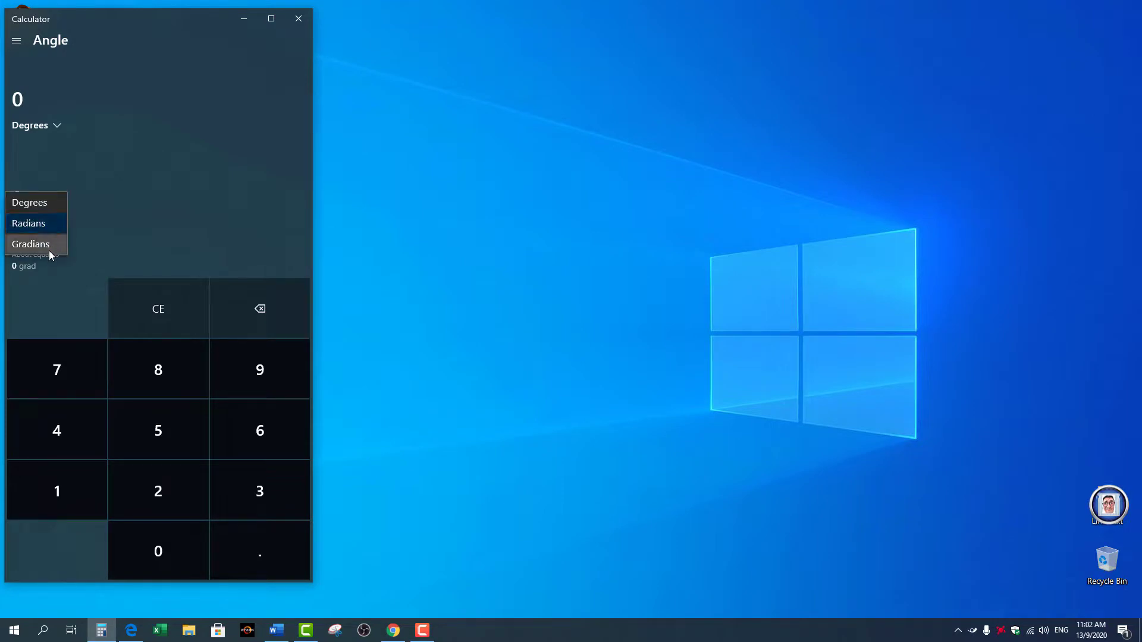
click(28, 224)
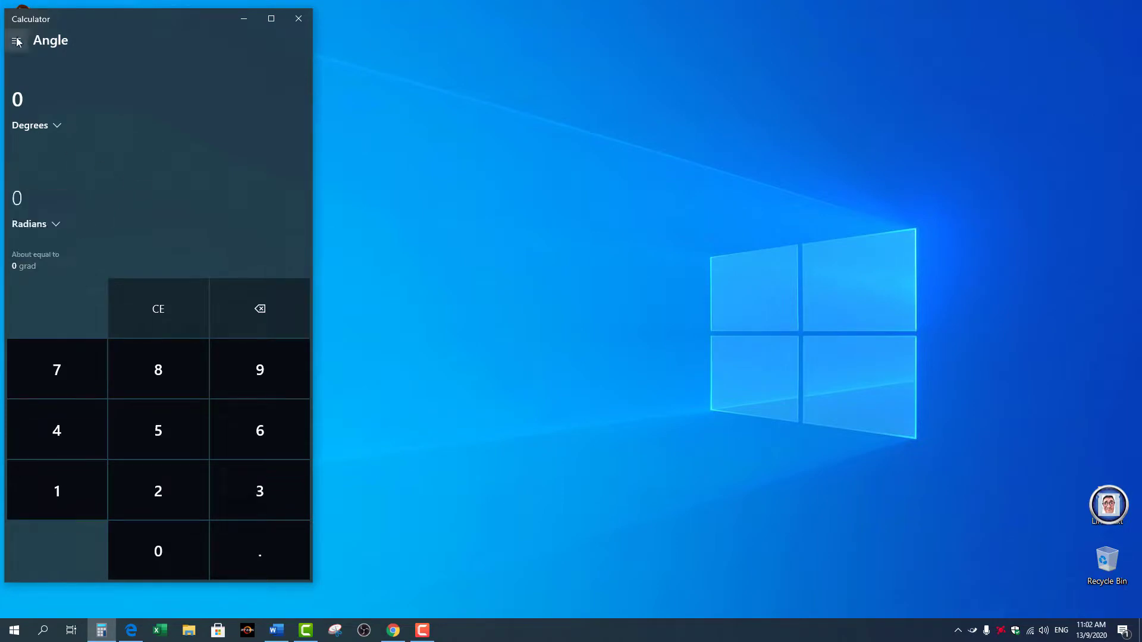
- Switch to Graphing mode and plot the line y = x - 1.5
click(18, 41)
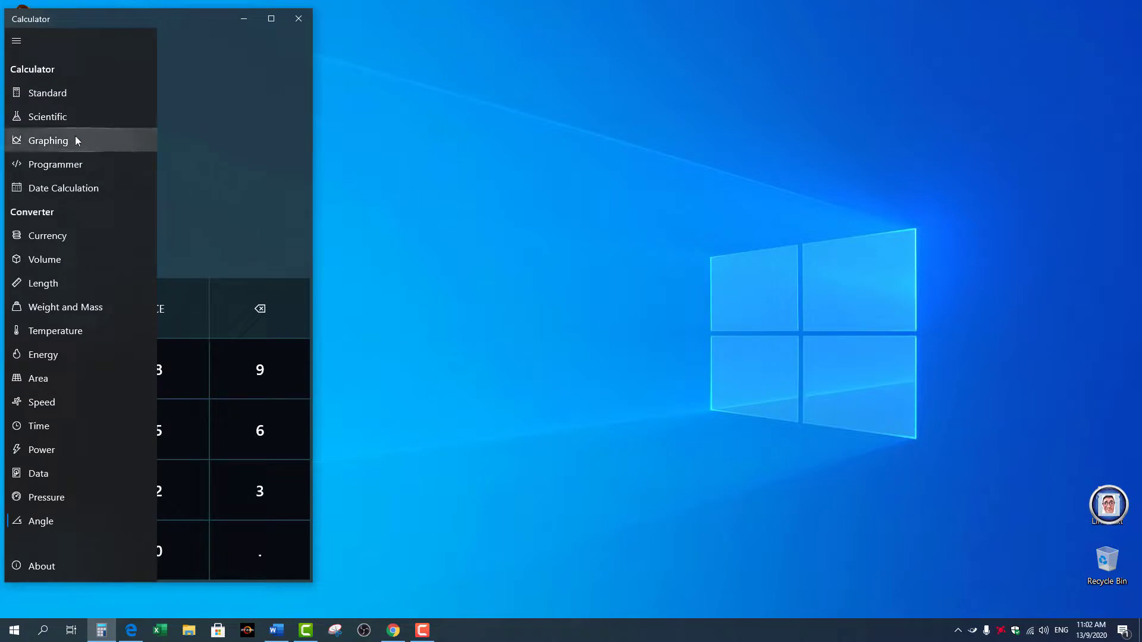
click(47, 140)
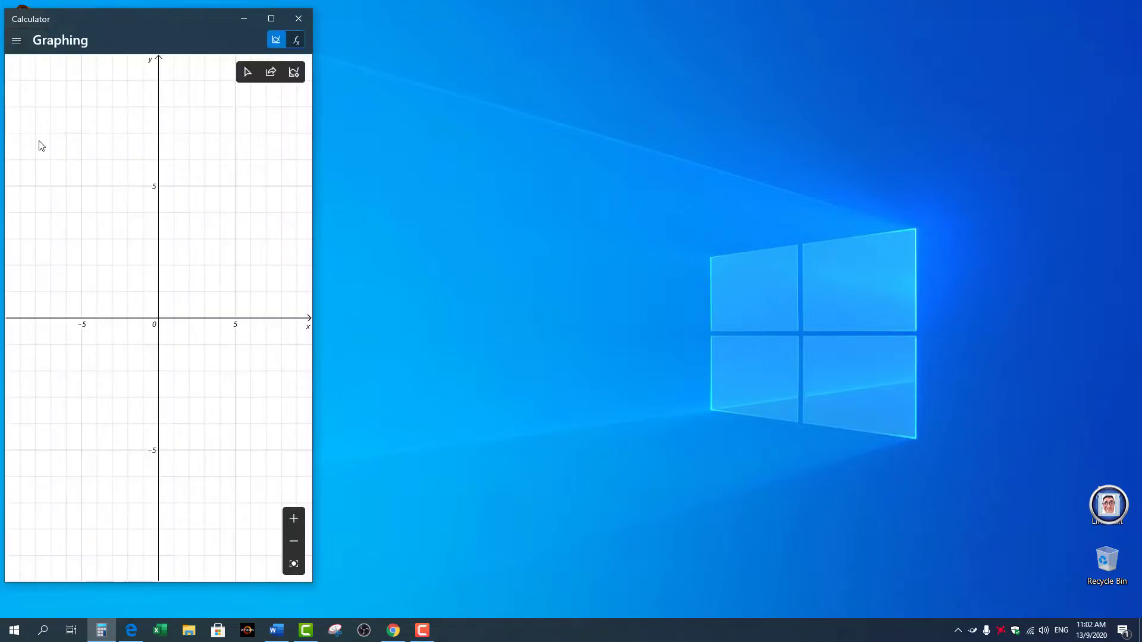
mouse_move(235, 100)
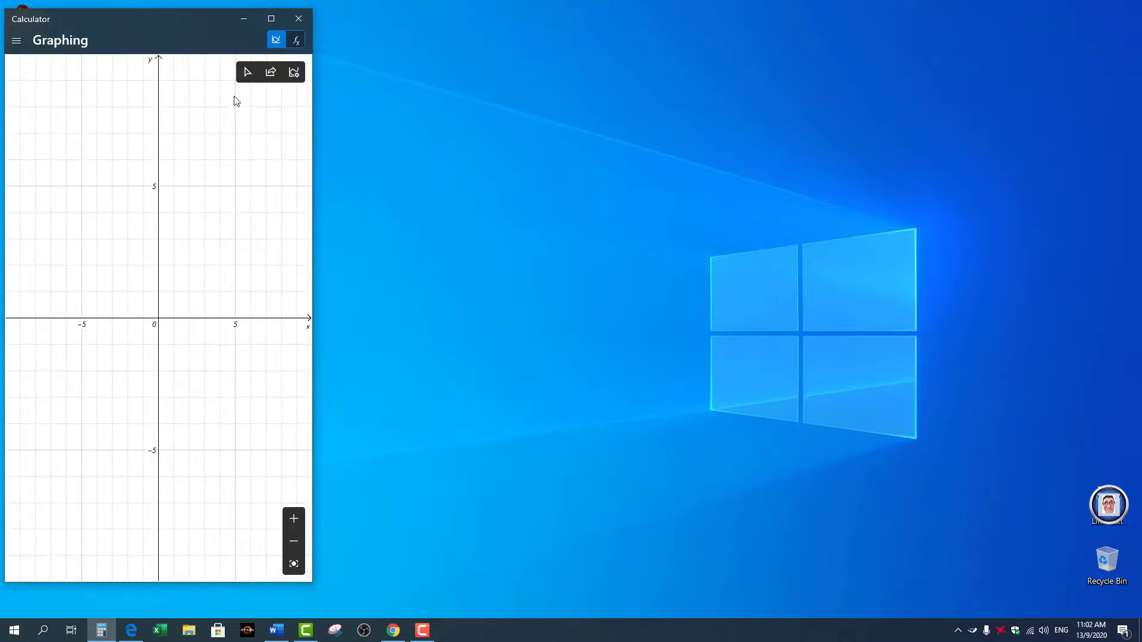
click(295, 40)
text(y)
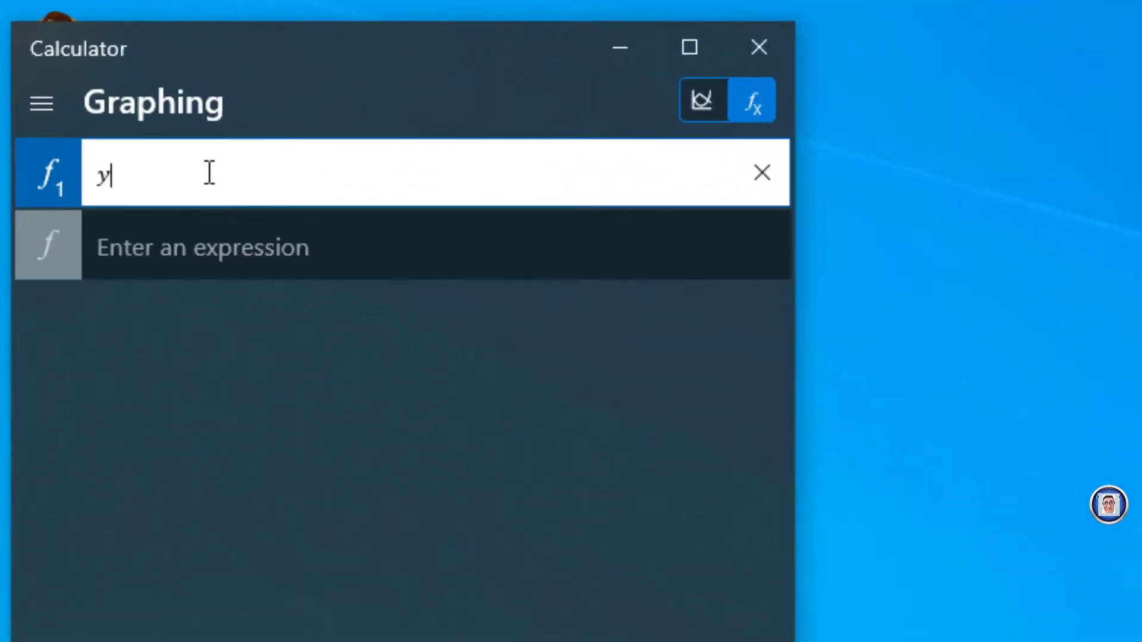
text(= x)
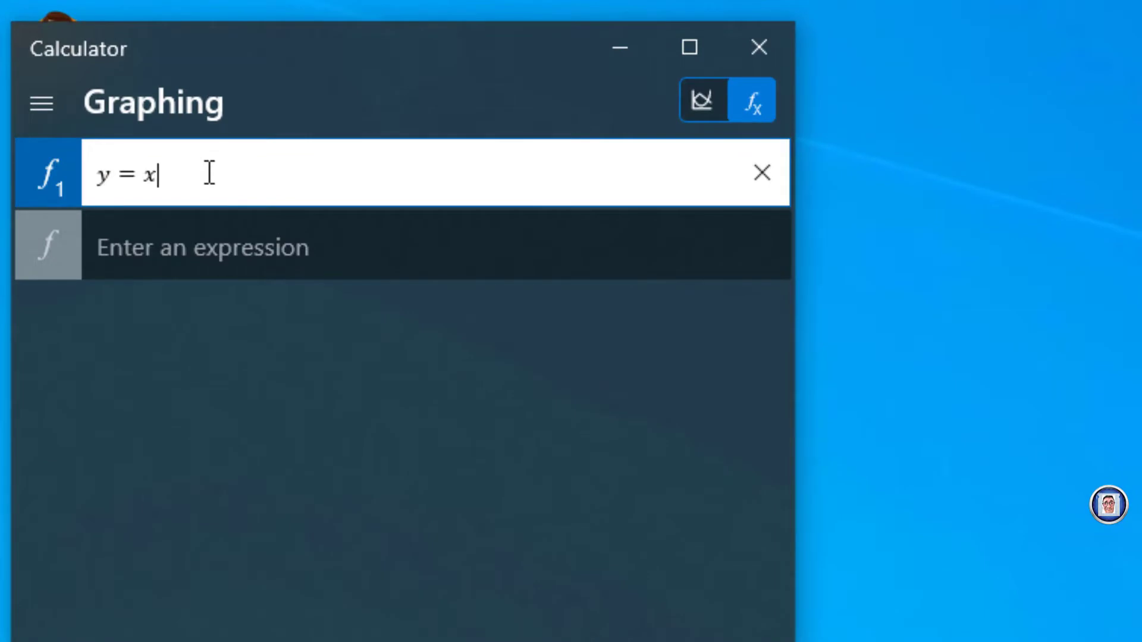
text(-)
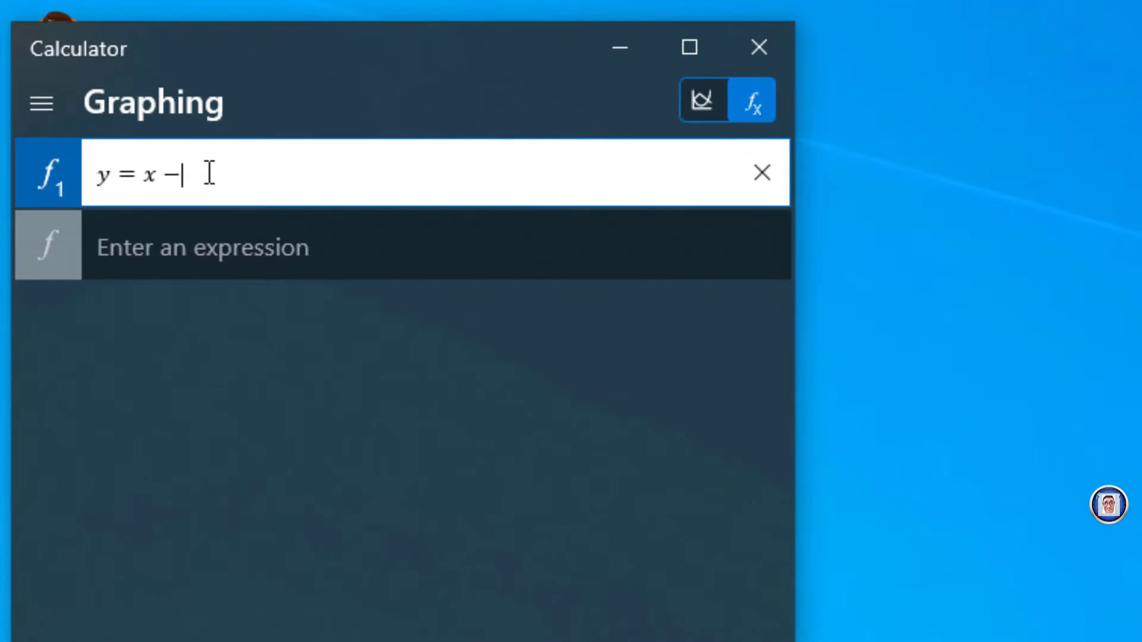
text(1.5)
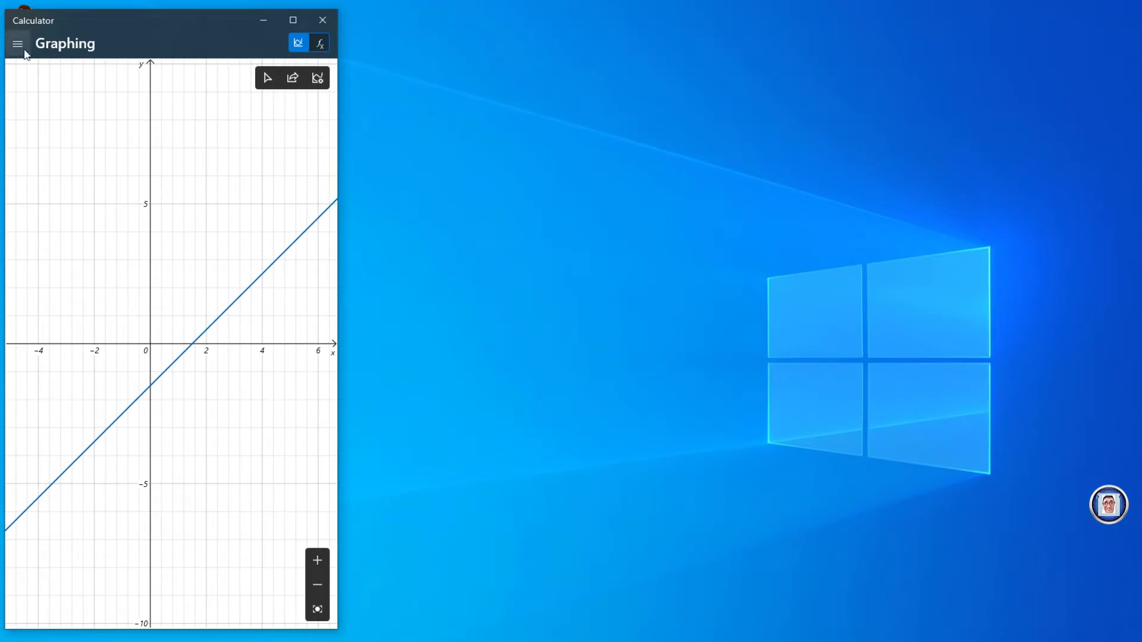
click(18, 44)
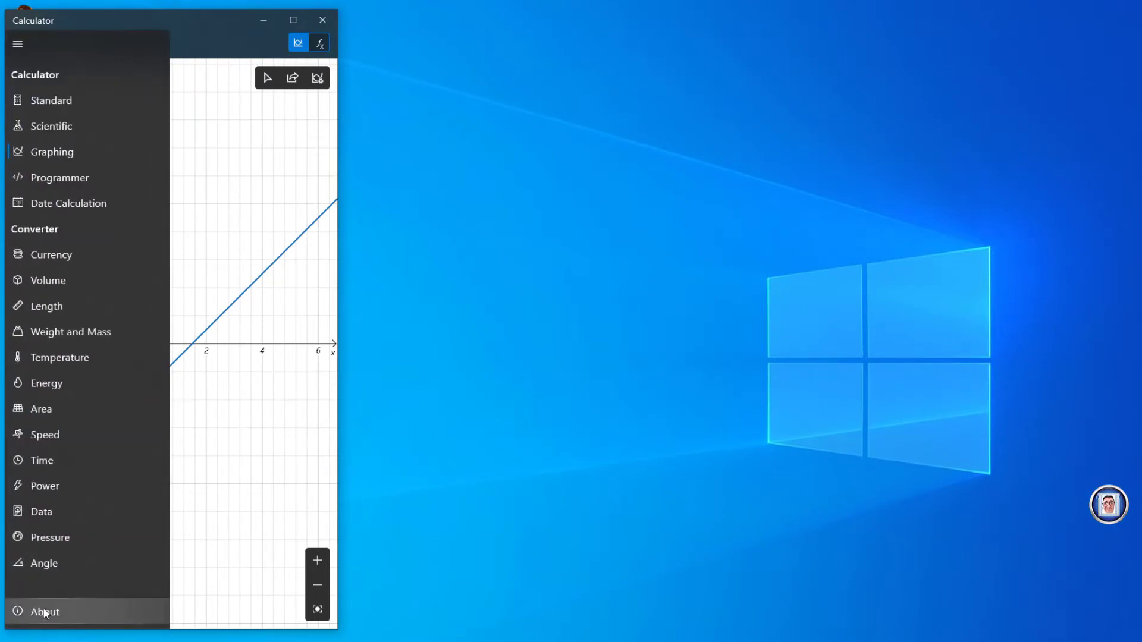
click(44, 611)
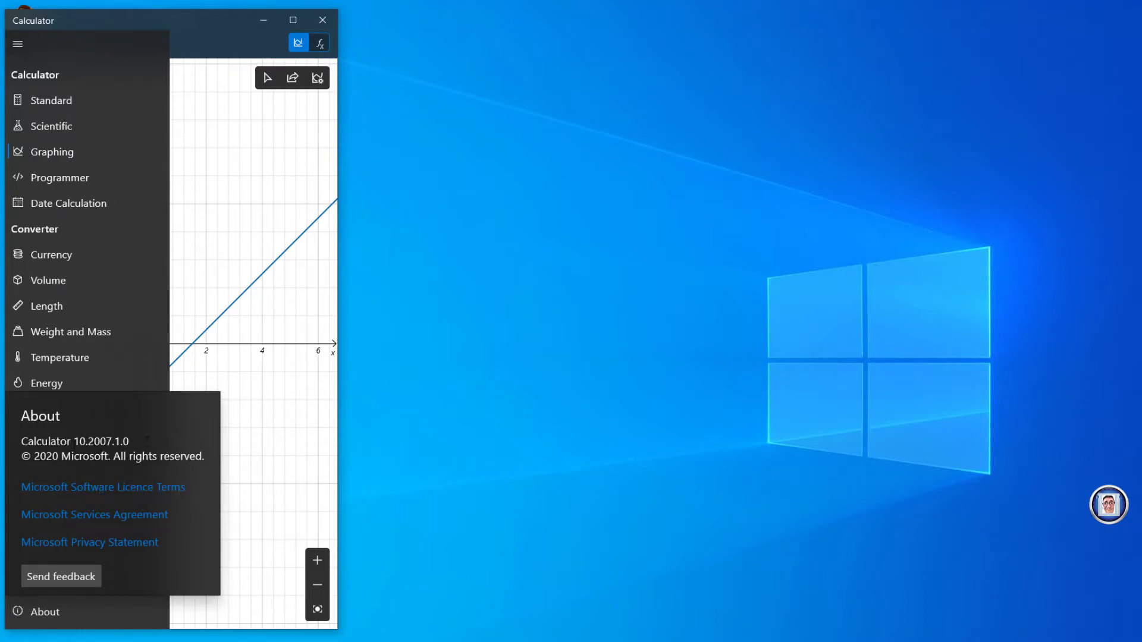
mouse_move(125, 605)
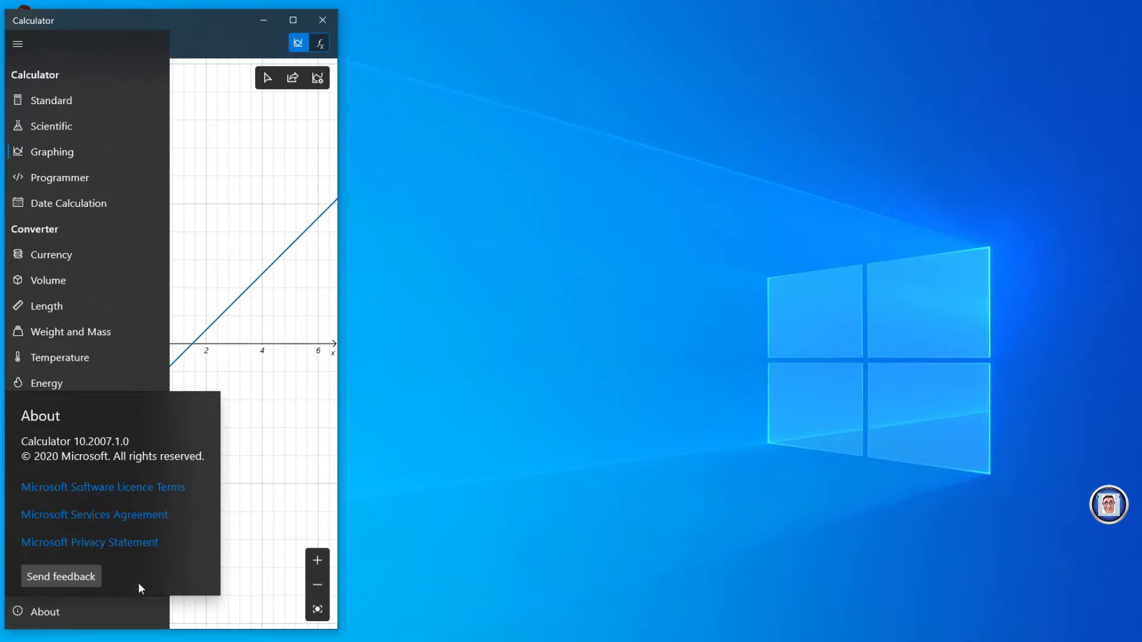
mouse_move(65, 592)
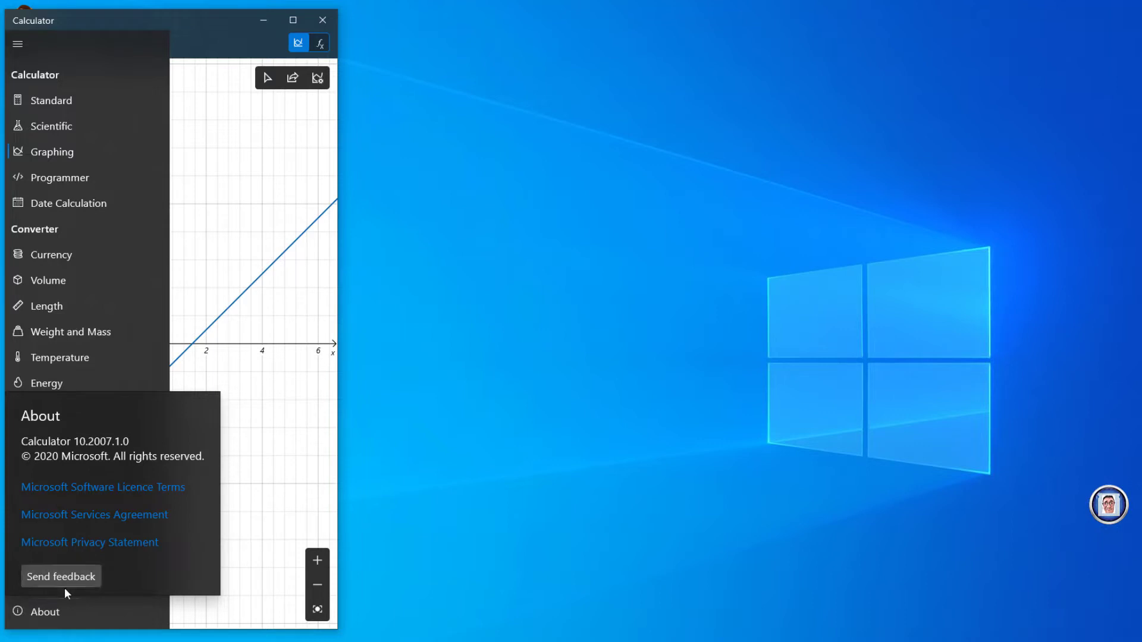
mouse_move(189, 396)
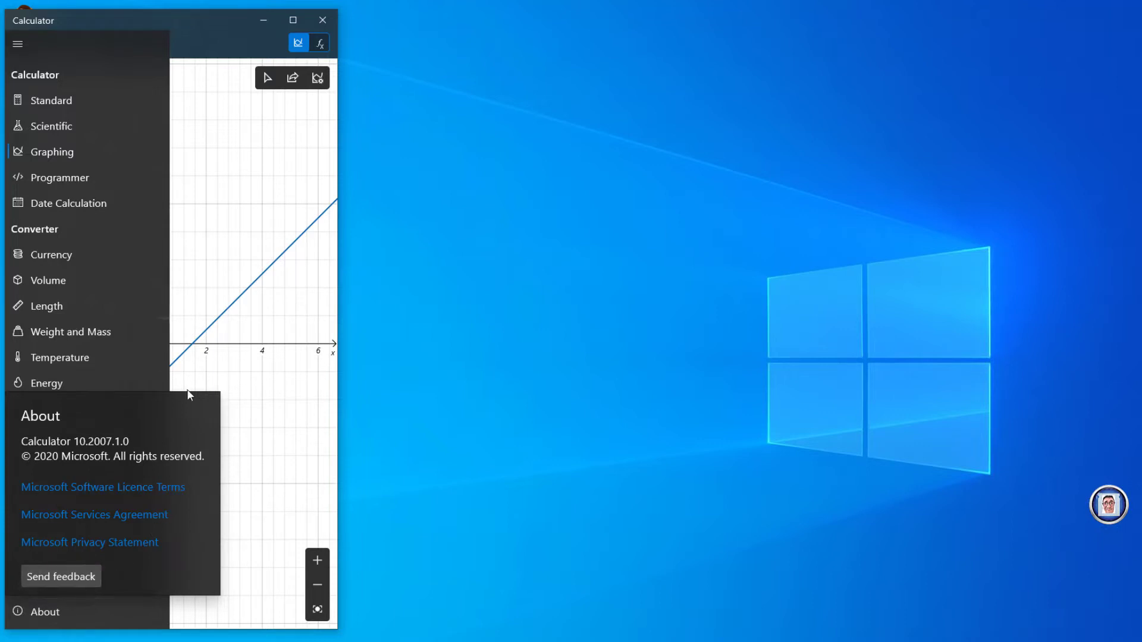
mouse_move(116, 531)
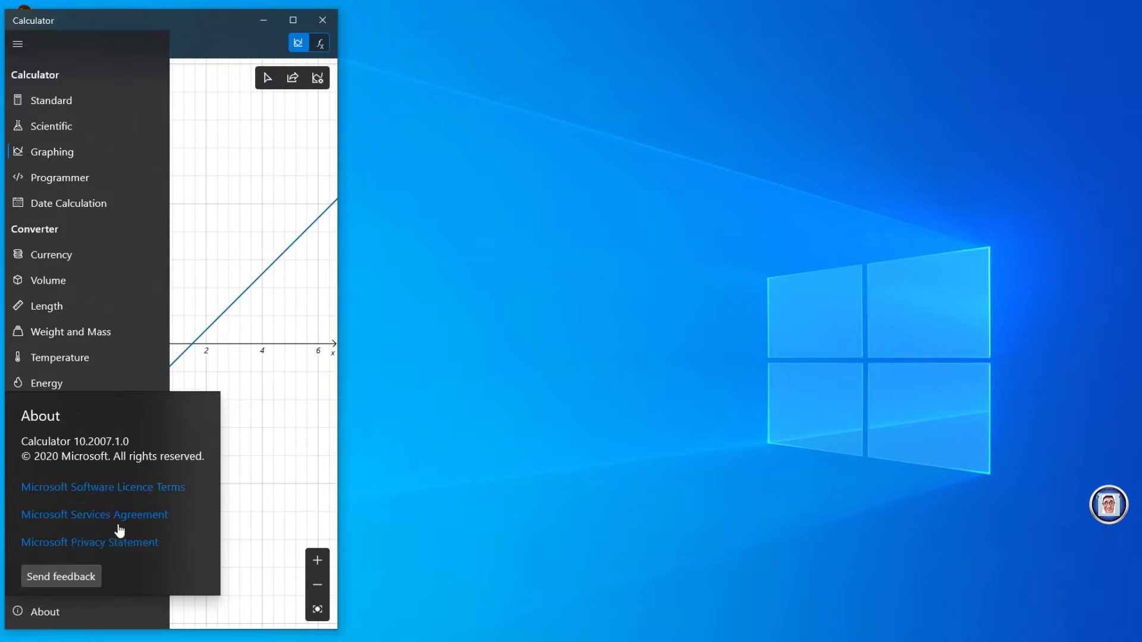
mouse_move(137, 486)
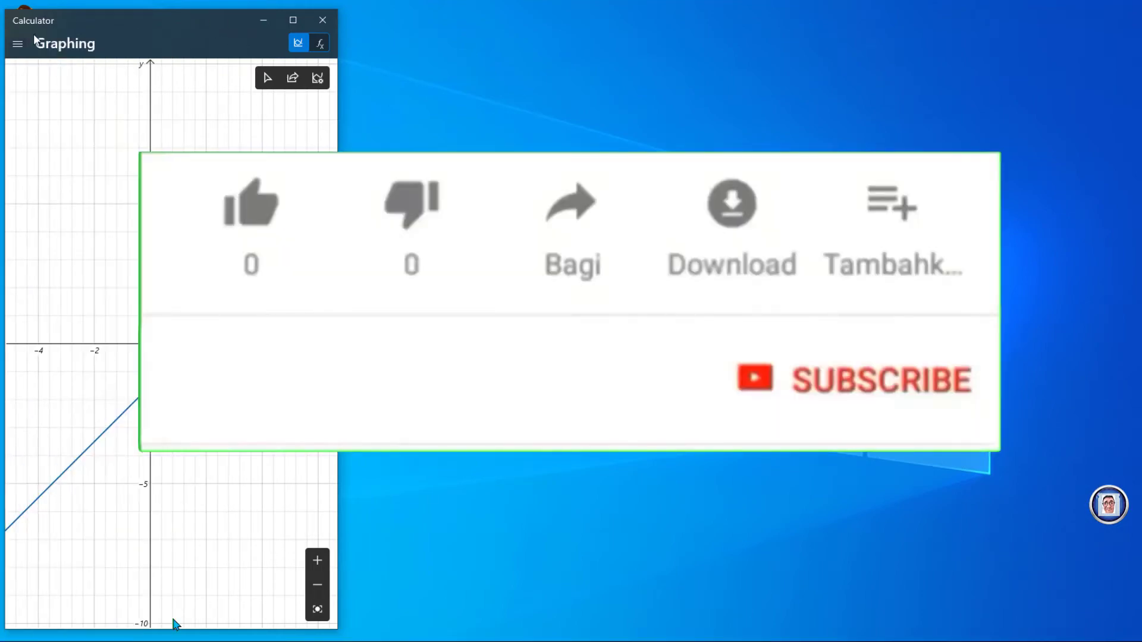
- Return to the Standard calculator showing 0
click(16, 42)
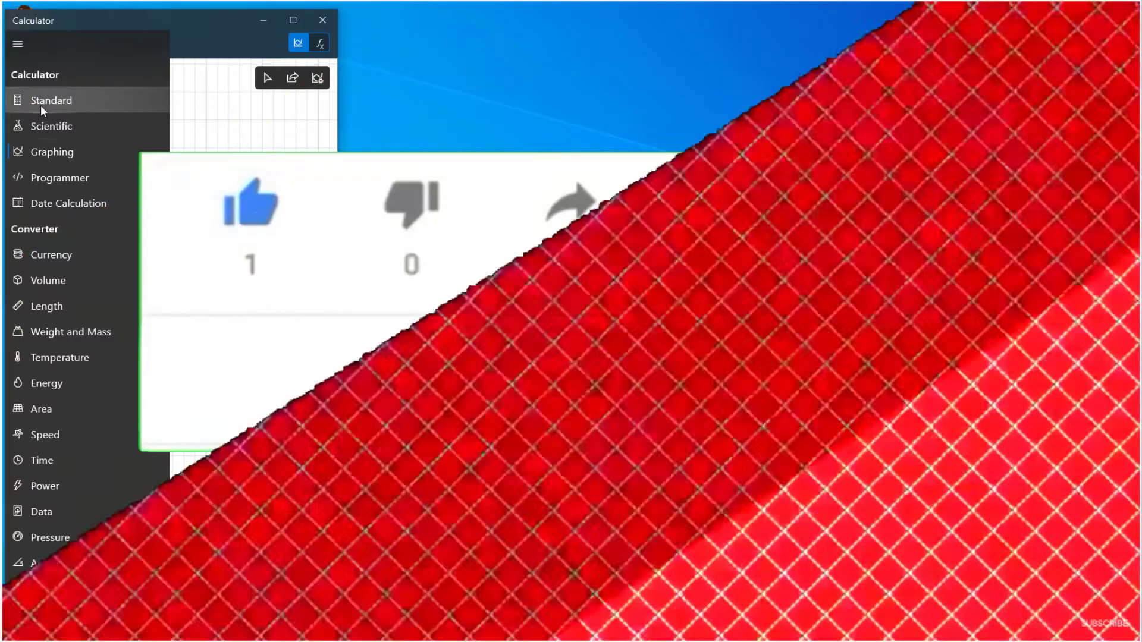
click(51, 100)
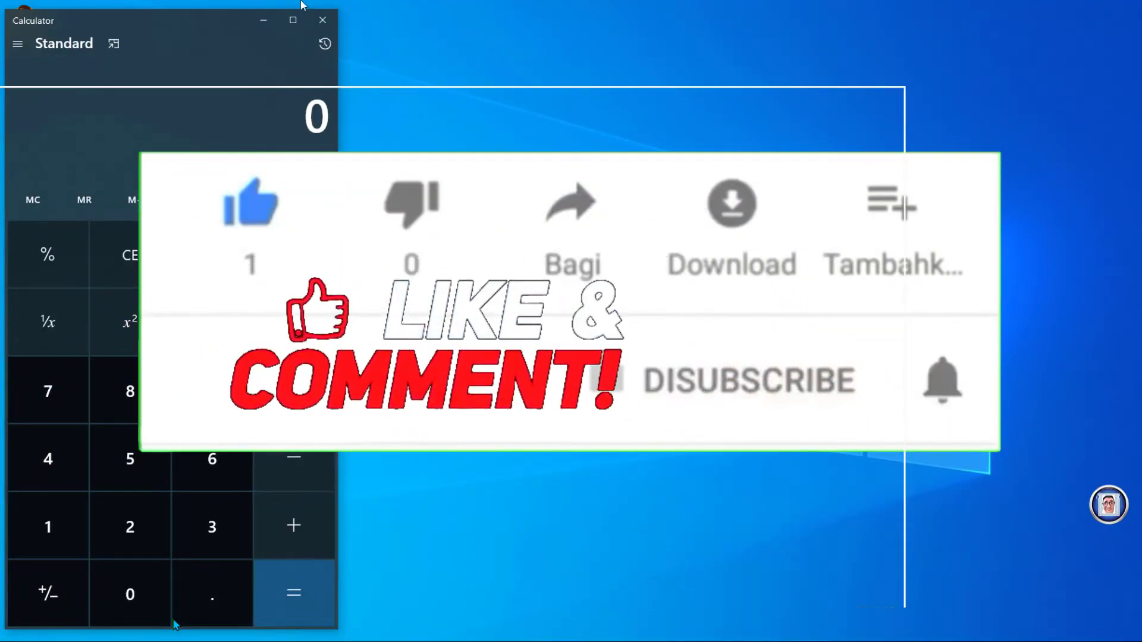